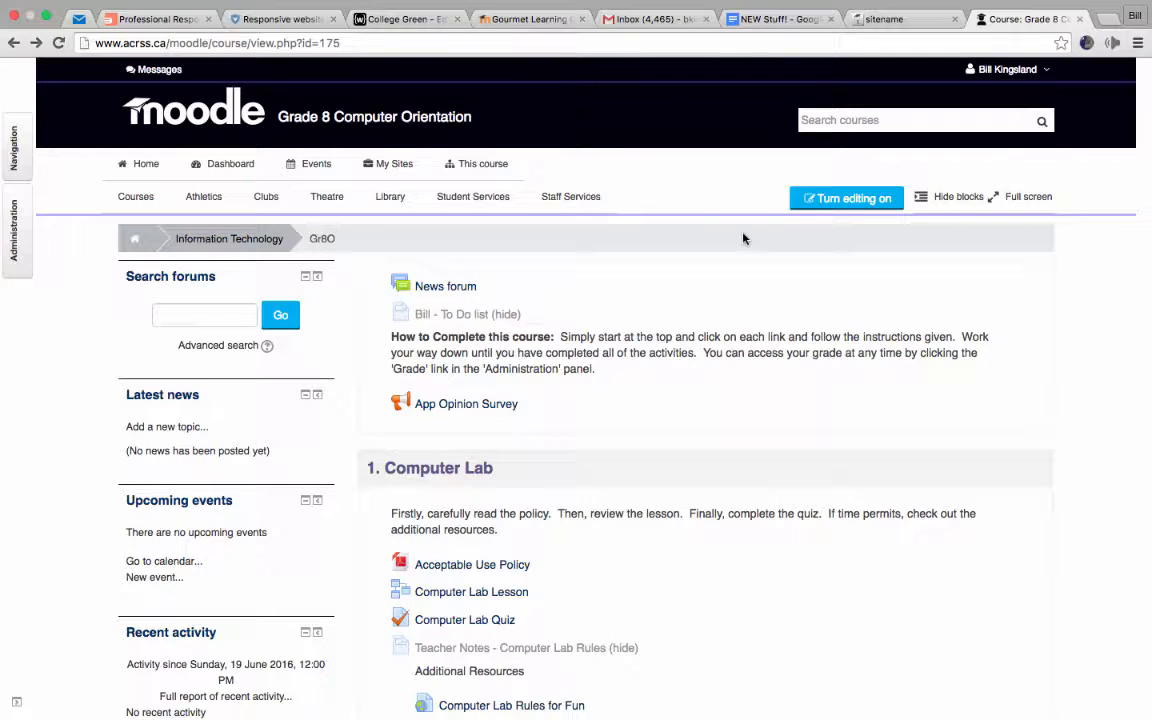
# Look over the Grade 8 Computer Orientation course page and its sections
pyautogui.click(570, 196)
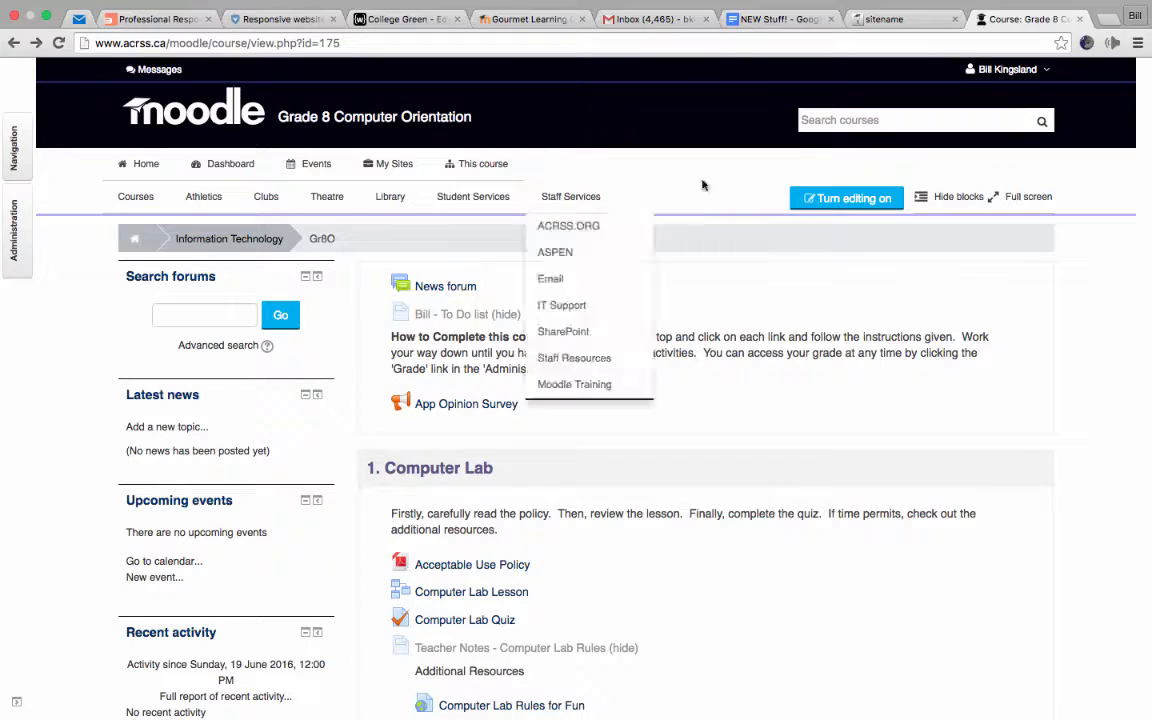
pyautogui.click(1004, 68)
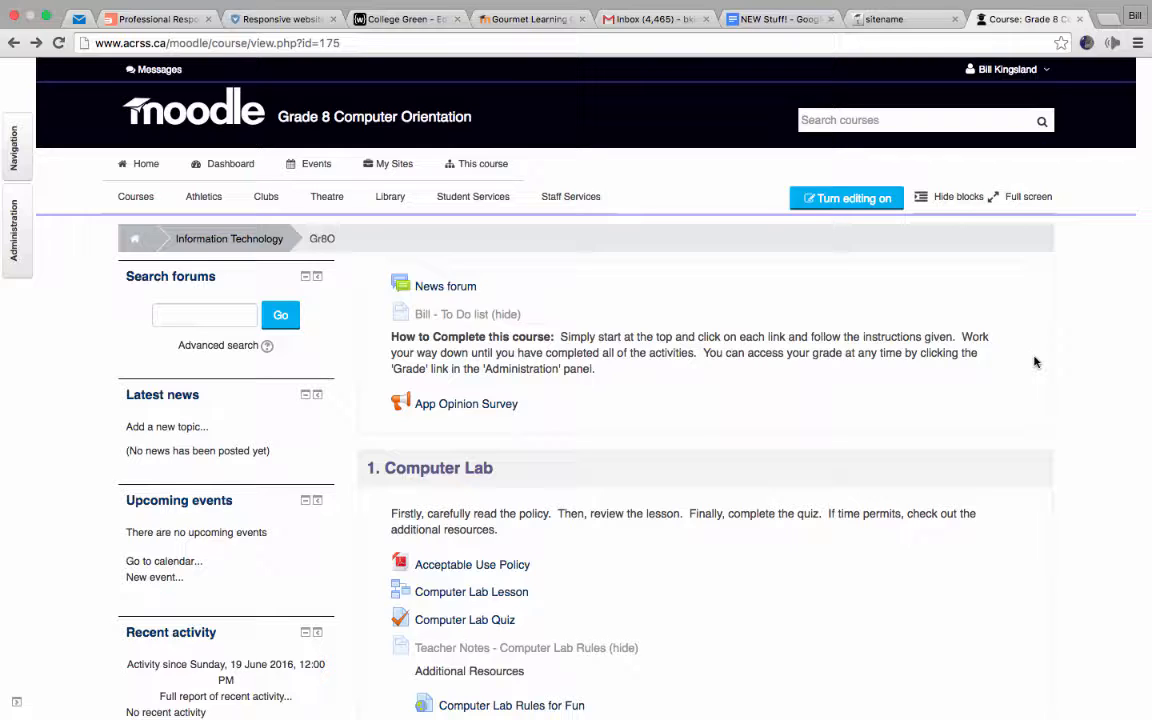
pyautogui.moveTo(892, 444)
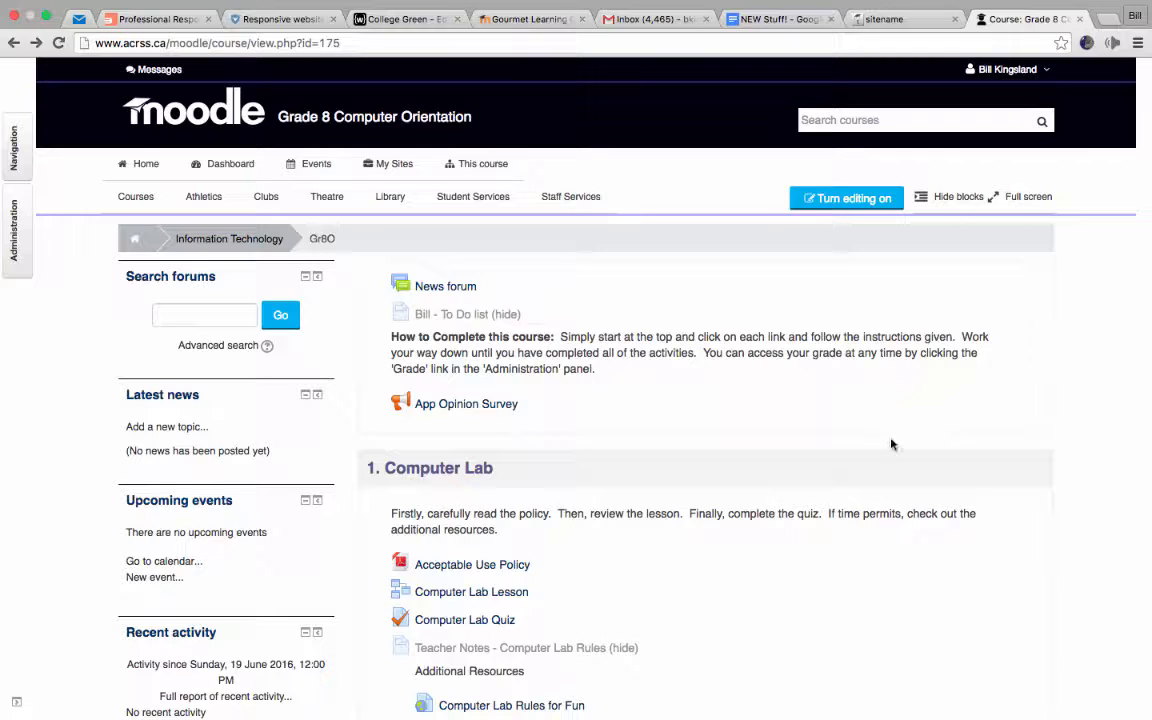
pyautogui.scroll(-3)
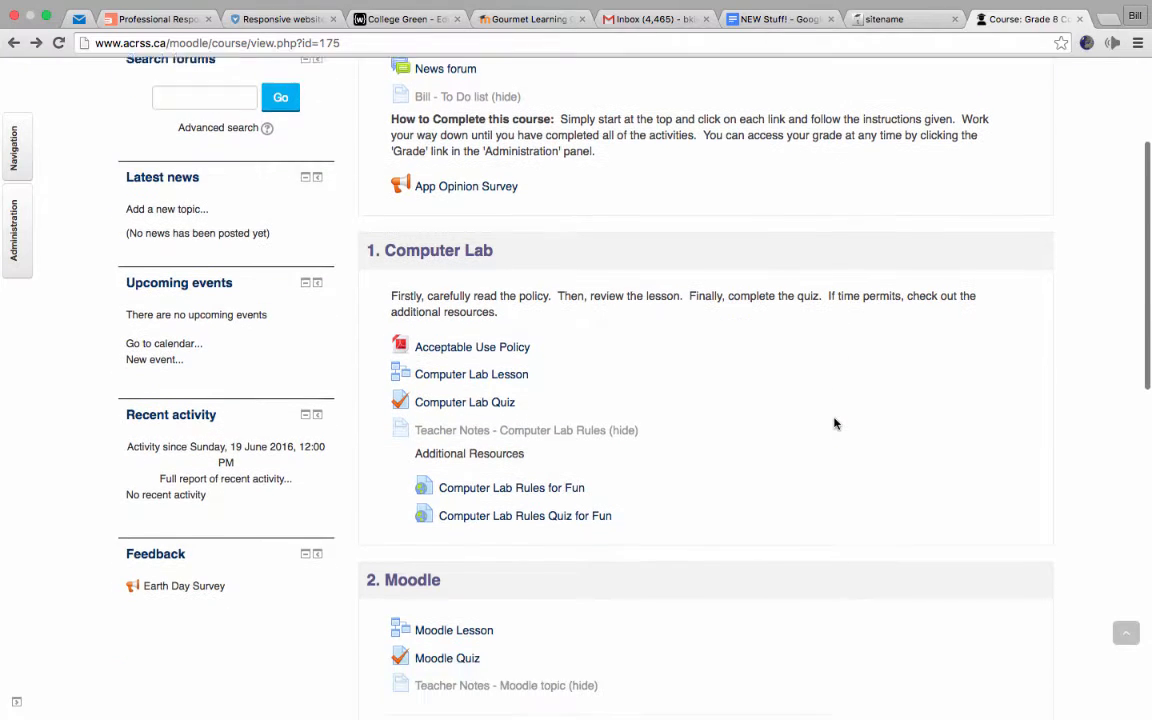
pyautogui.scroll(-3)
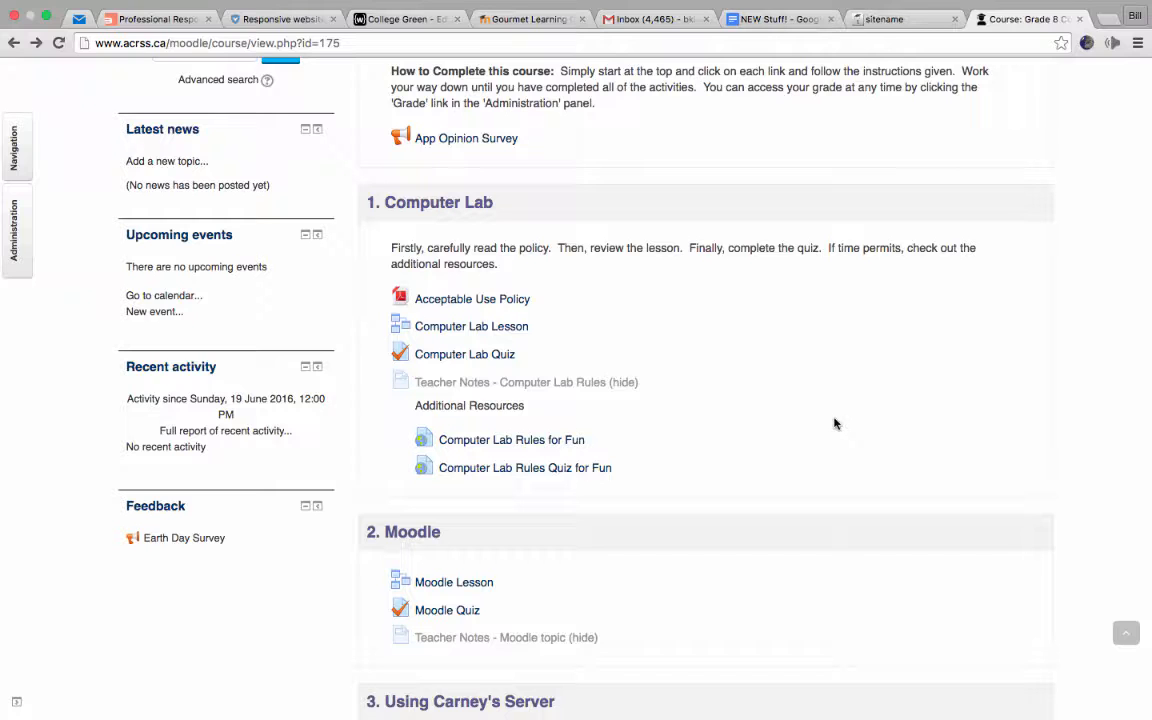
pyautogui.scroll(3)
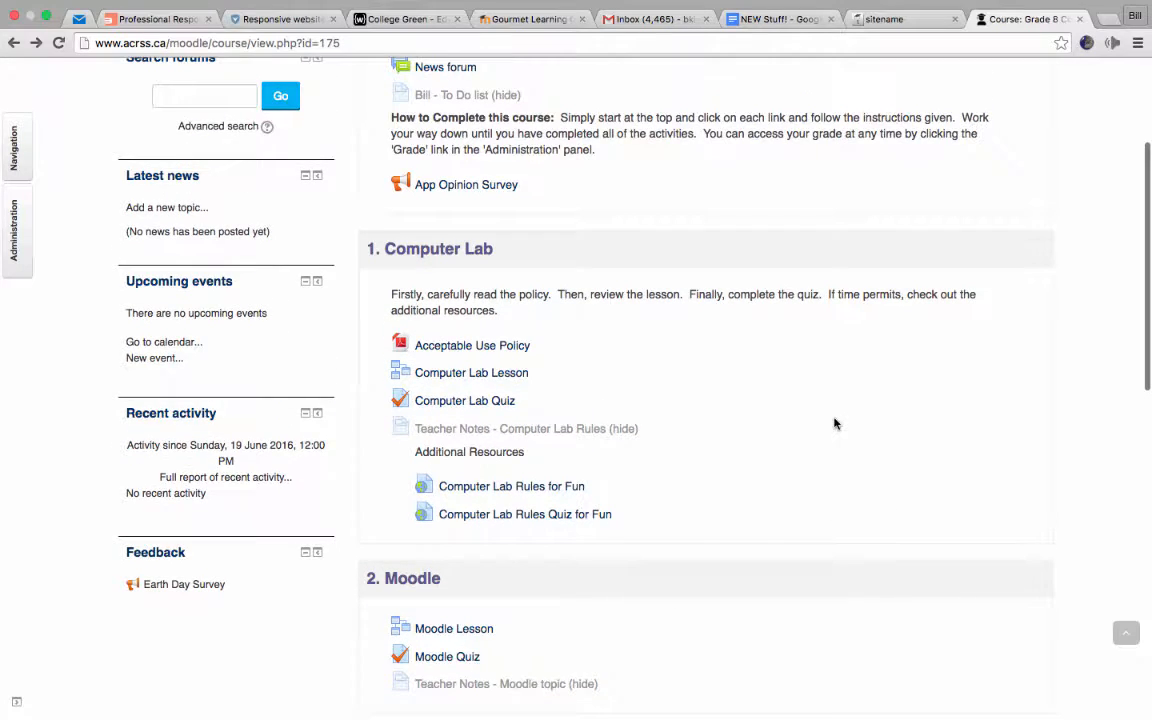
pyautogui.scroll(3)
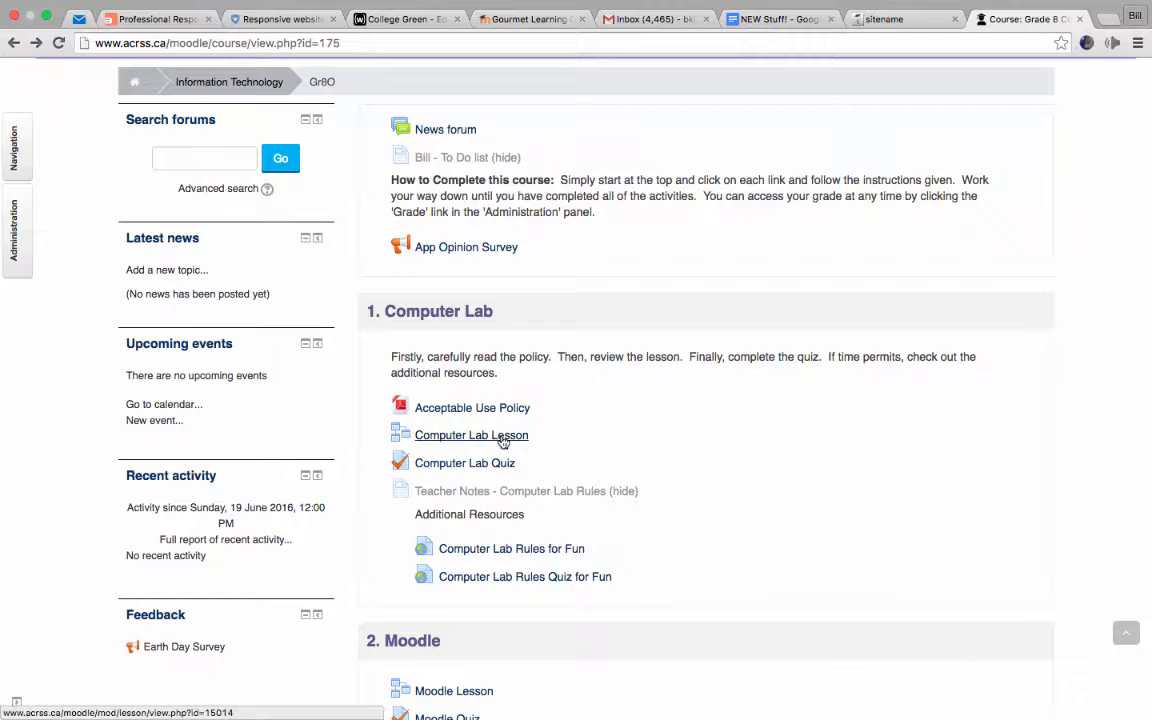
pyautogui.moveTo(646, 444)
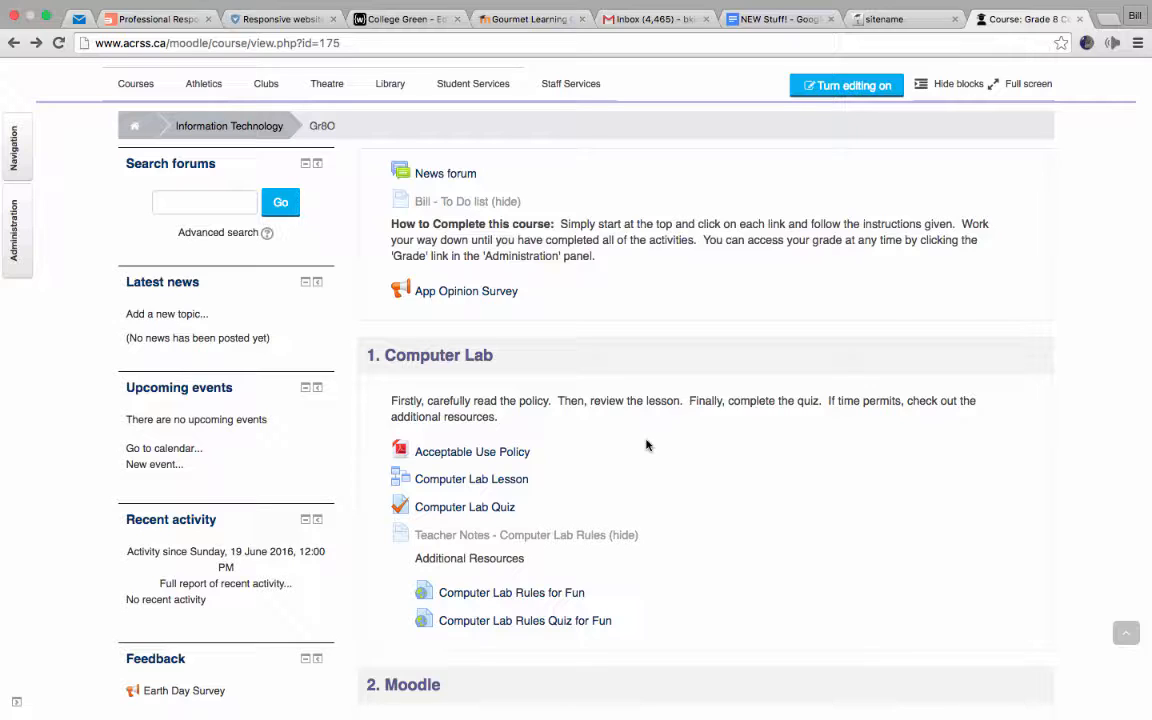
pyautogui.moveTo(568, 490)
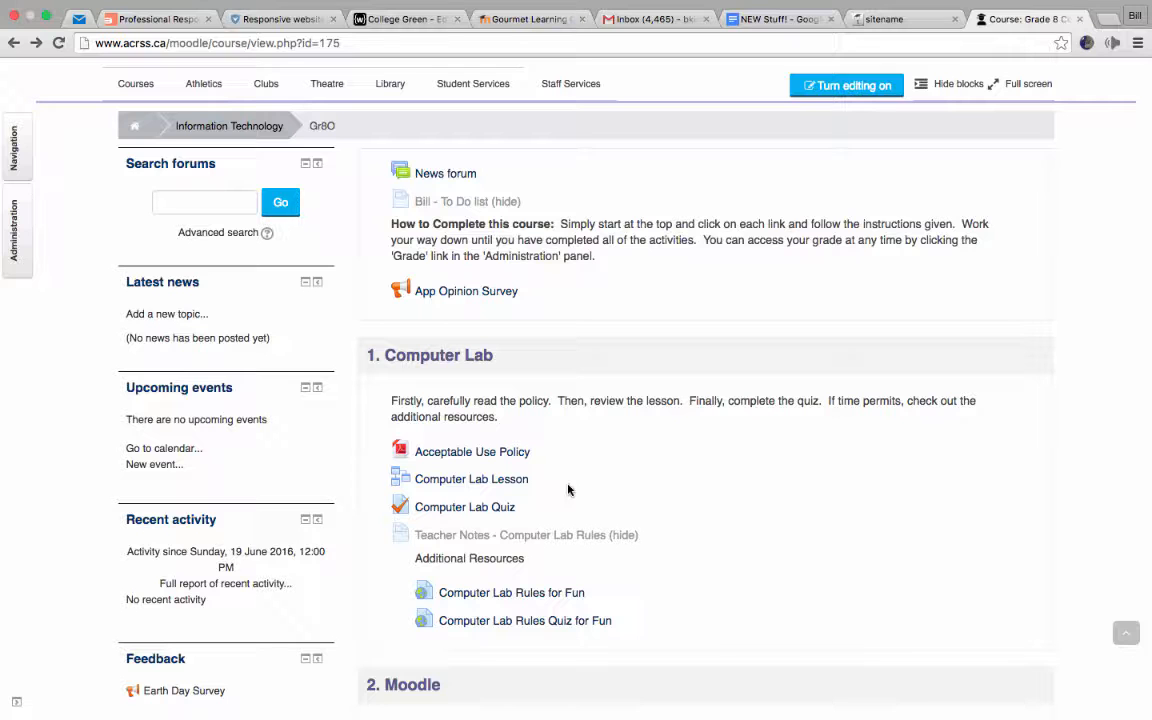
pyautogui.scroll(3)
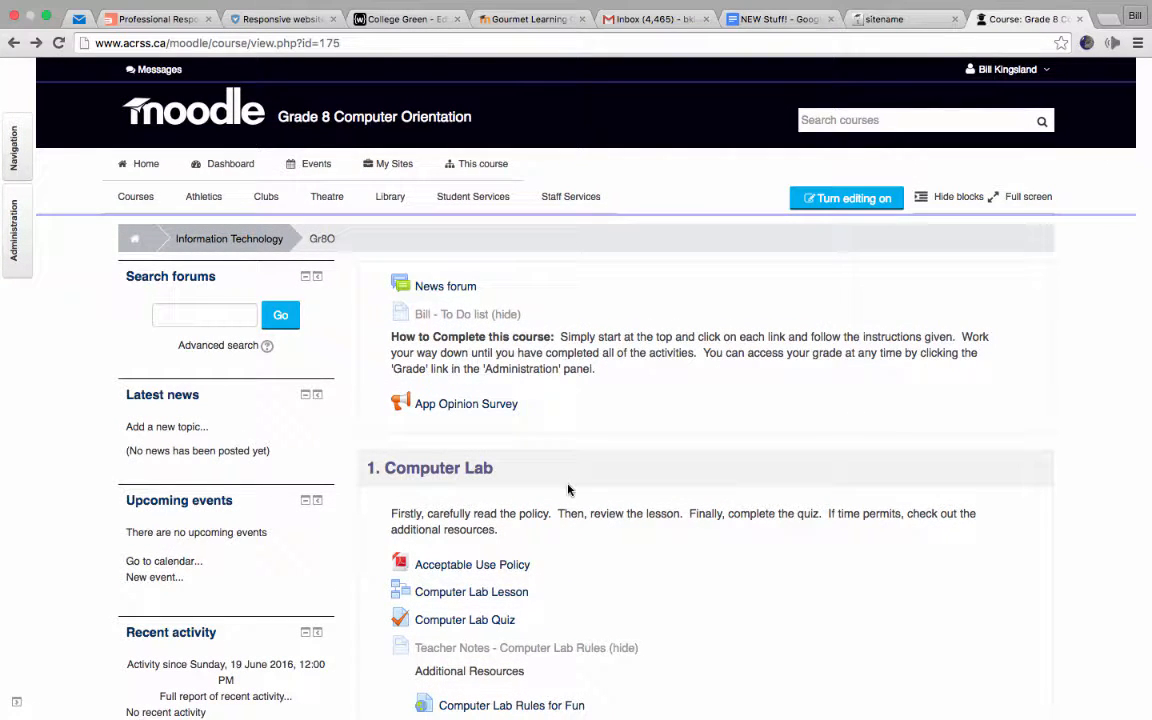
pyautogui.moveTo(708, 478)
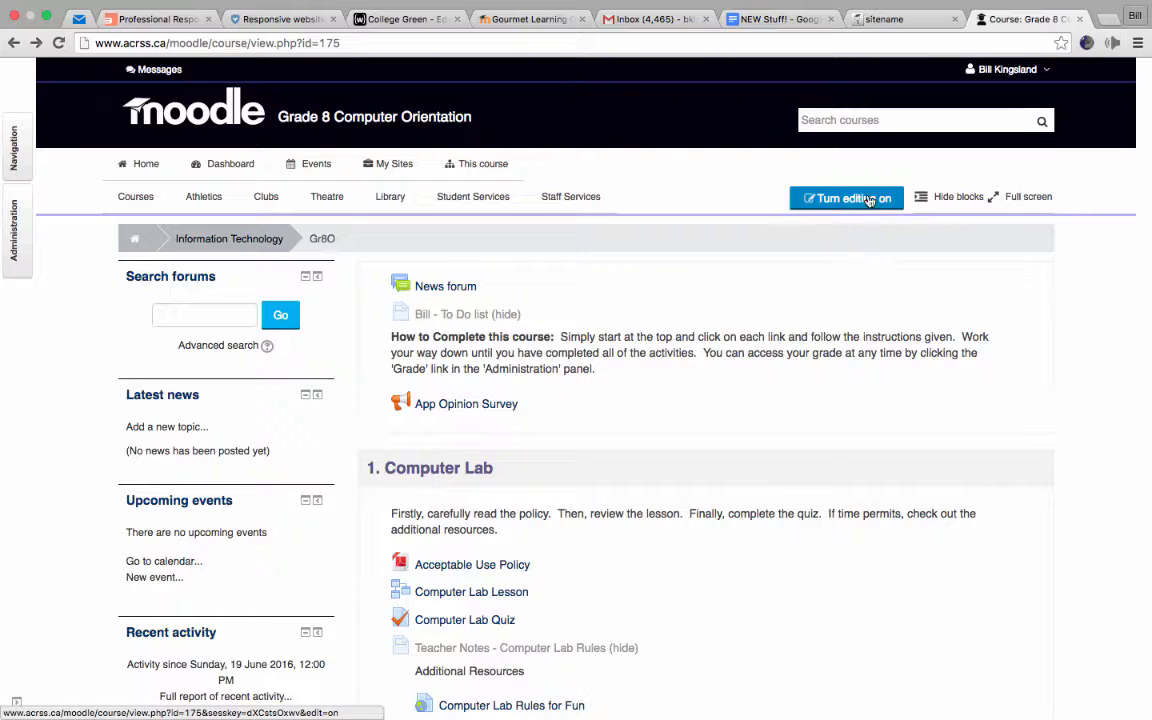
pyautogui.moveTo(670, 236)
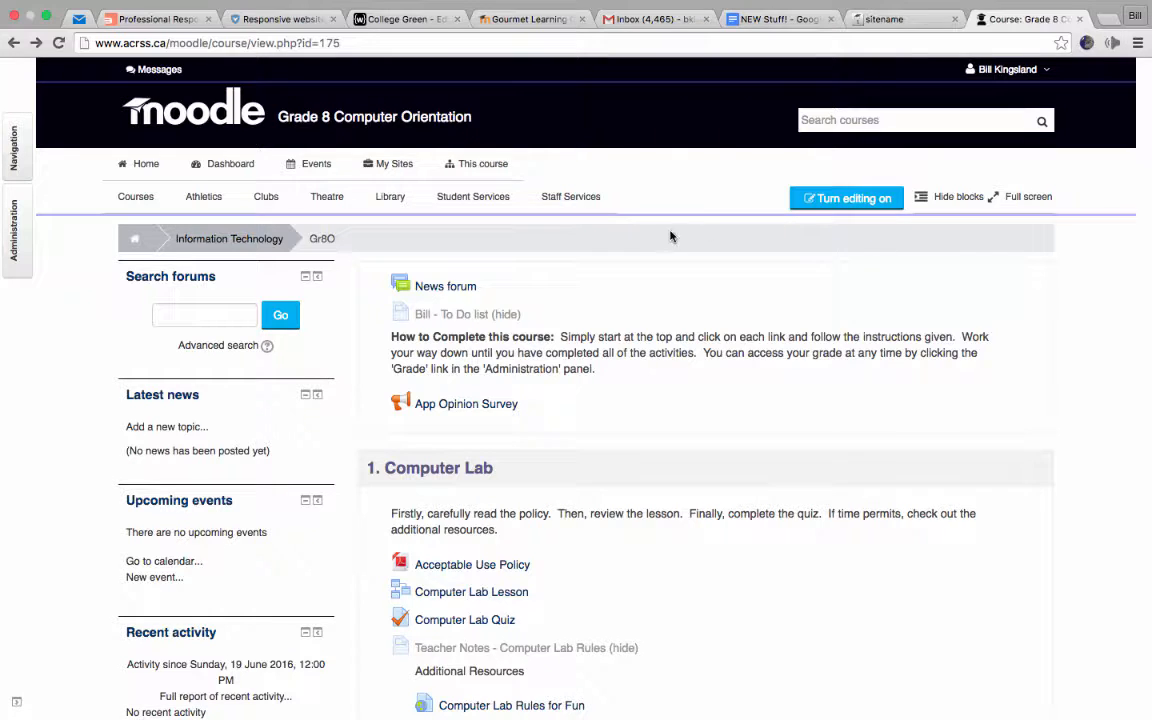
# Glance at the My Sites menu, then switch the course into editing mode
pyautogui.click(388, 164)
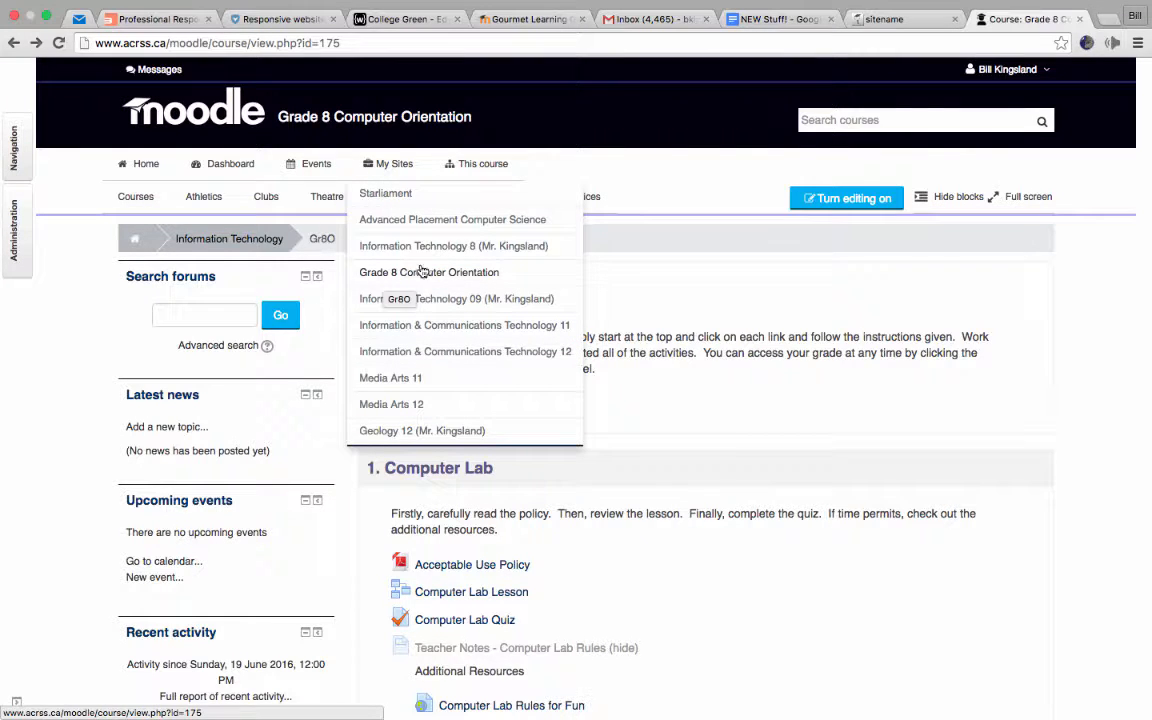
pyautogui.click(428, 272)
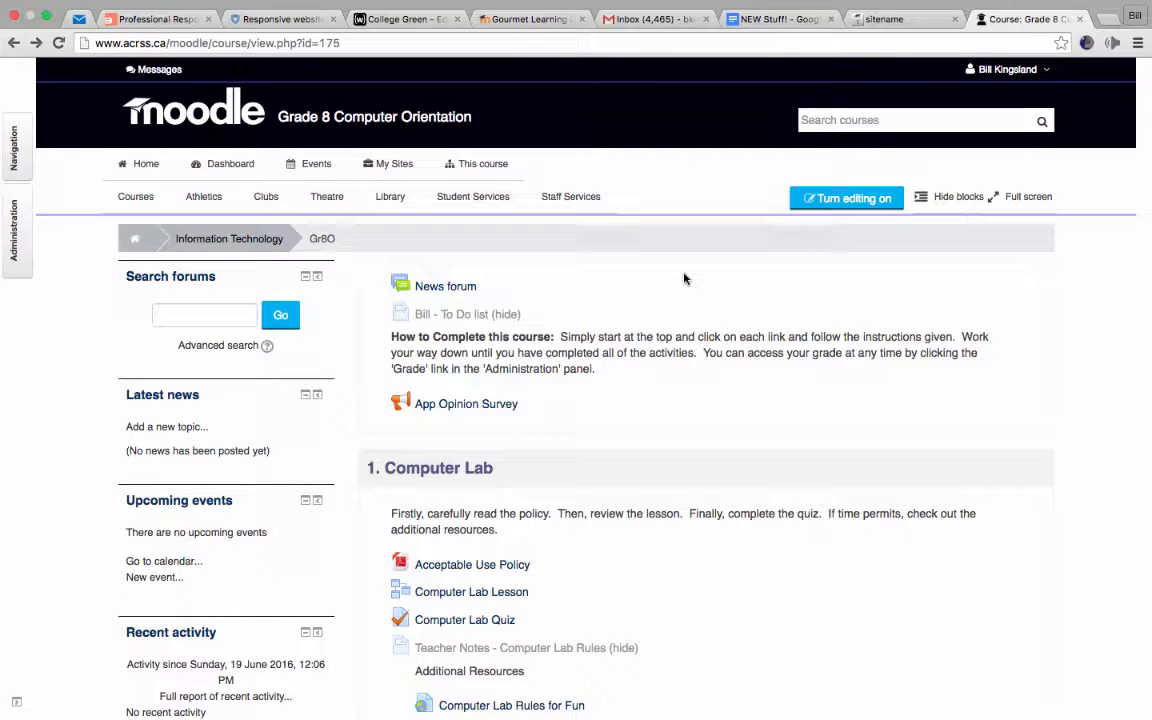
pyautogui.moveTo(846, 198)
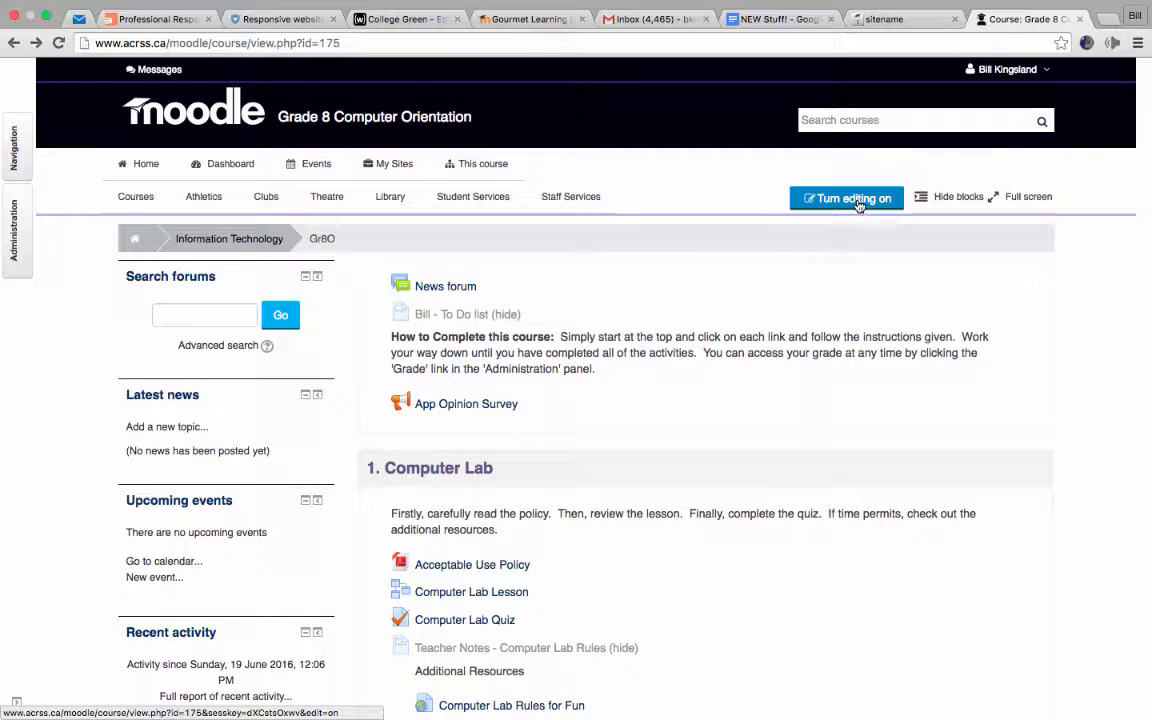
pyautogui.click(846, 198)
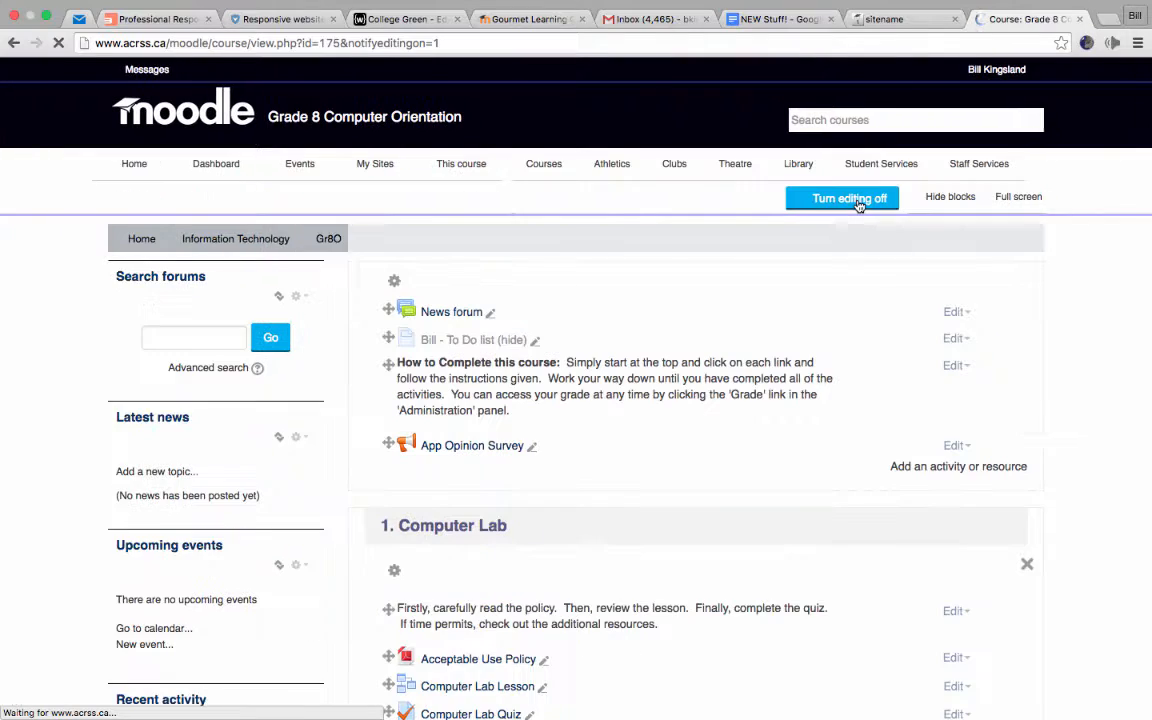
pyautogui.click(848, 198)
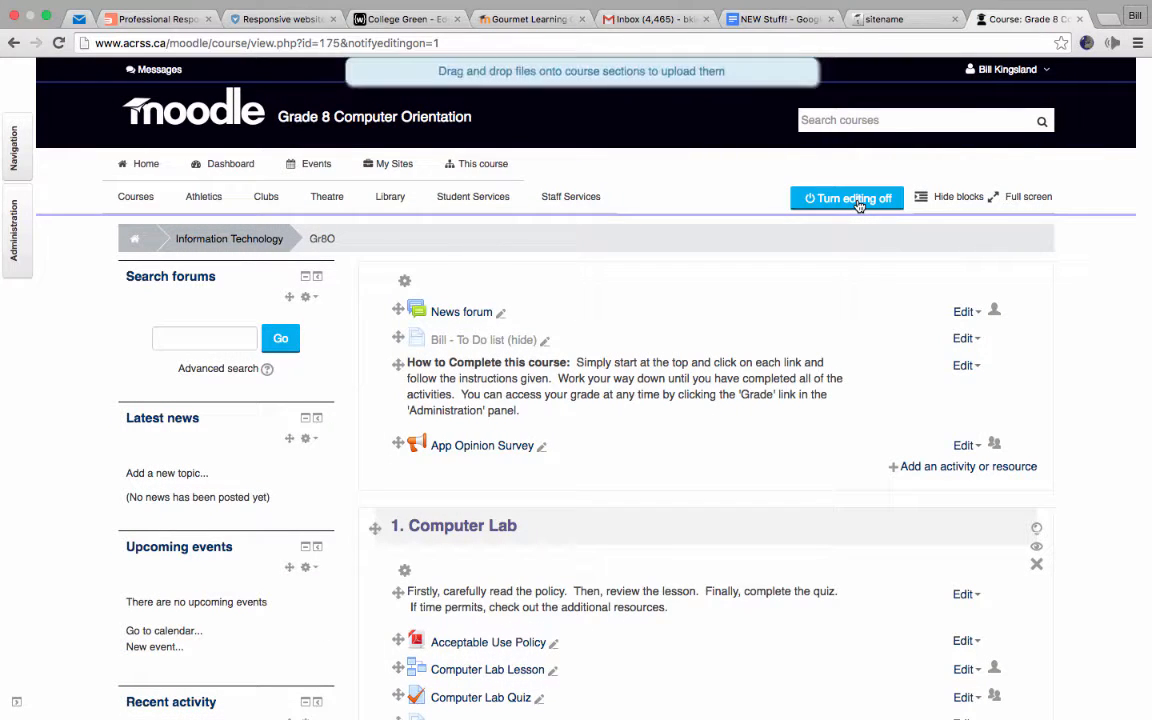
pyautogui.moveTo(856, 312)
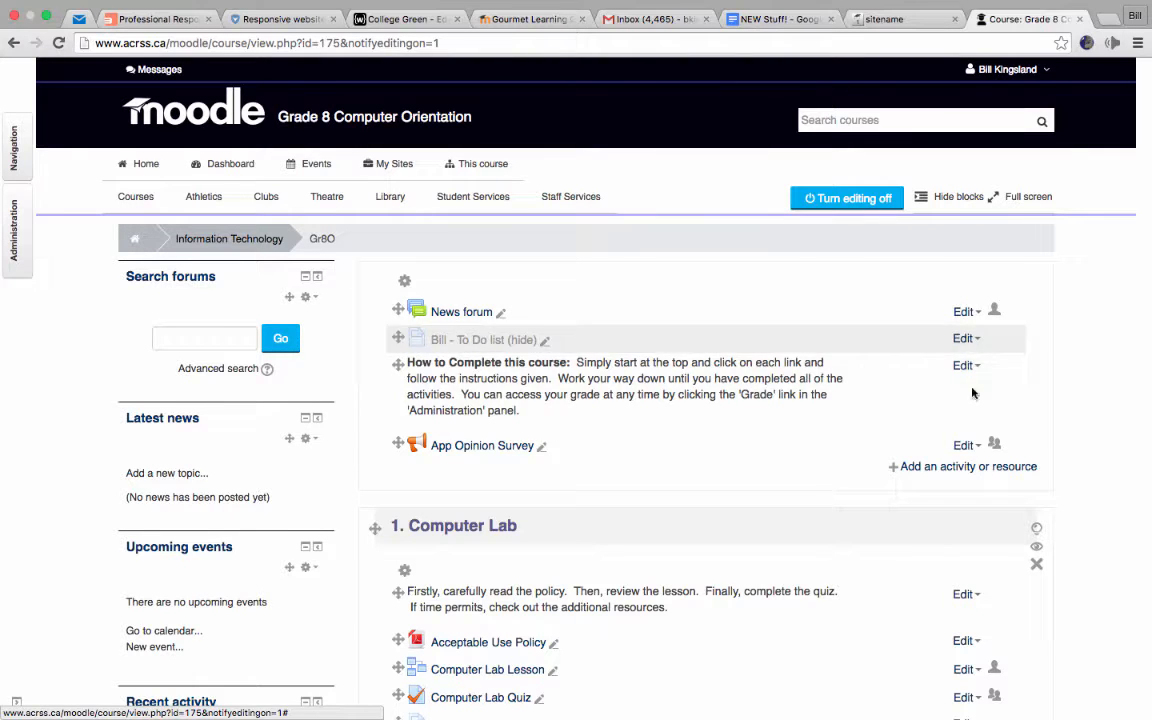
pyautogui.moveTo(818, 458)
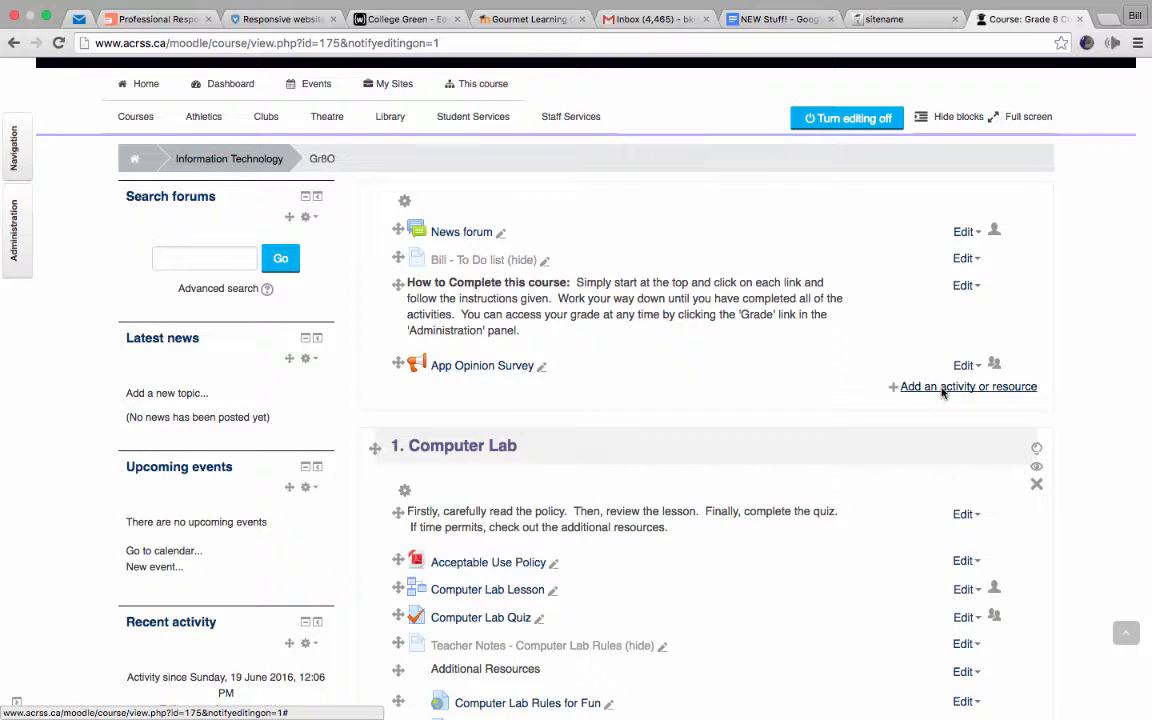
pyautogui.click(968, 386)
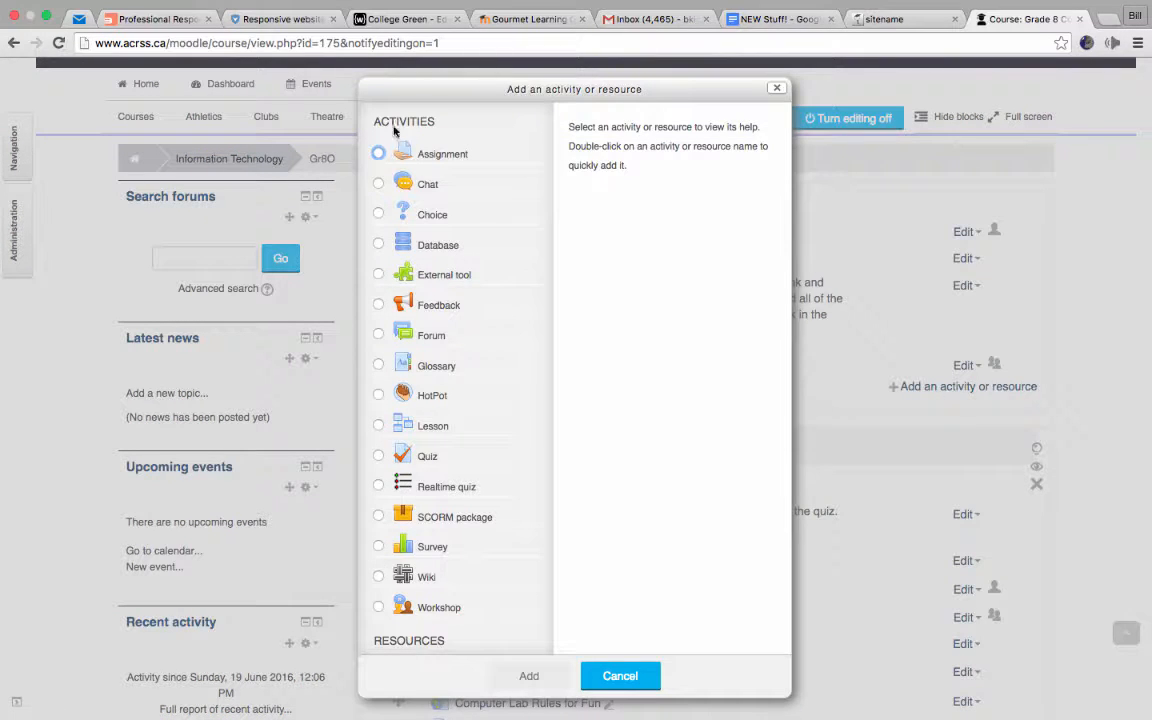
pyautogui.moveTo(470, 162)
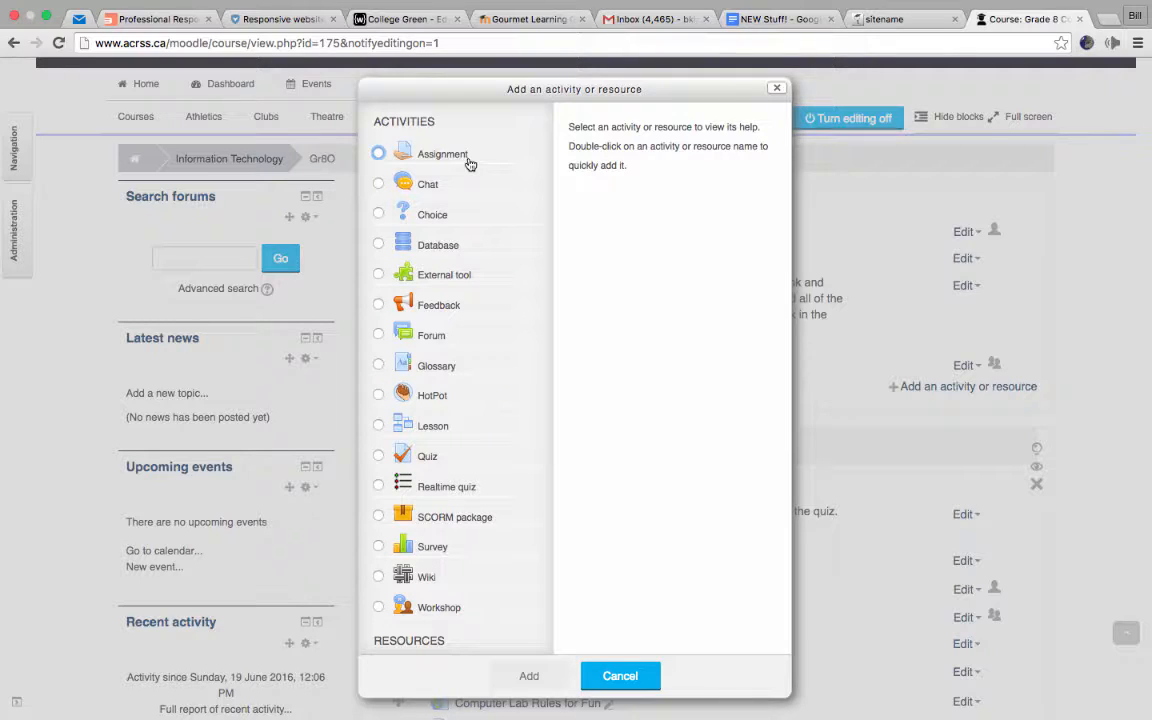
pyautogui.moveTo(460, 192)
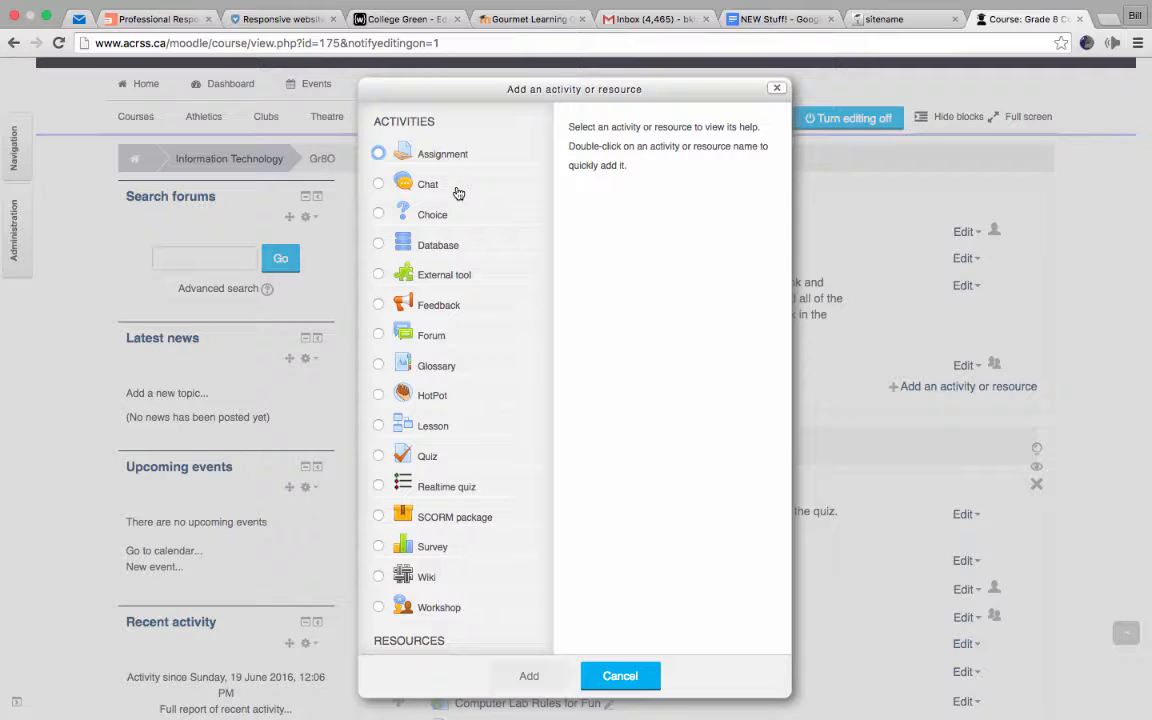
pyautogui.moveTo(452, 220)
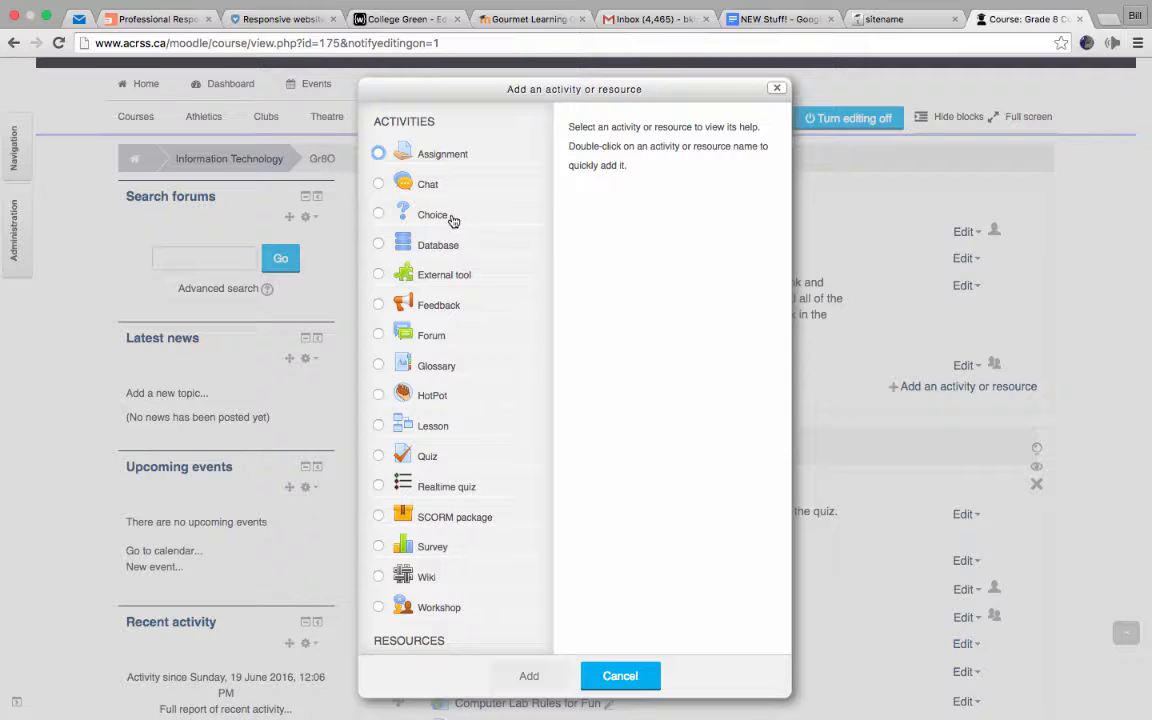
pyautogui.moveTo(460, 220)
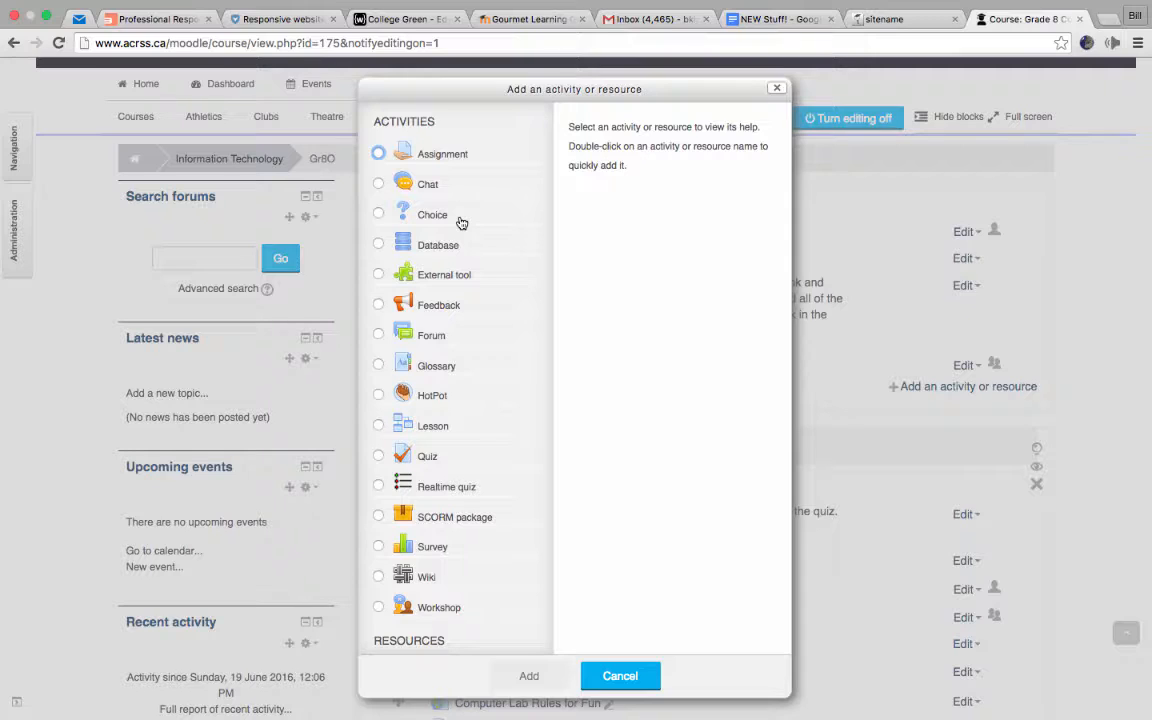
pyautogui.moveTo(476, 266)
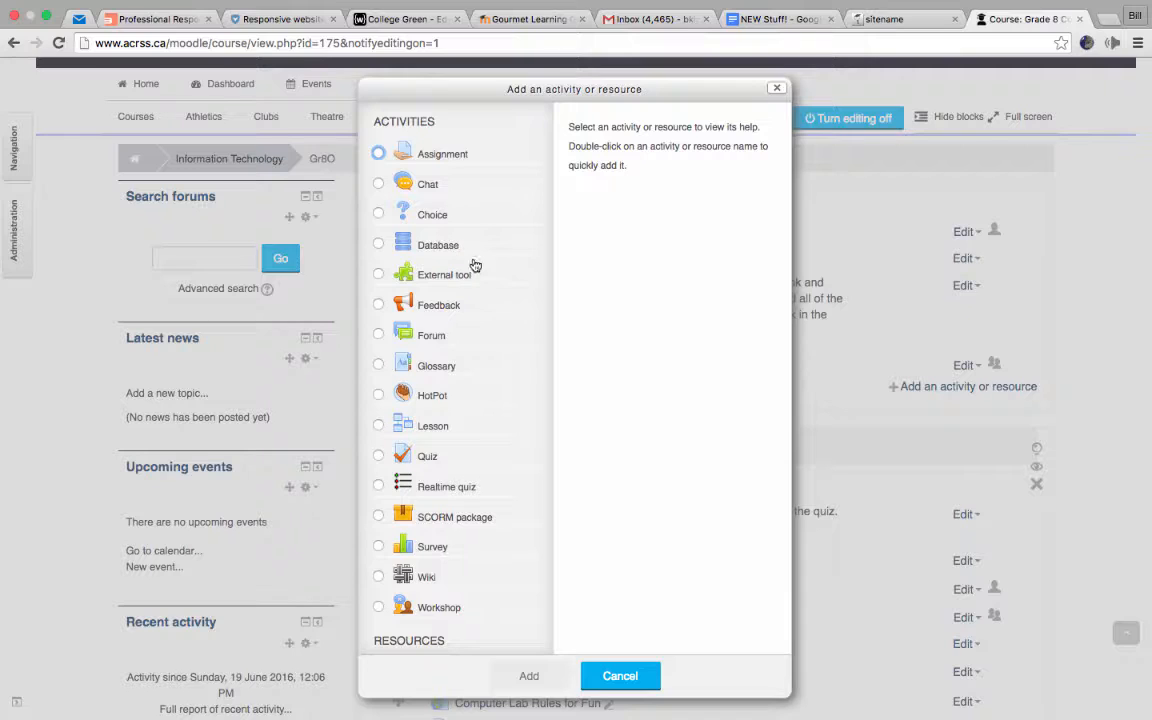
pyautogui.moveTo(444, 310)
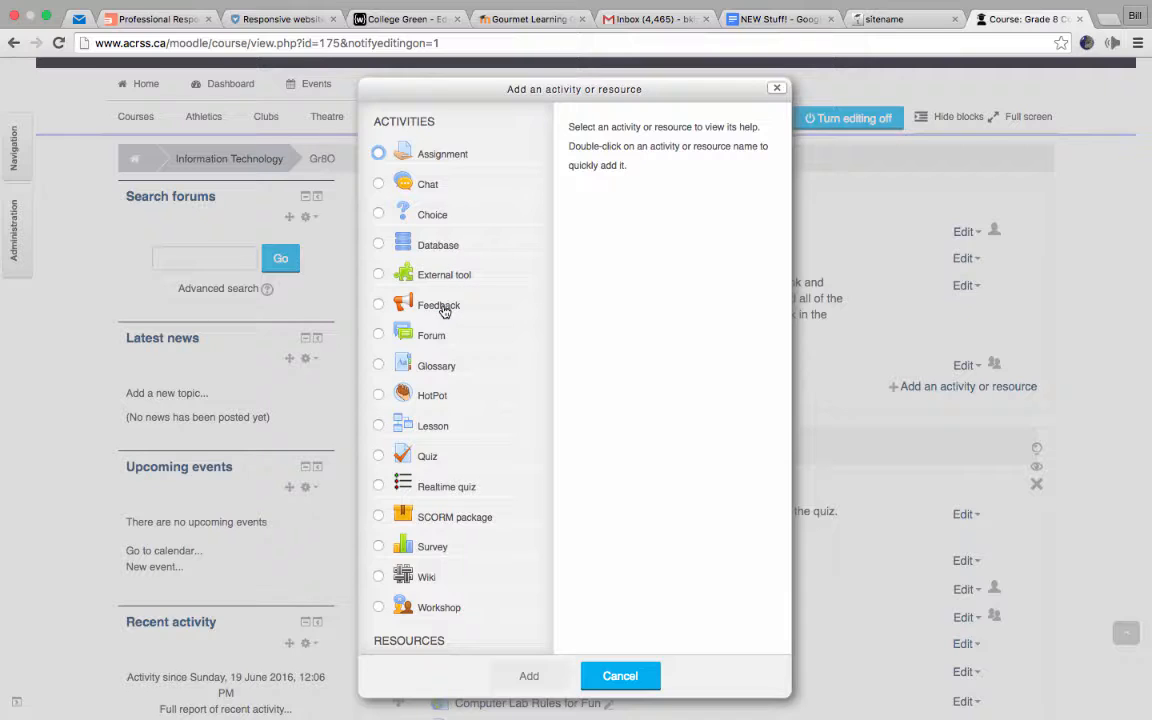
pyautogui.moveTo(460, 344)
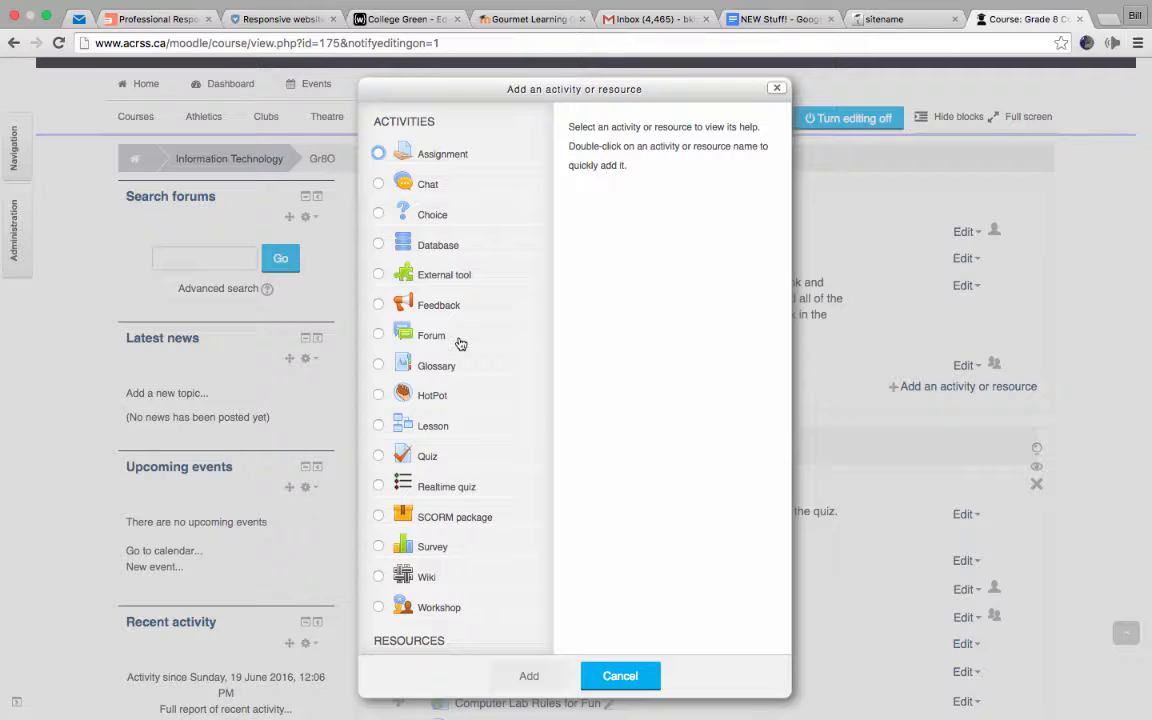
pyautogui.moveTo(452, 330)
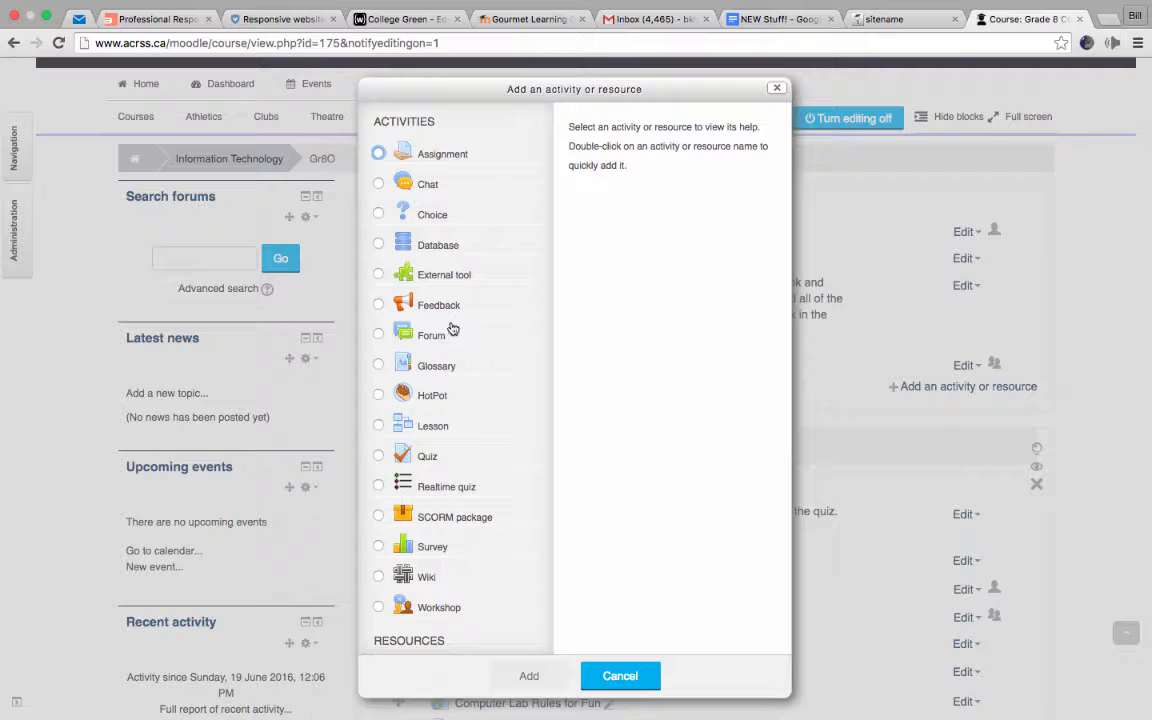
pyautogui.moveTo(444, 336)
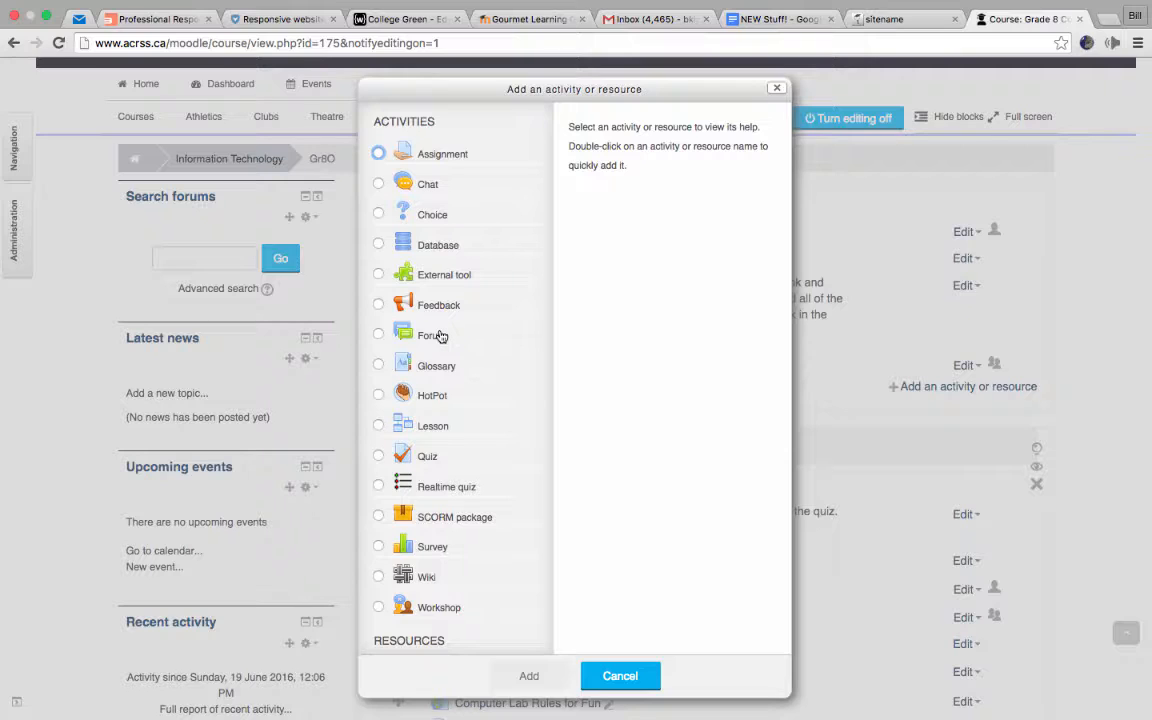
pyautogui.moveTo(464, 370)
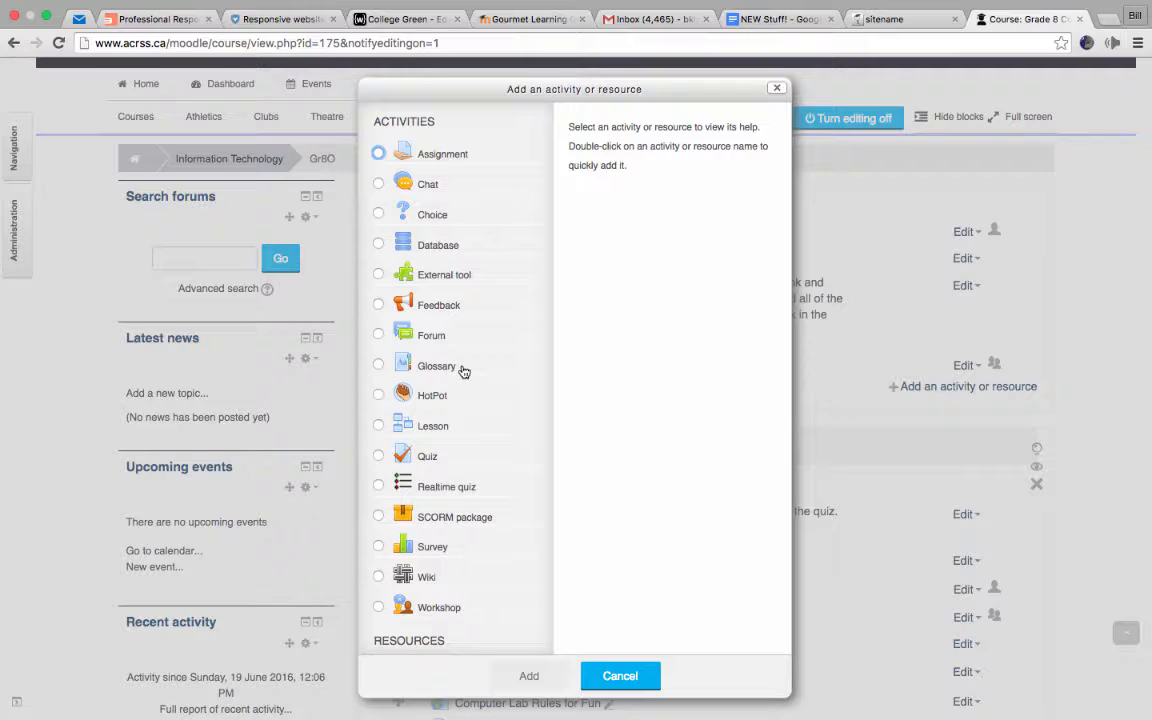
pyautogui.moveTo(456, 404)
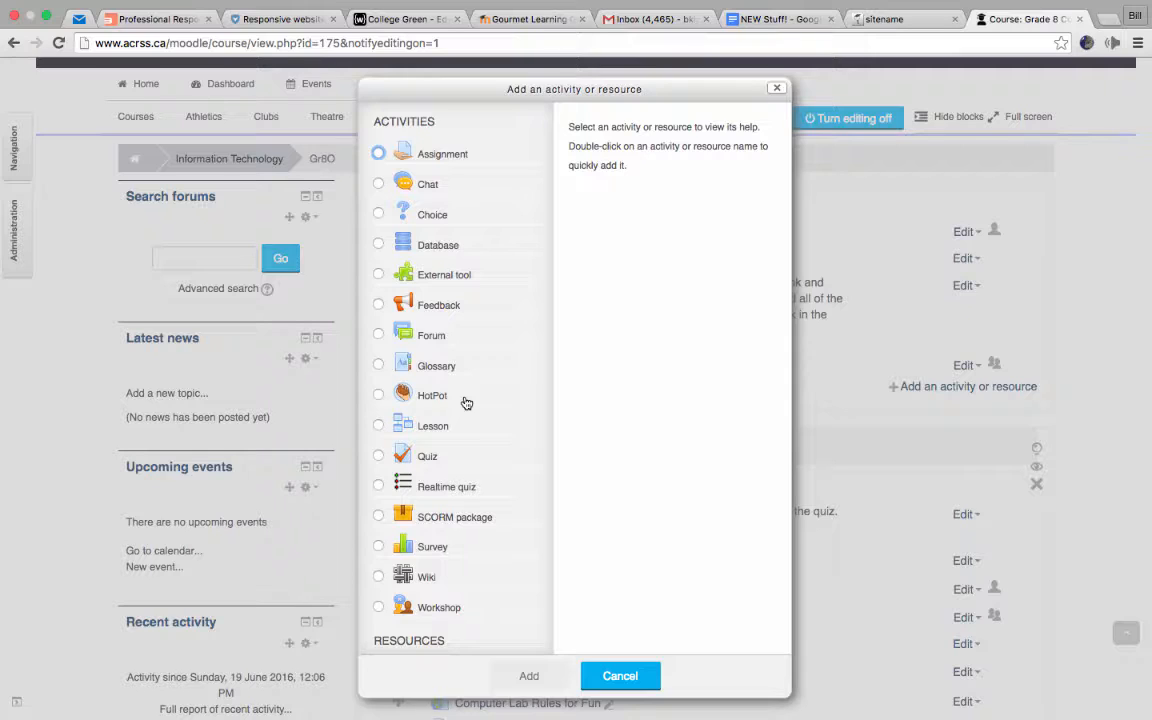
pyautogui.moveTo(456, 432)
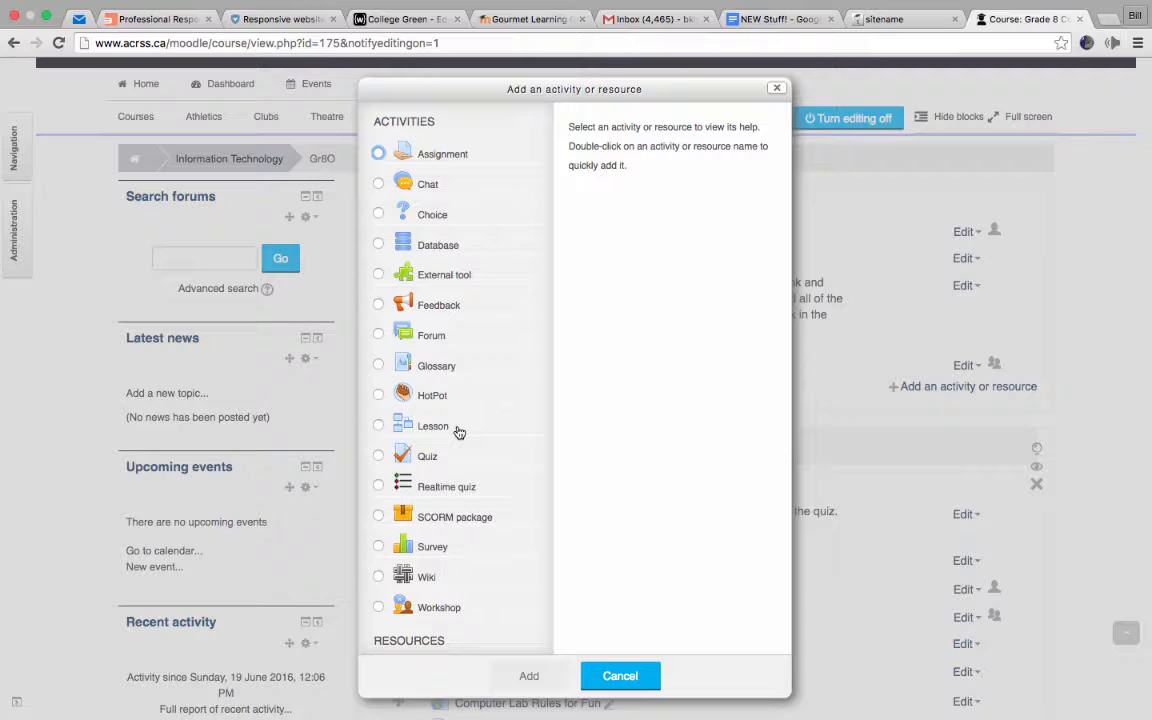
pyautogui.moveTo(452, 462)
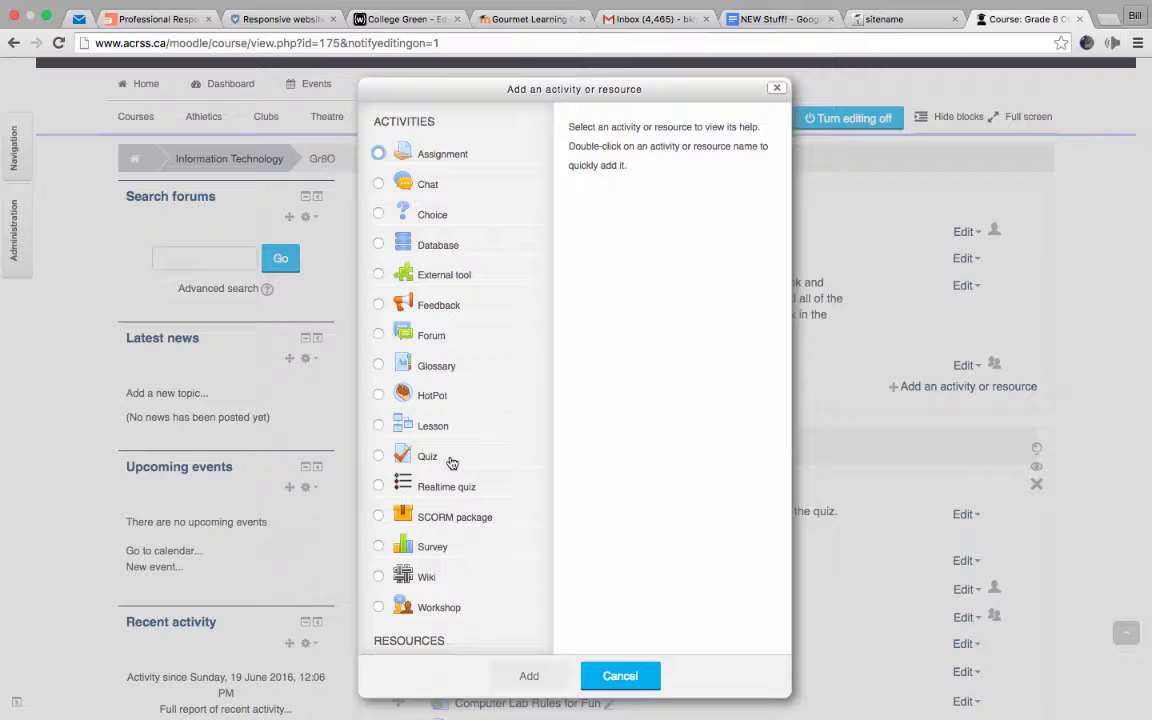
pyautogui.moveTo(488, 488)
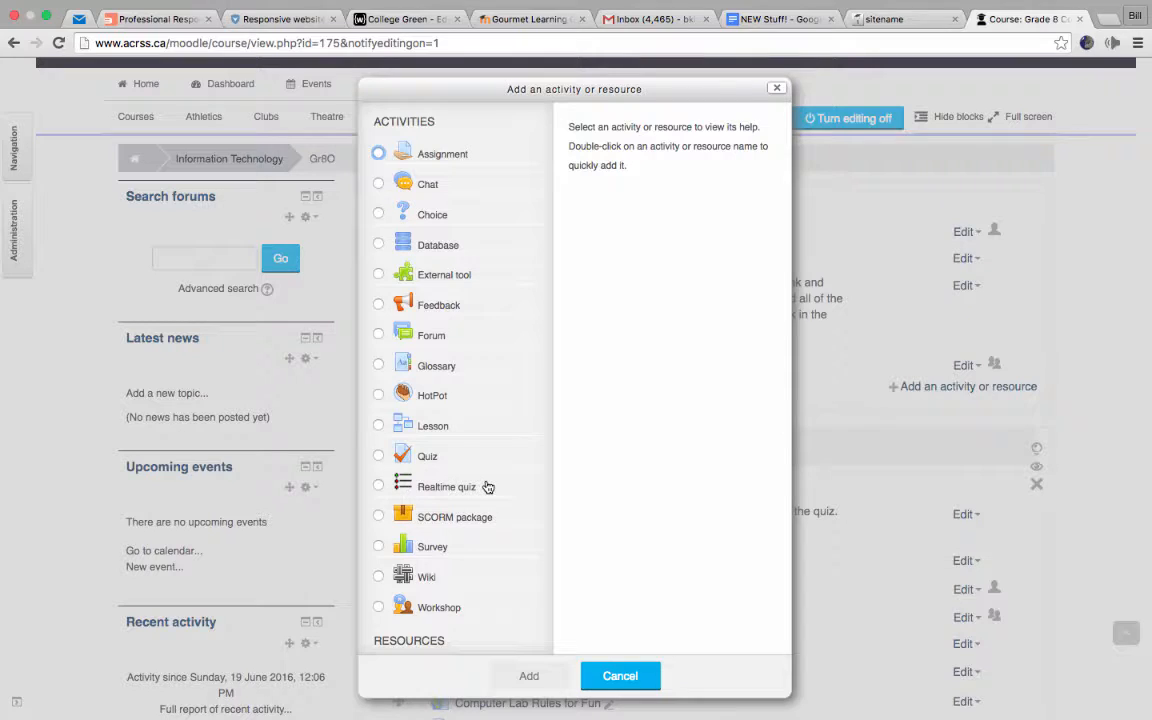
pyautogui.moveTo(476, 532)
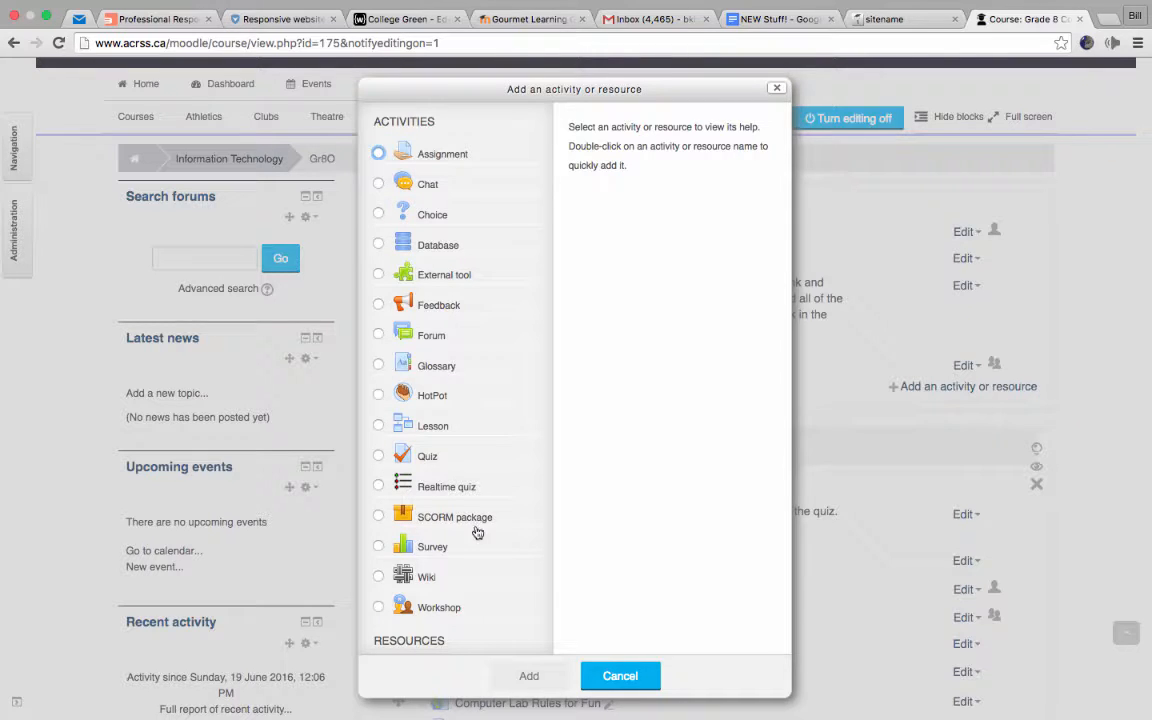
pyautogui.scroll(-3)
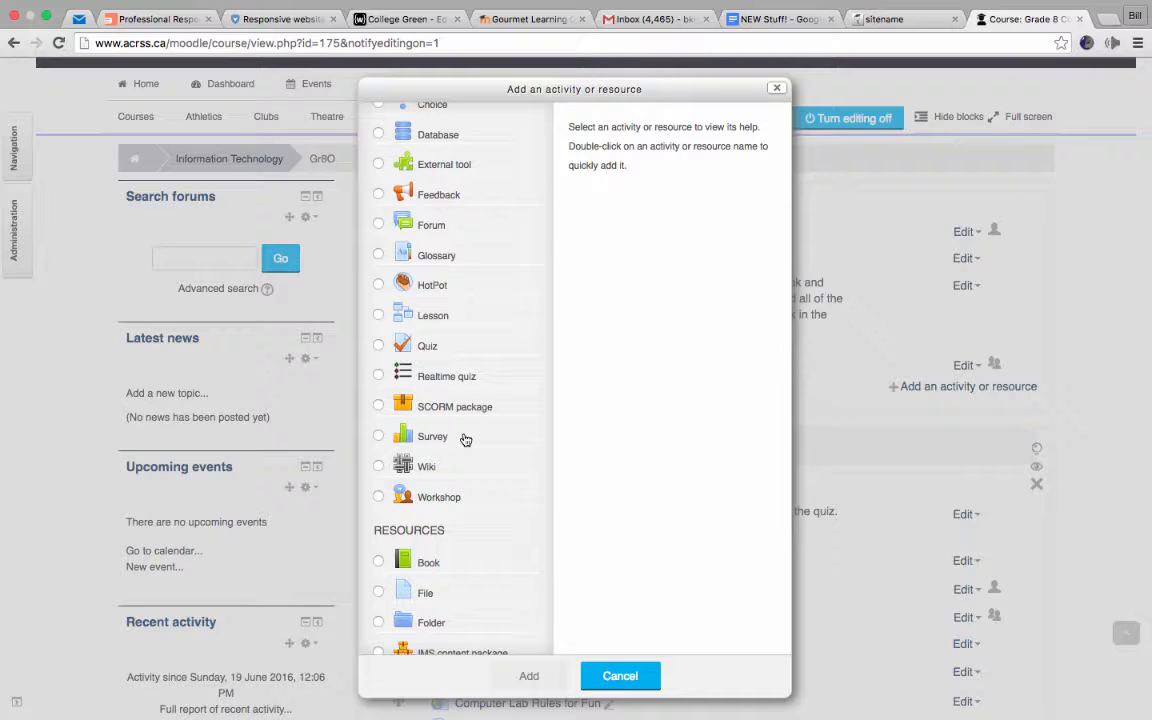
pyautogui.moveTo(458, 472)
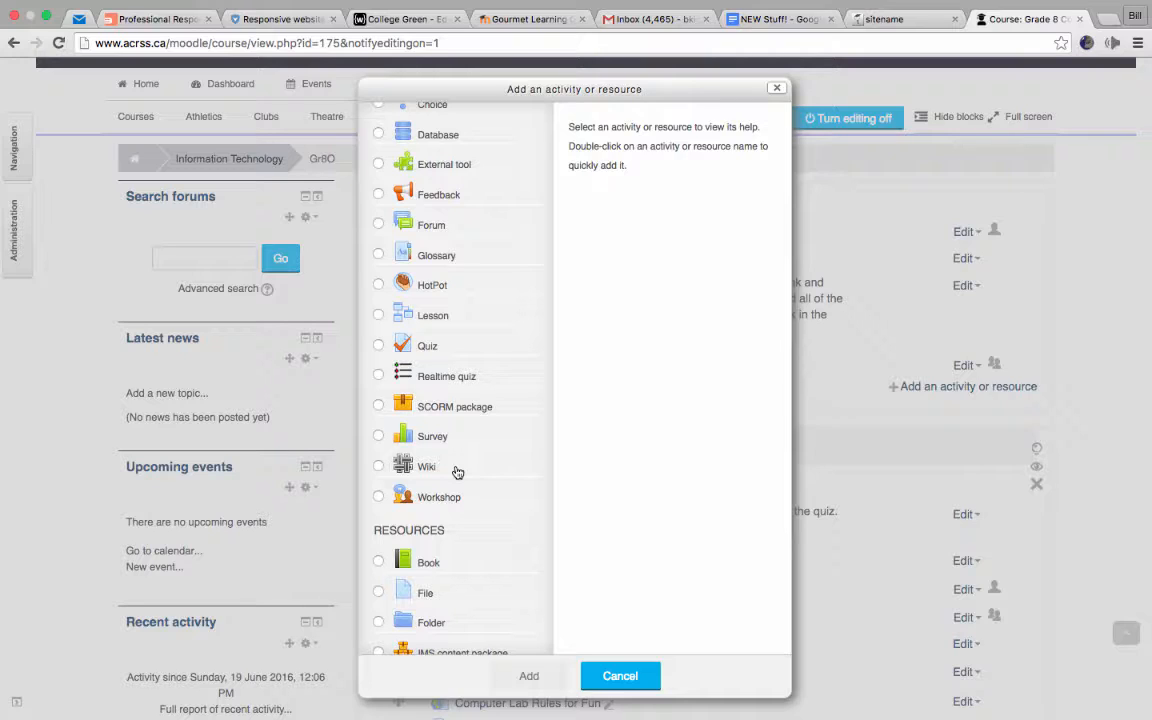
pyautogui.scroll(-3)
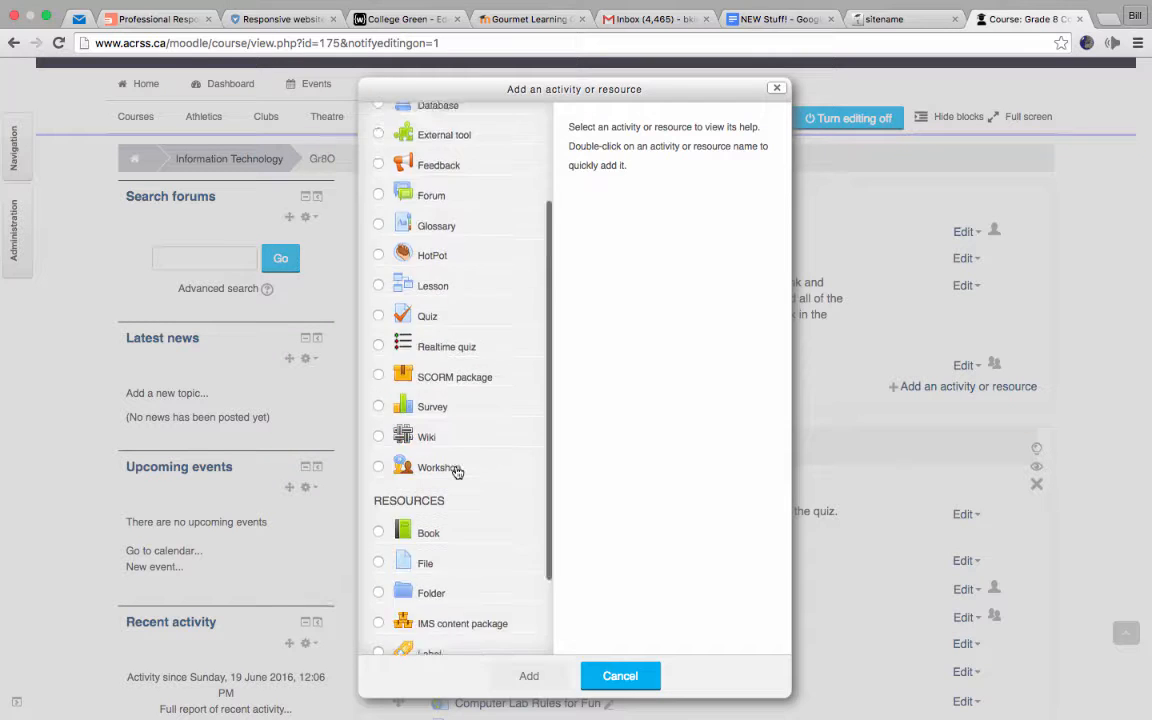
pyautogui.scroll(-3)
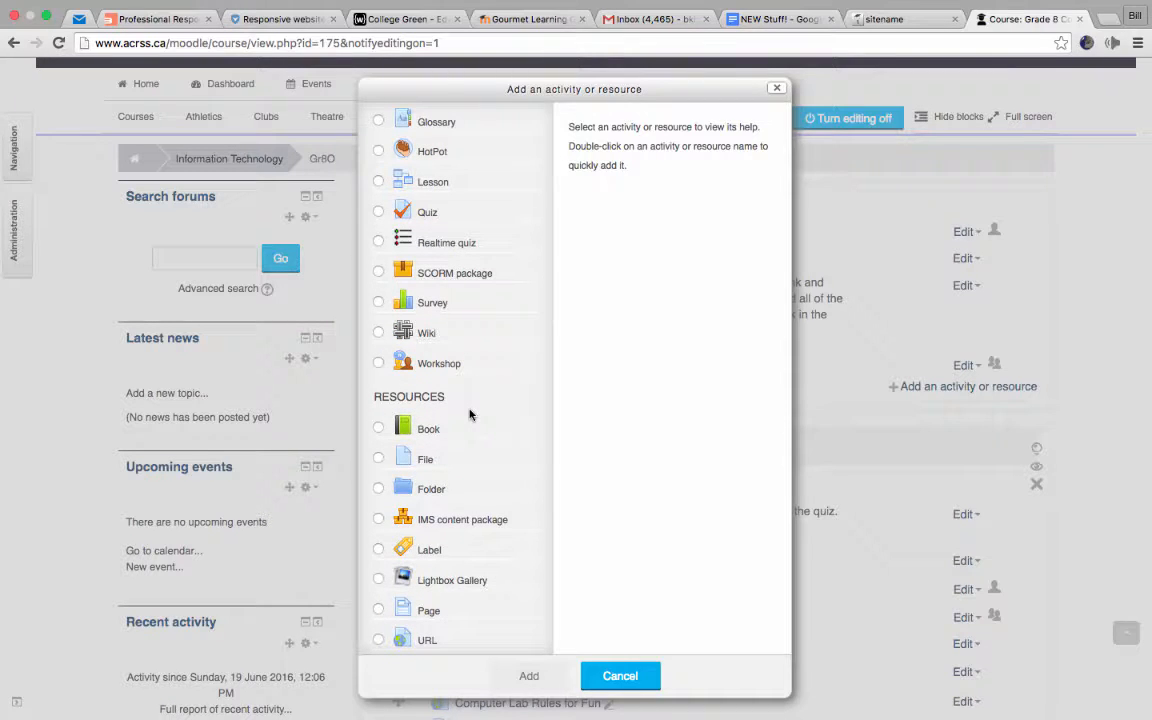
pyautogui.moveTo(456, 430)
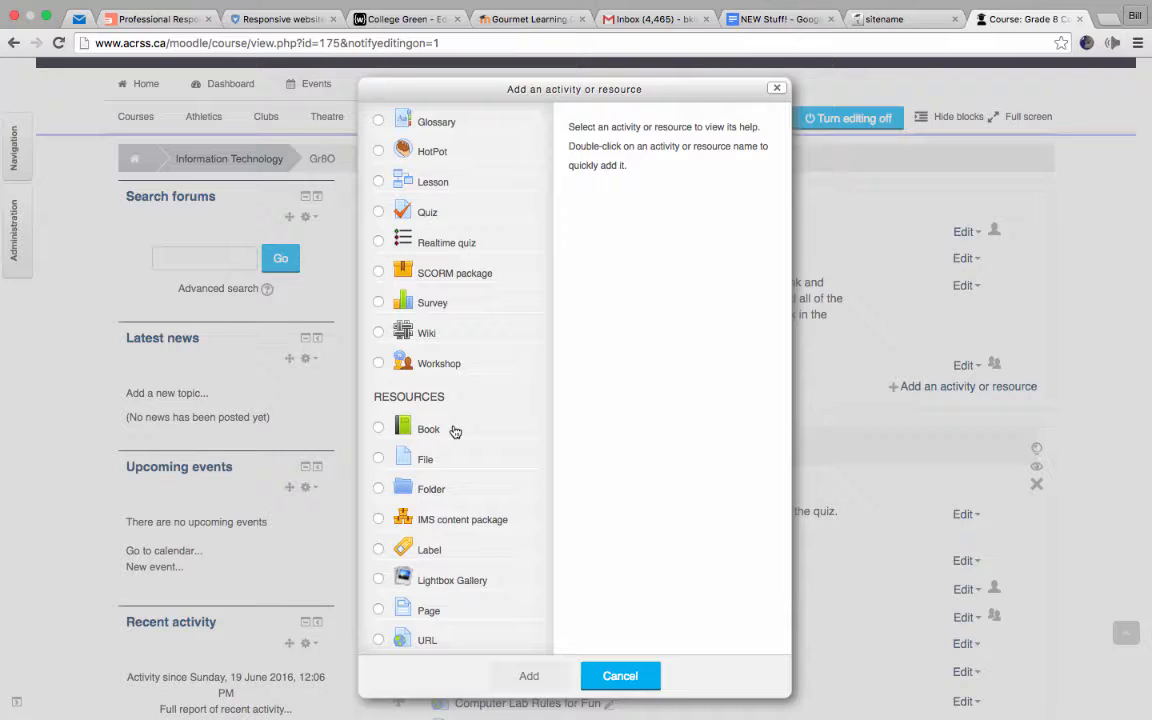
pyautogui.moveTo(430, 428)
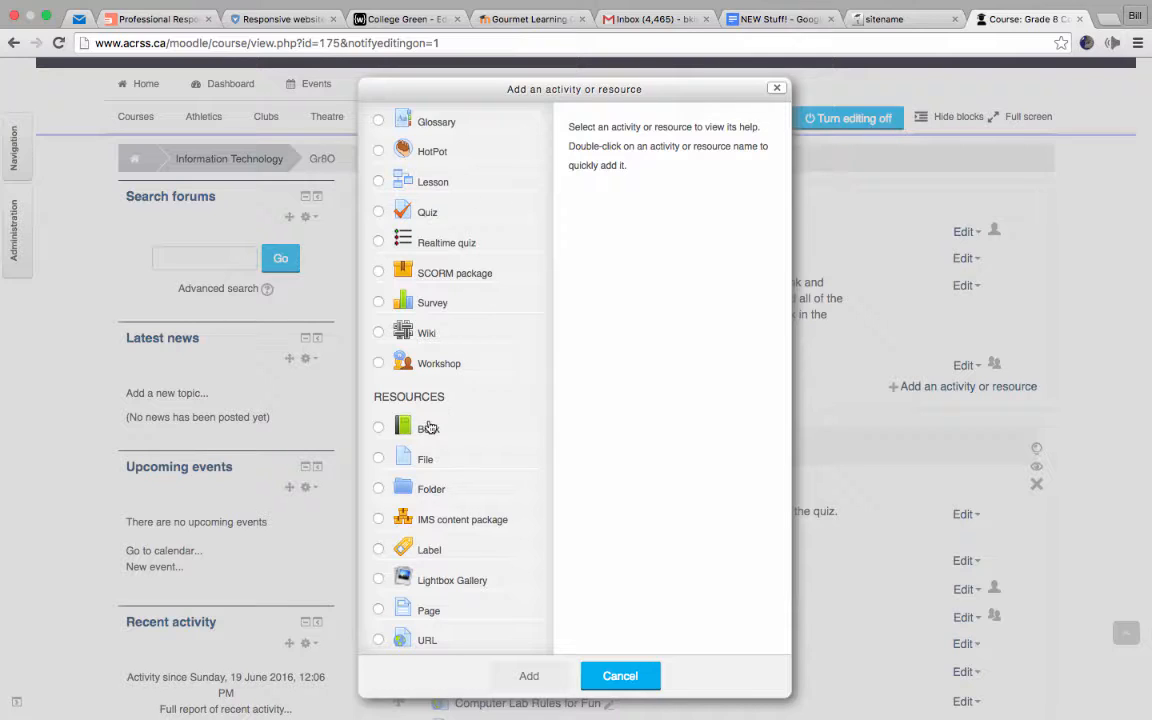
pyautogui.moveTo(448, 428)
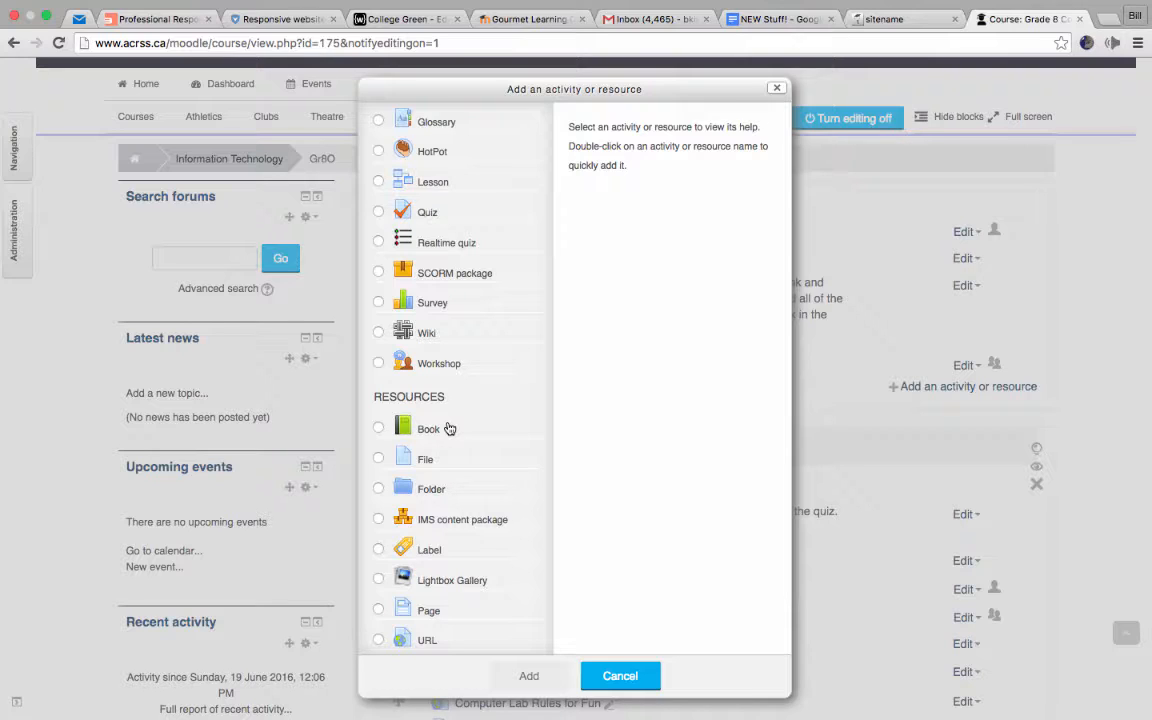
pyautogui.moveTo(438, 464)
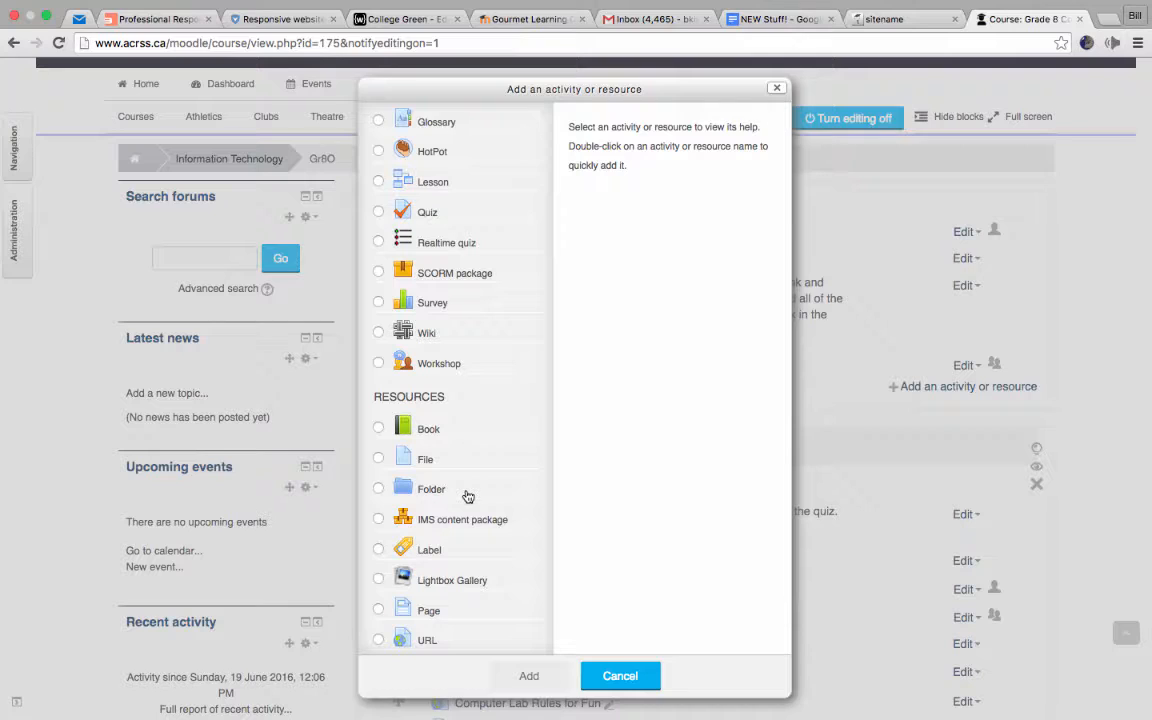
pyautogui.moveTo(444, 548)
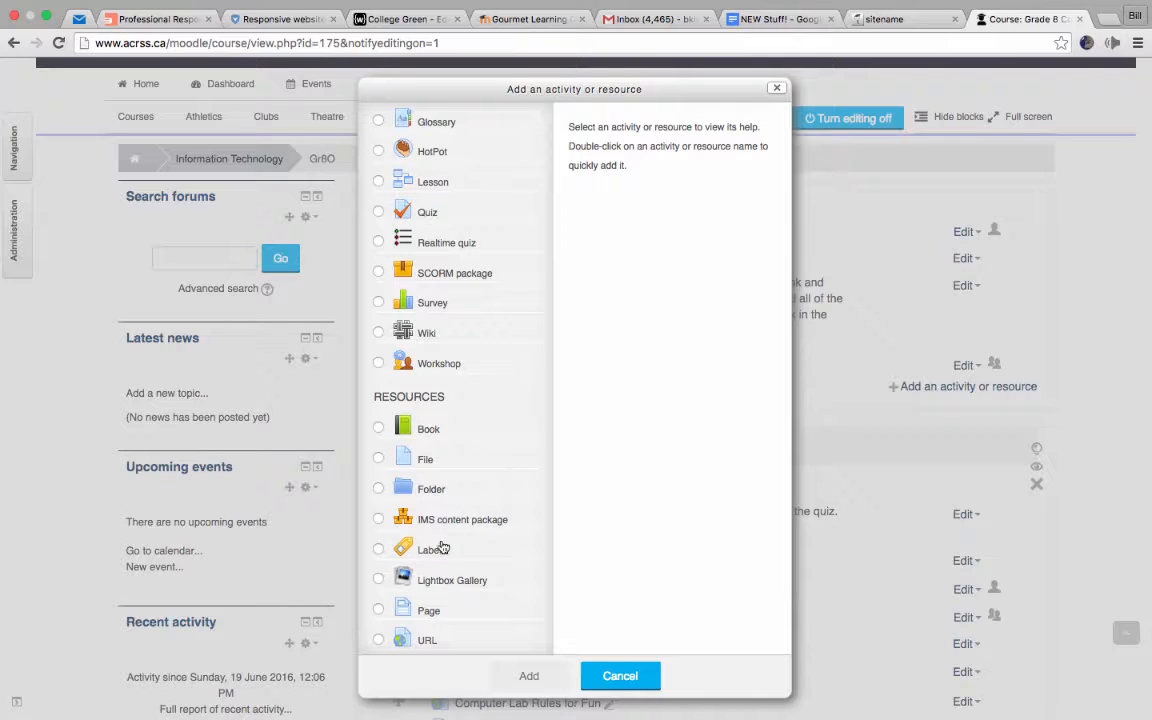
pyautogui.moveTo(480, 548)
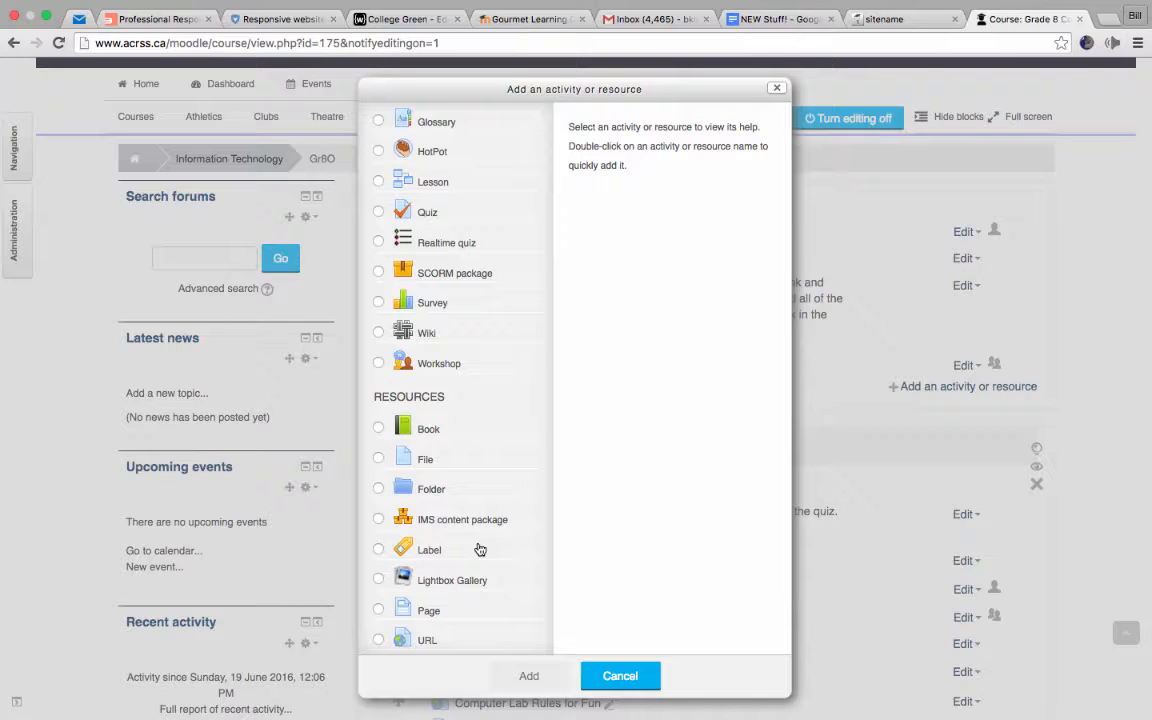
pyautogui.moveTo(468, 580)
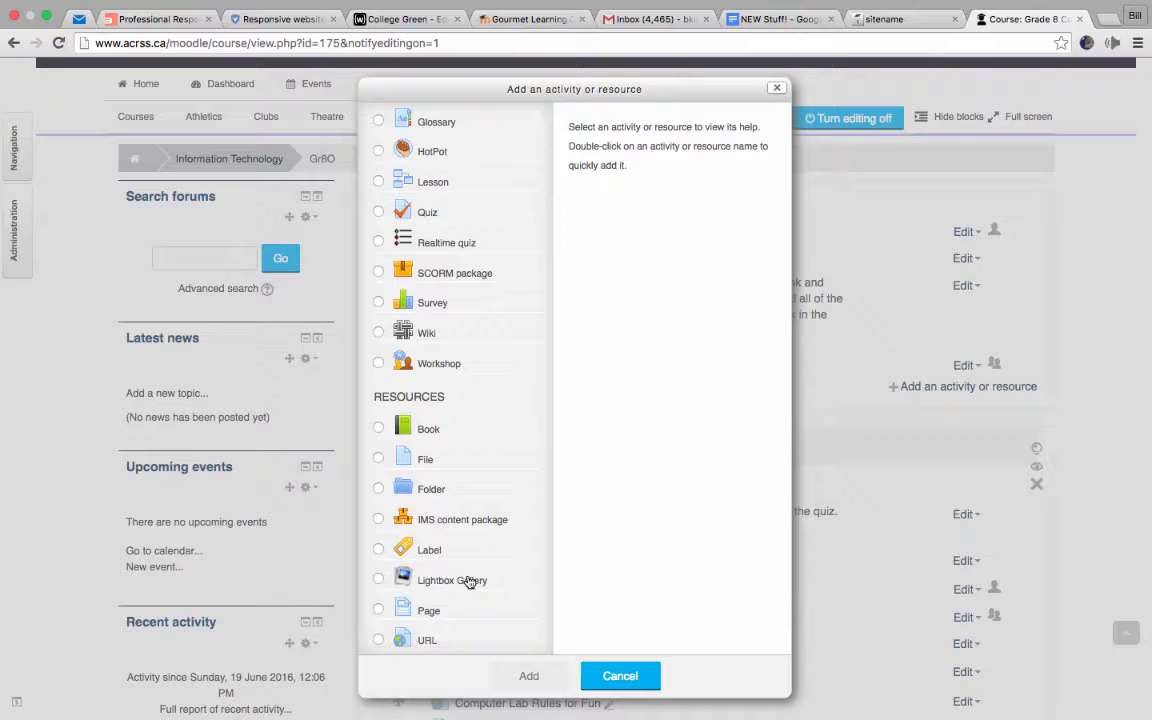
pyautogui.moveTo(430, 610)
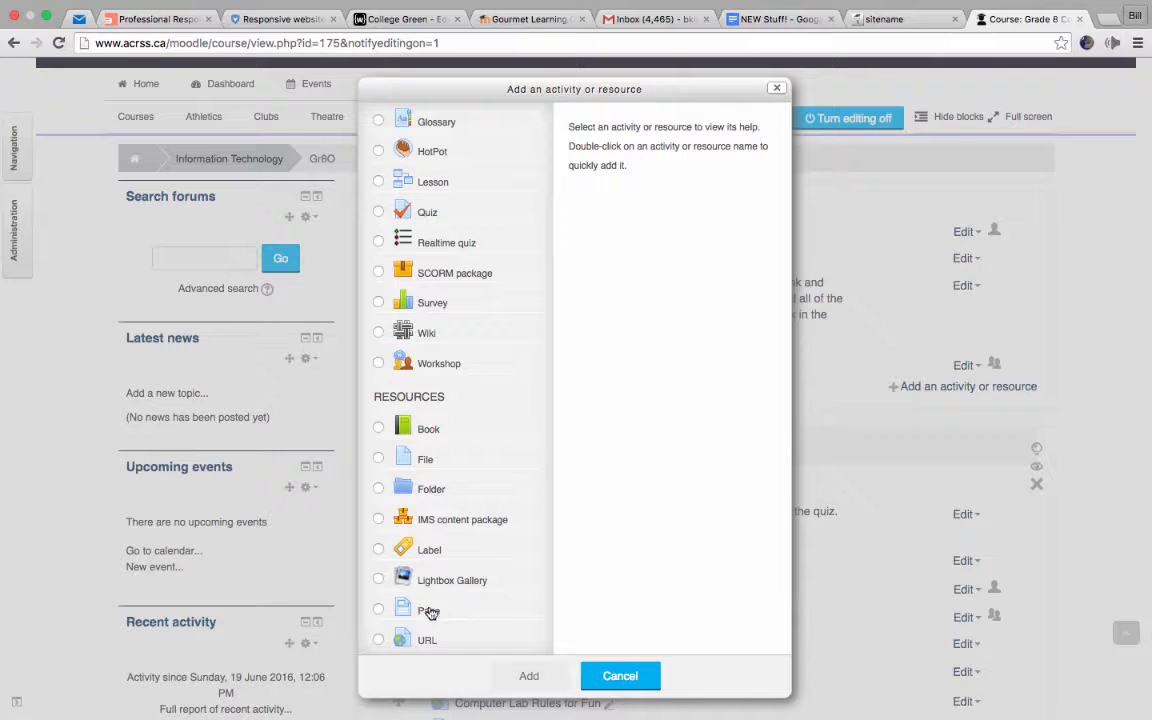
pyautogui.moveTo(432, 612)
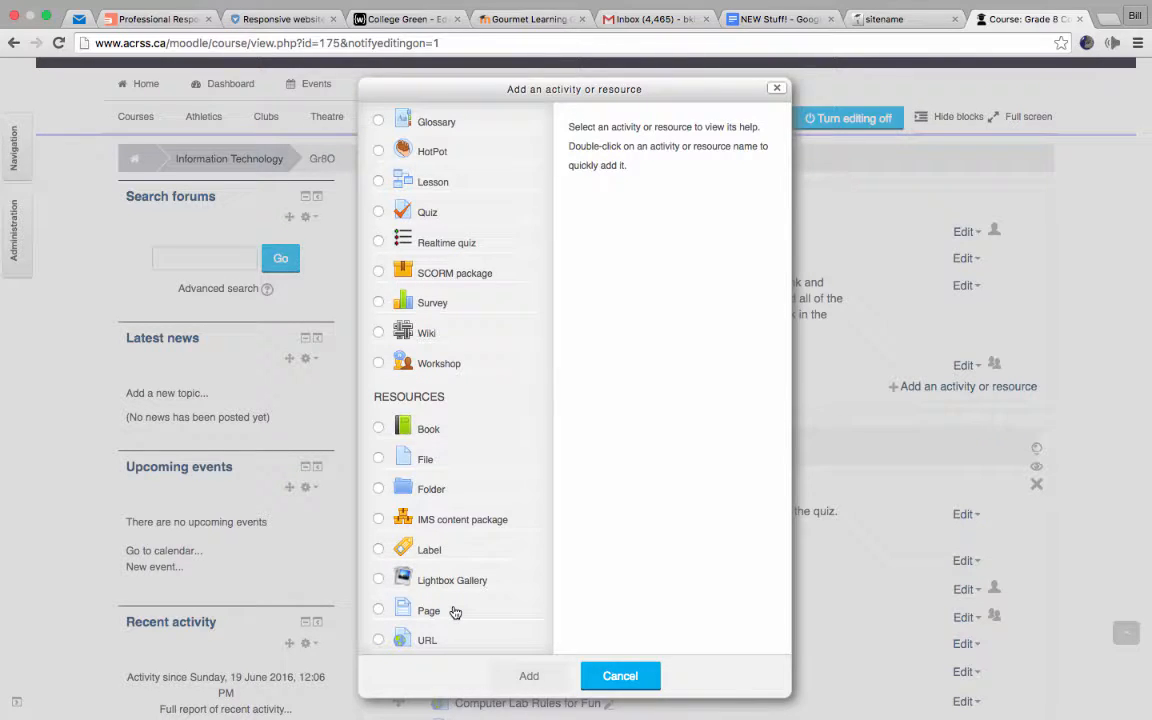
pyautogui.moveTo(434, 636)
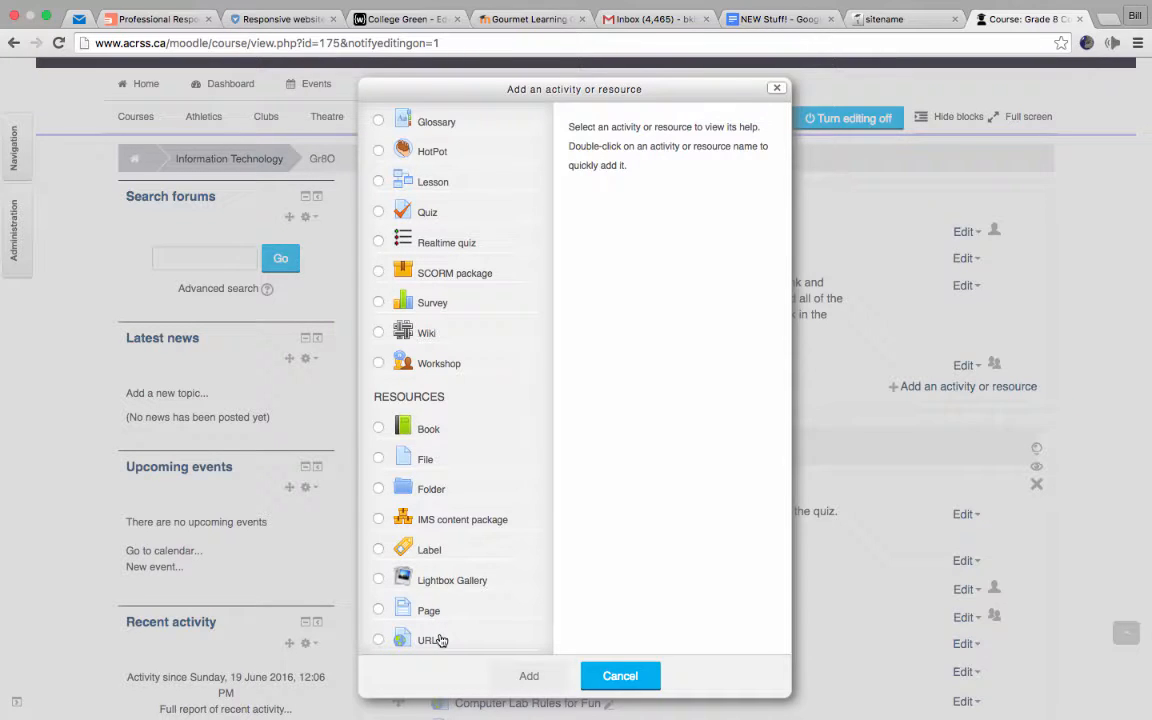
pyautogui.moveTo(444, 552)
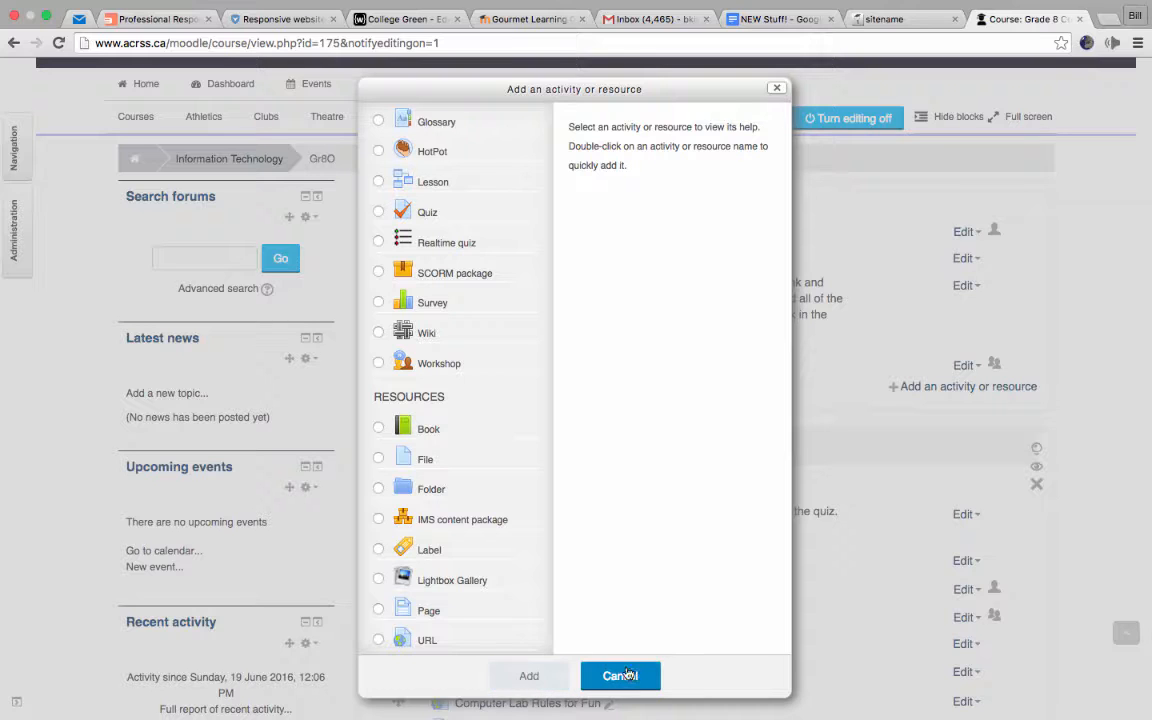
pyautogui.click(620, 676)
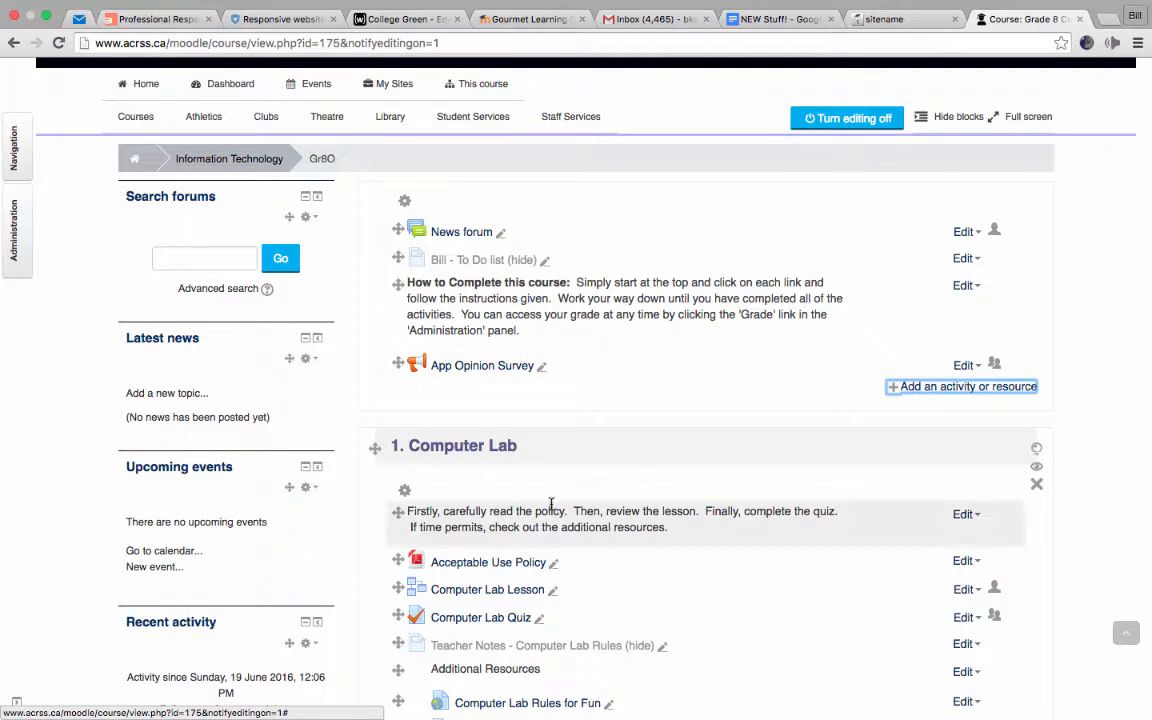
pyautogui.scroll(-3)
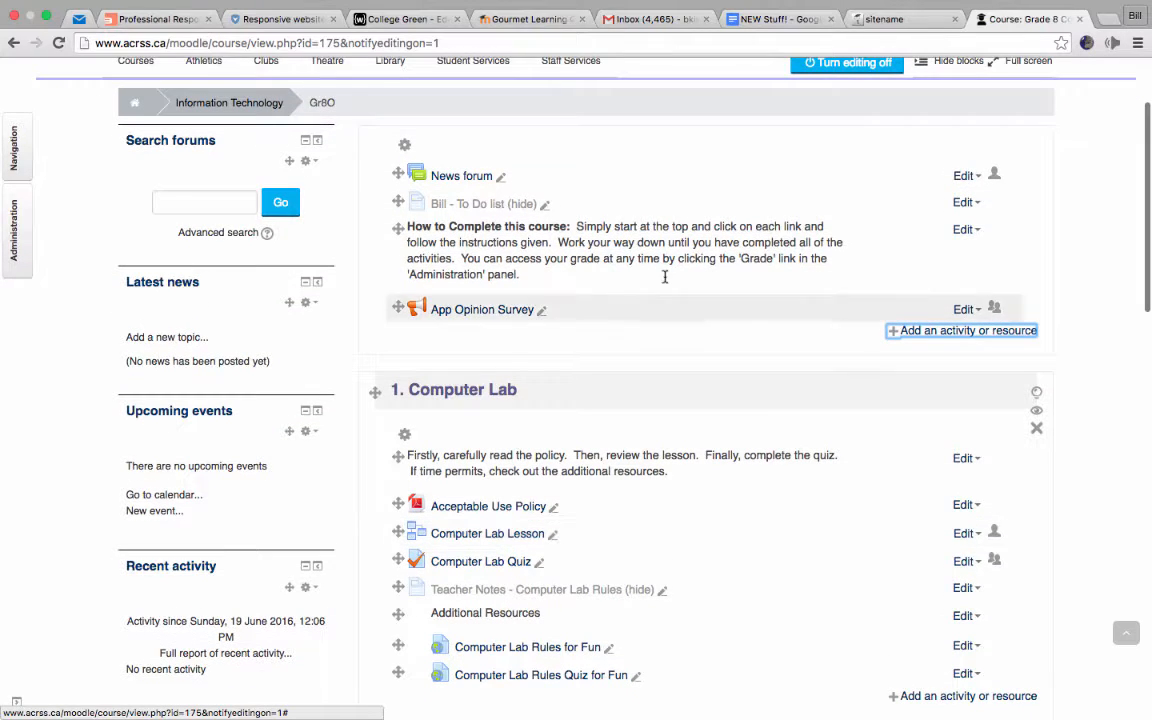
pyautogui.moveTo(556, 258)
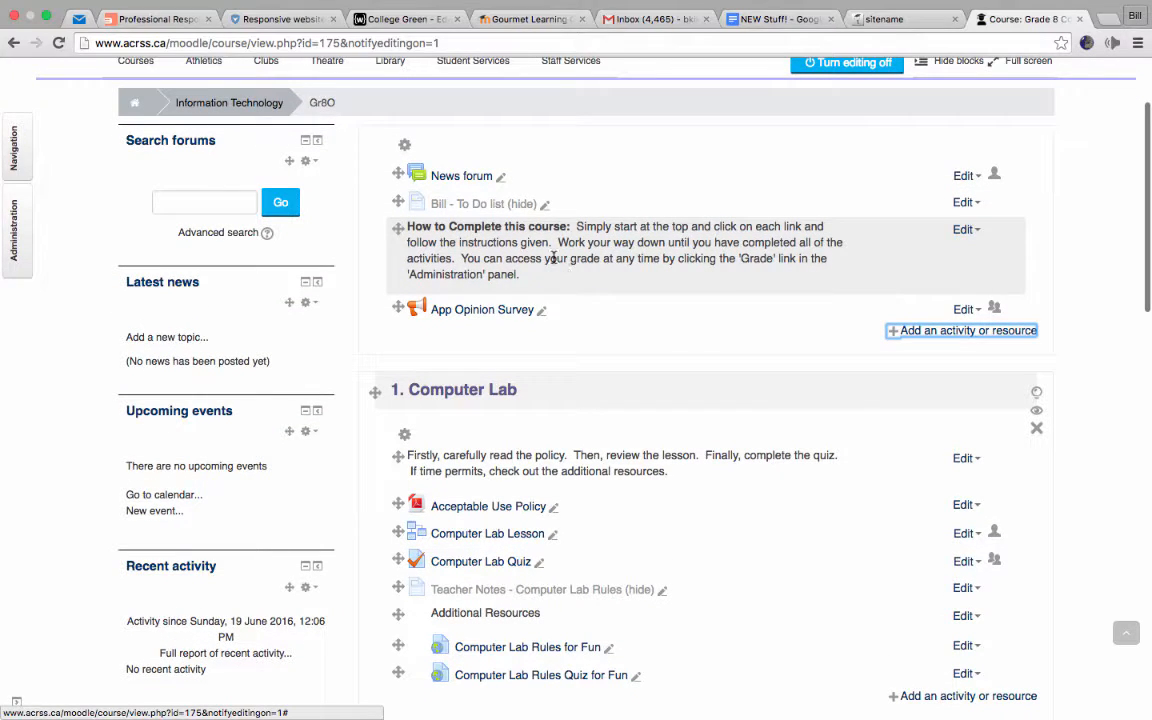
pyautogui.scroll(-3)
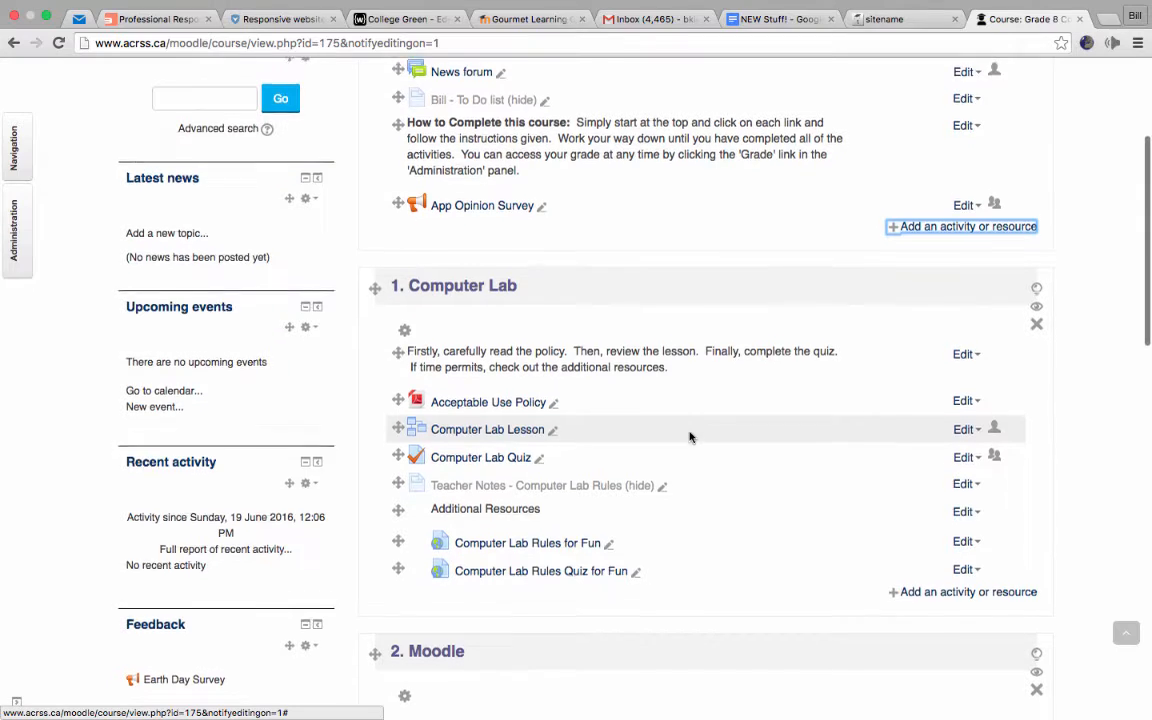
pyautogui.scroll(-3)
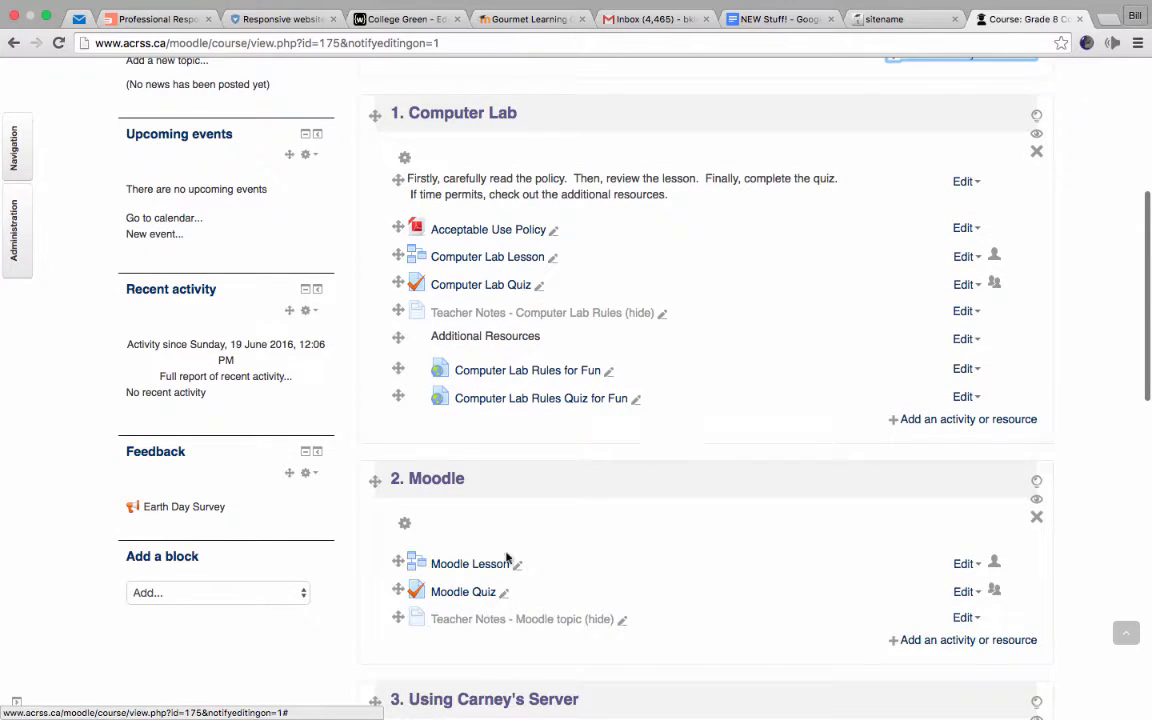
pyautogui.moveTo(420, 496)
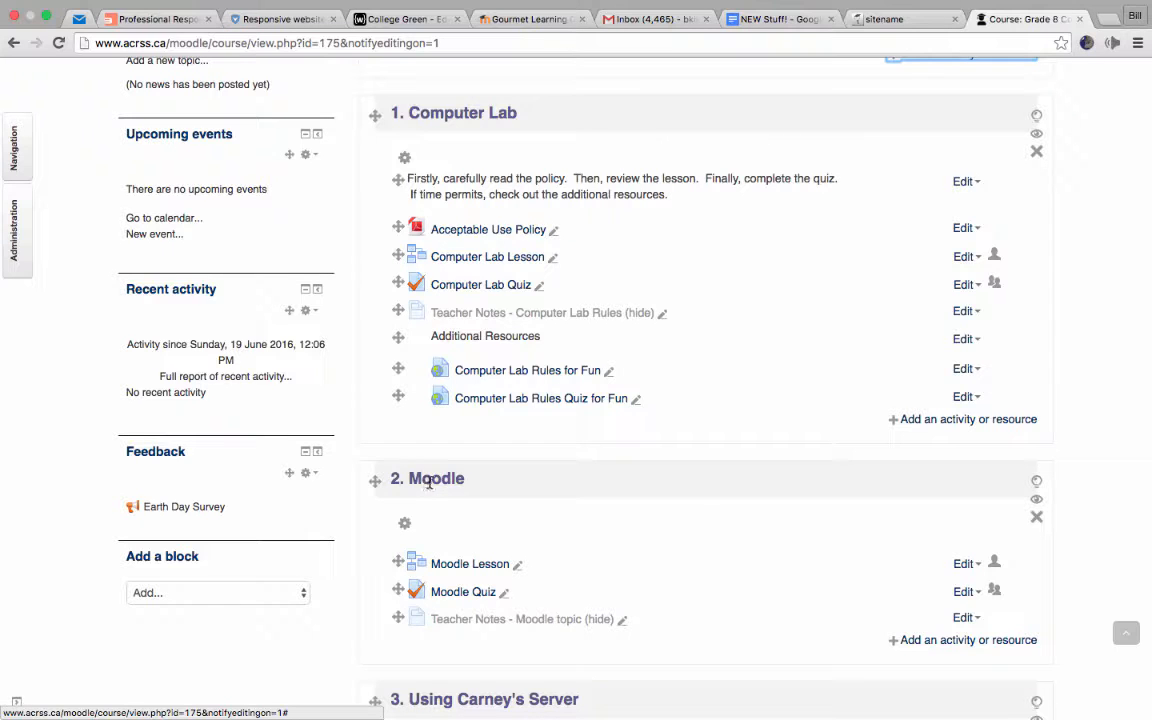
pyautogui.moveTo(772, 488)
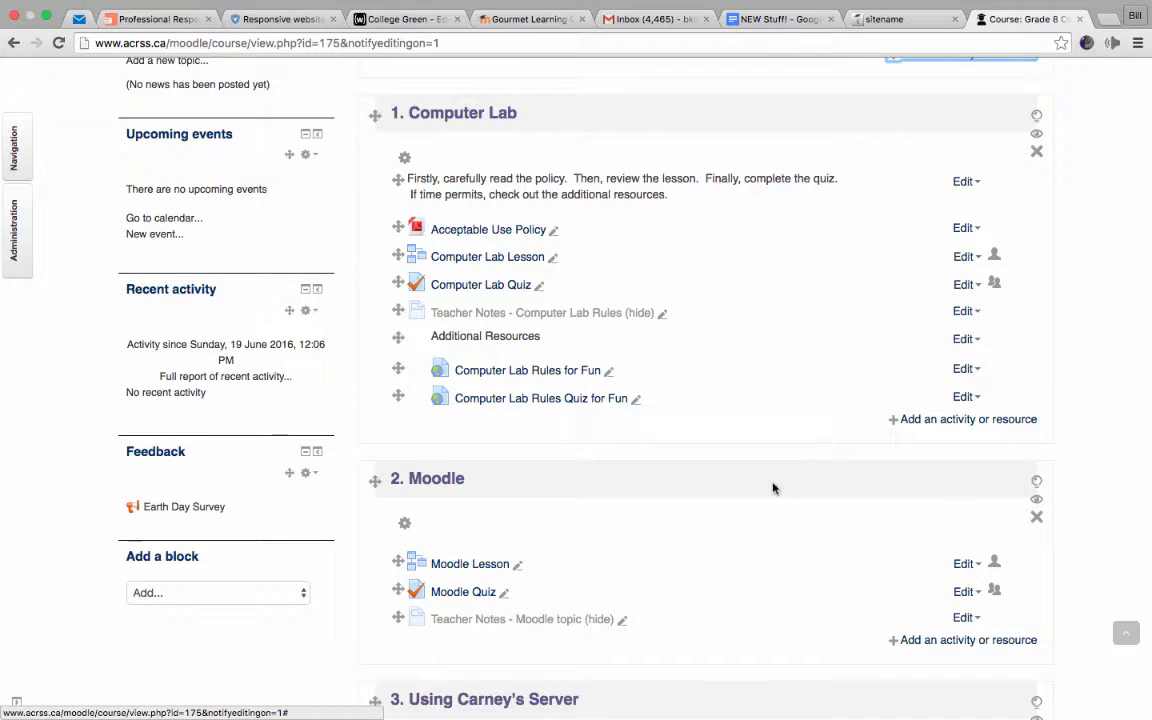
pyautogui.moveTo(416, 532)
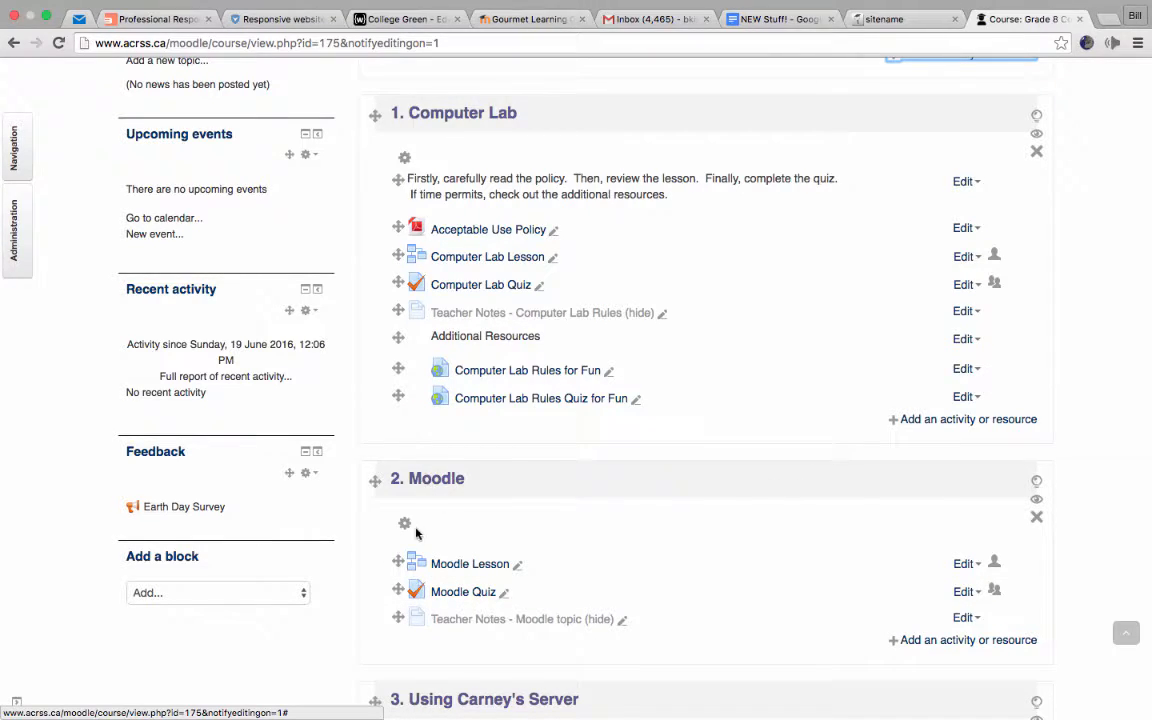
# Bring up the 2. Moodle section's edit form with its name and empty summary, then back out
pyautogui.click(404, 524)
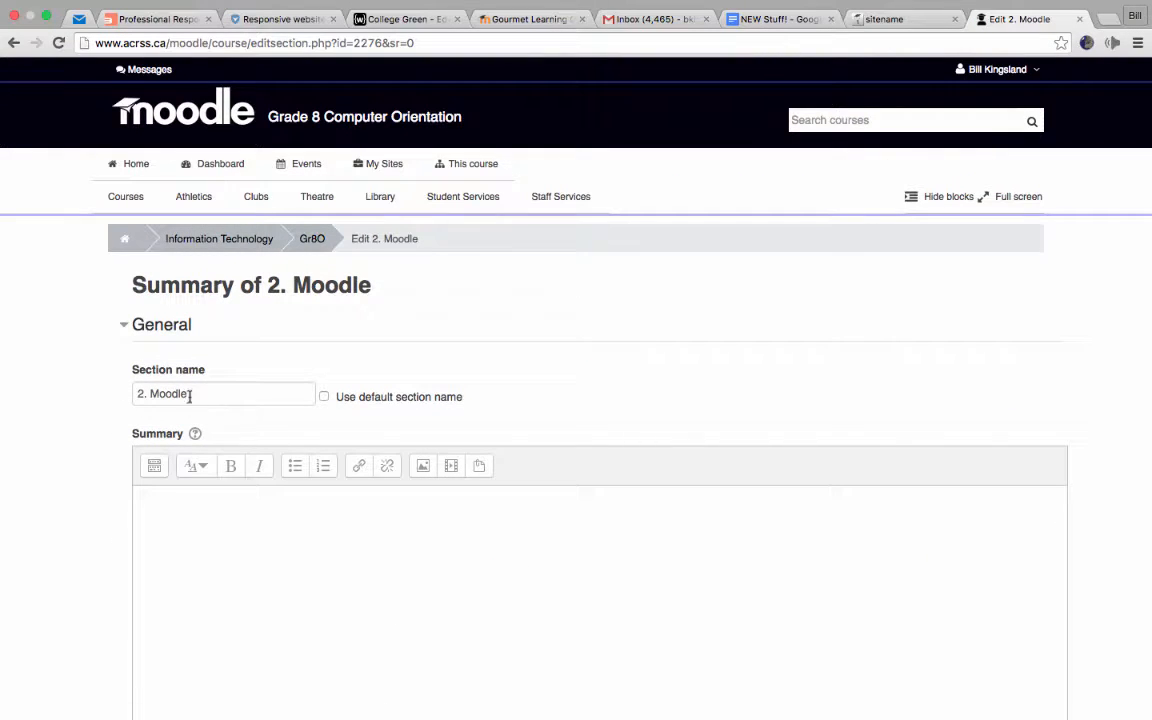
pyautogui.scroll(-3)
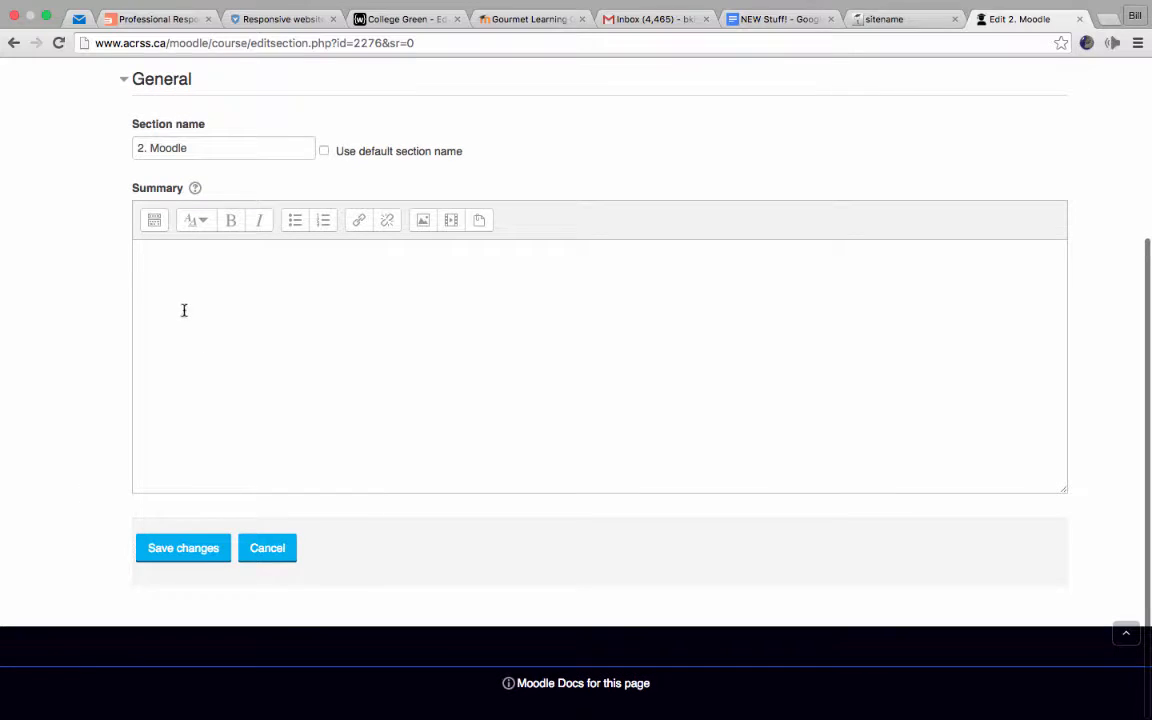
pyautogui.click(268, 548)
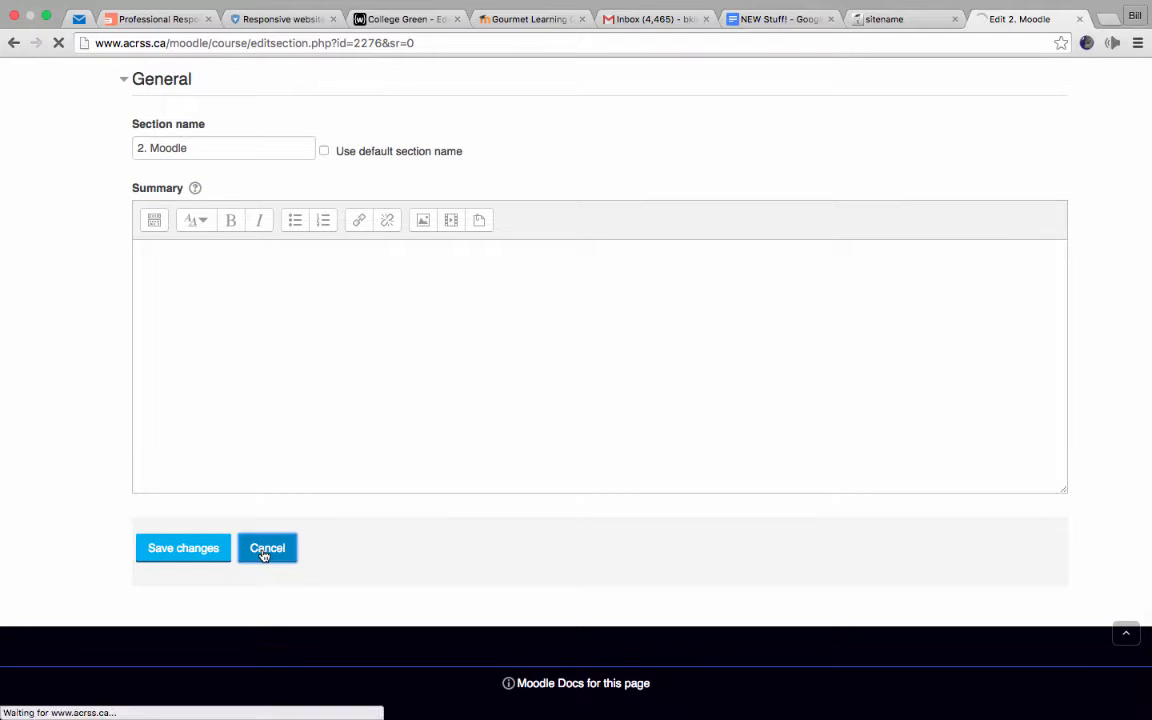
# Cancel the section edit form and return to the top of the course page unchanged
pyautogui.click(268, 548)
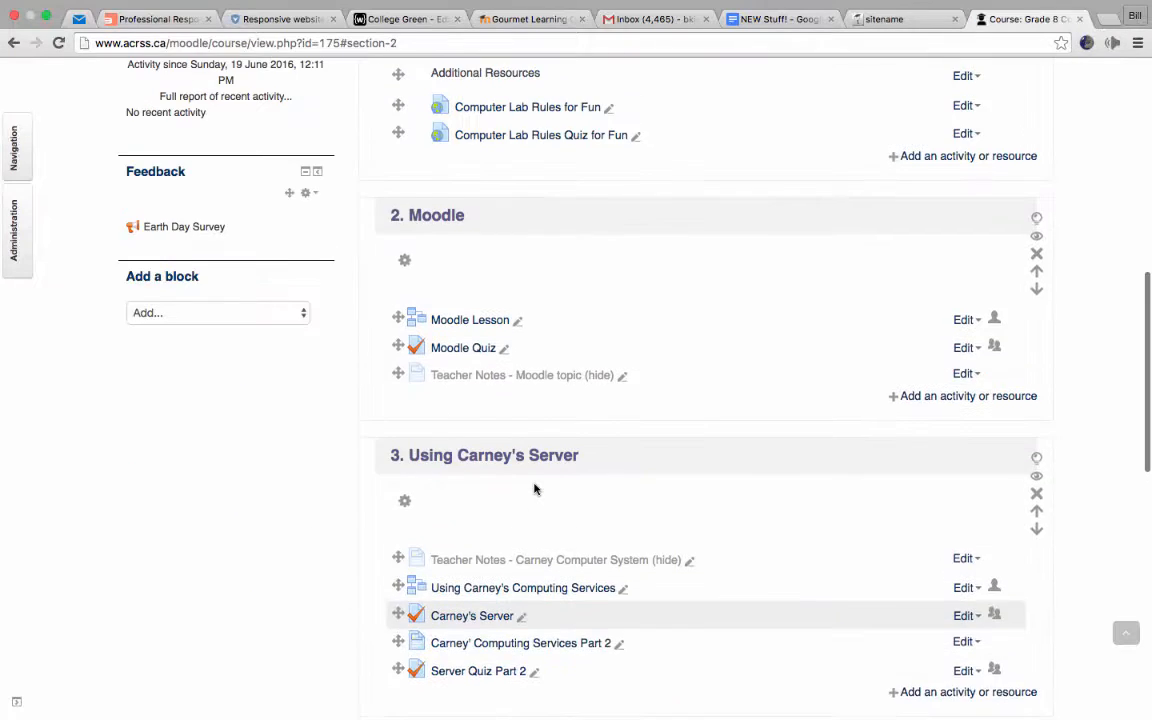
pyautogui.scroll(3)
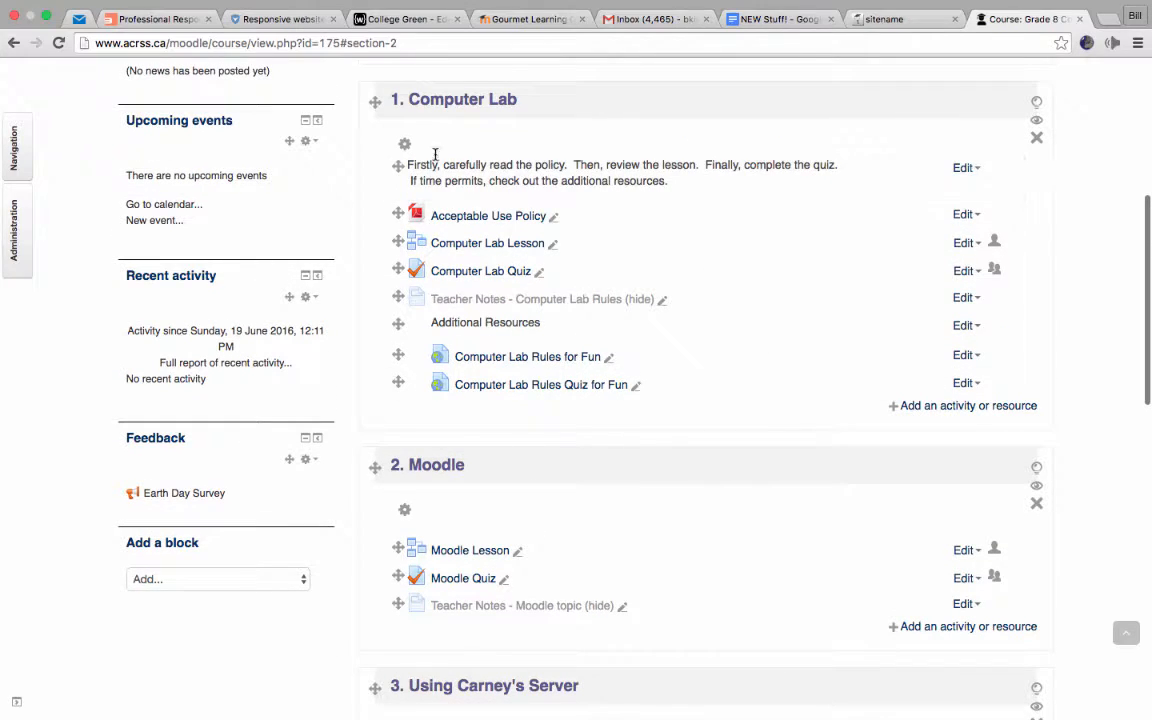
pyautogui.moveTo(596, 256)
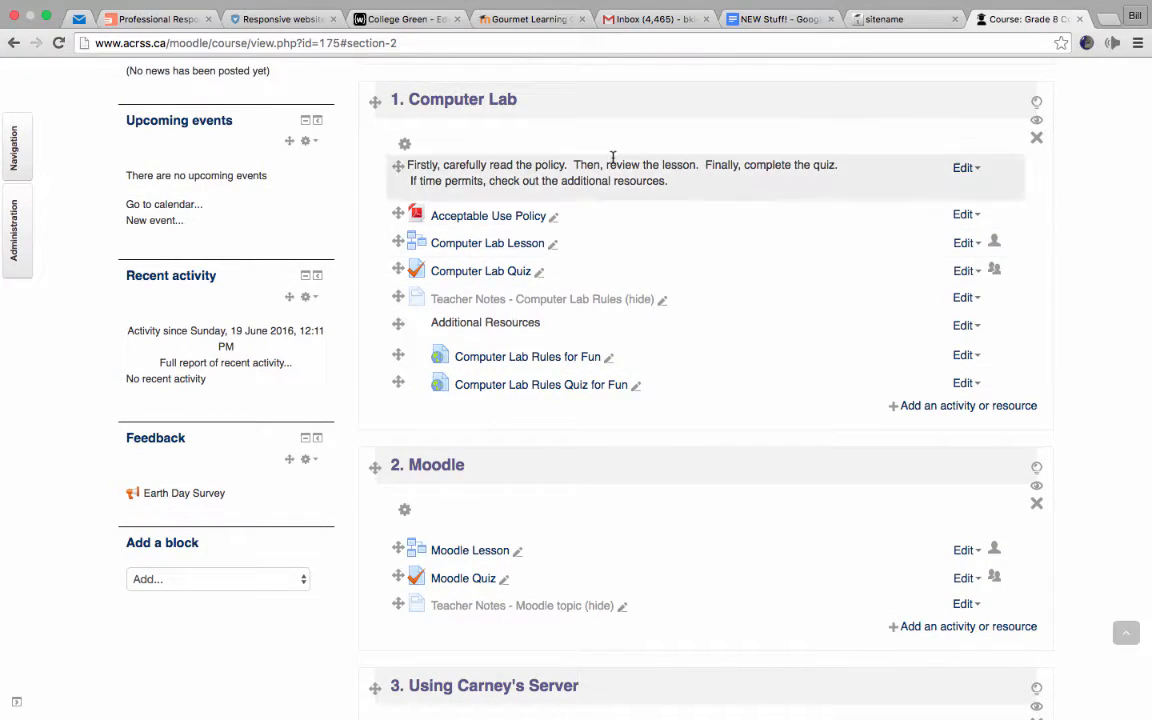
pyautogui.scroll(3)
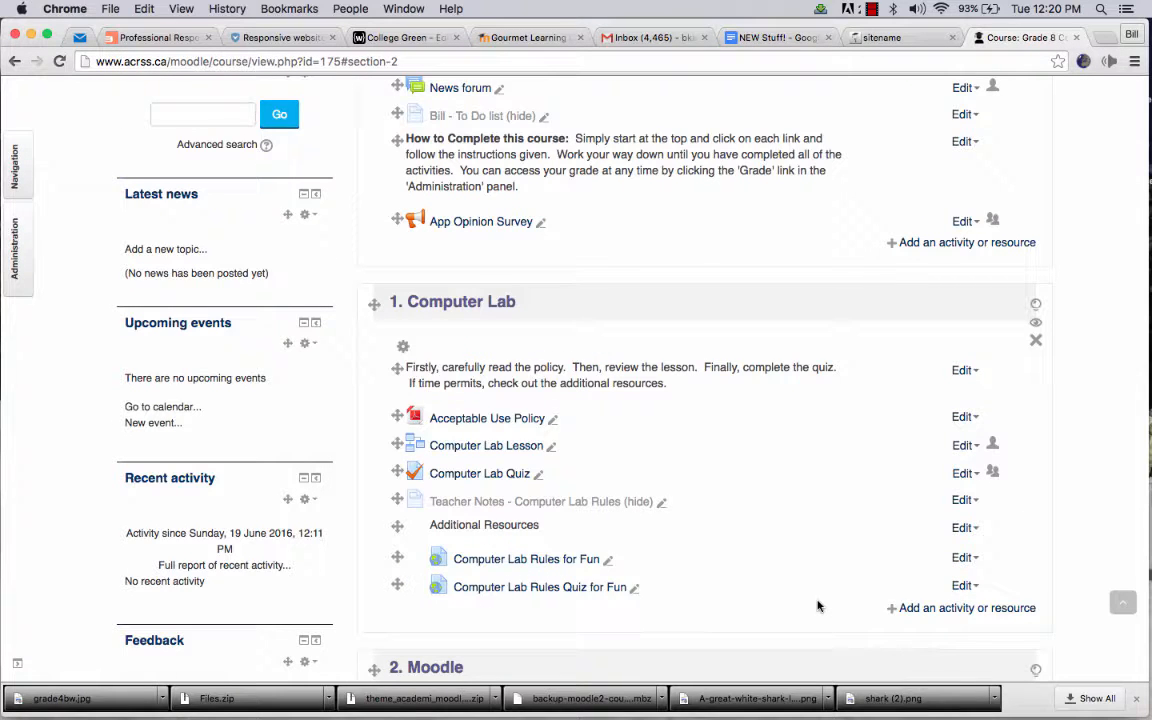
pyautogui.moveTo(864, 444)
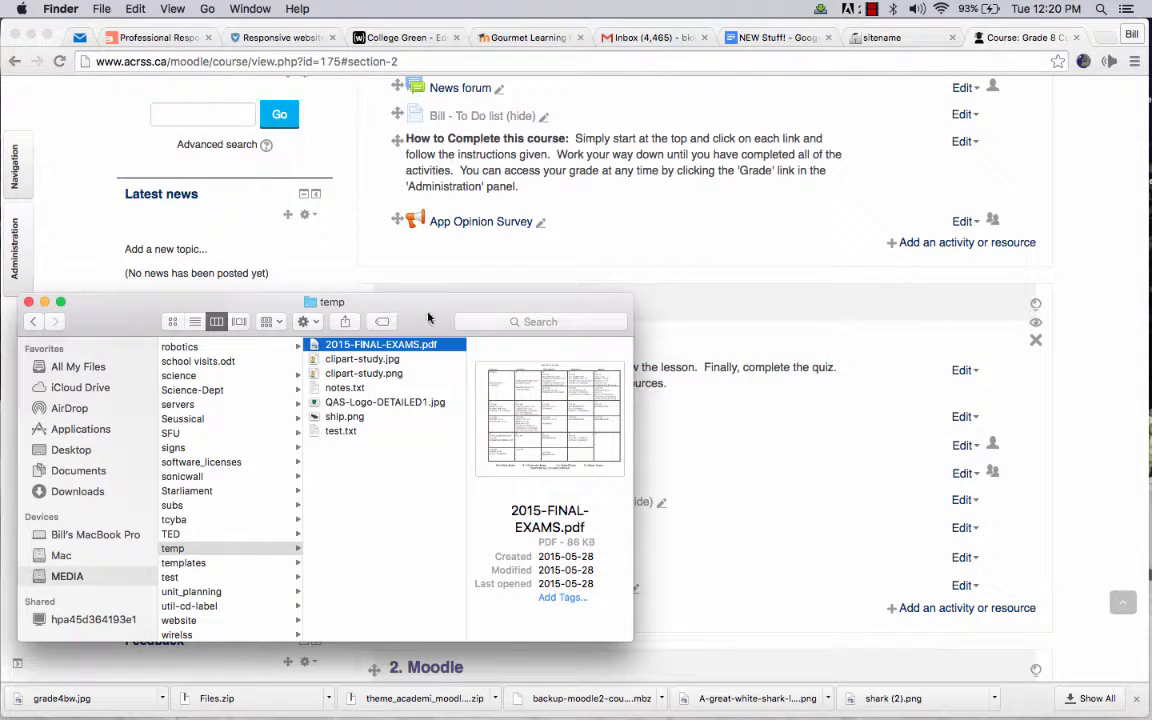
# Drag clipart-study.jpg from the Finder temp folder onto the course page in Chrome
pyautogui.moveTo(332, 300); pyautogui.dragTo(332, 320)
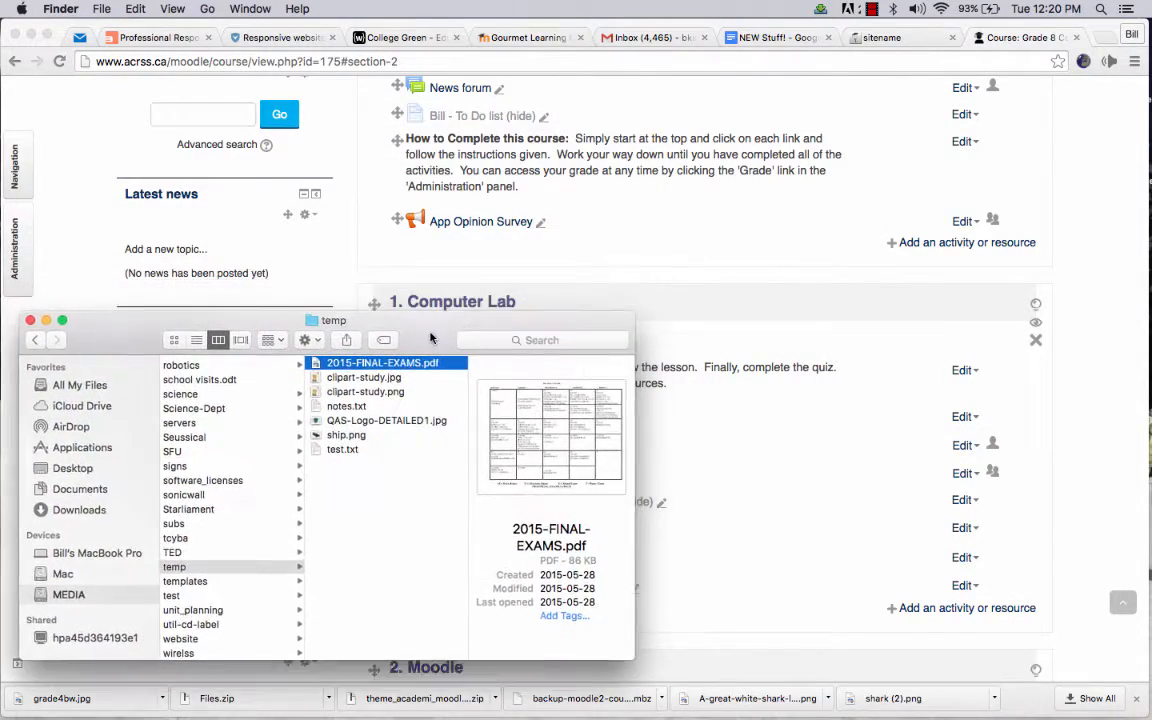
pyautogui.click(368, 396)
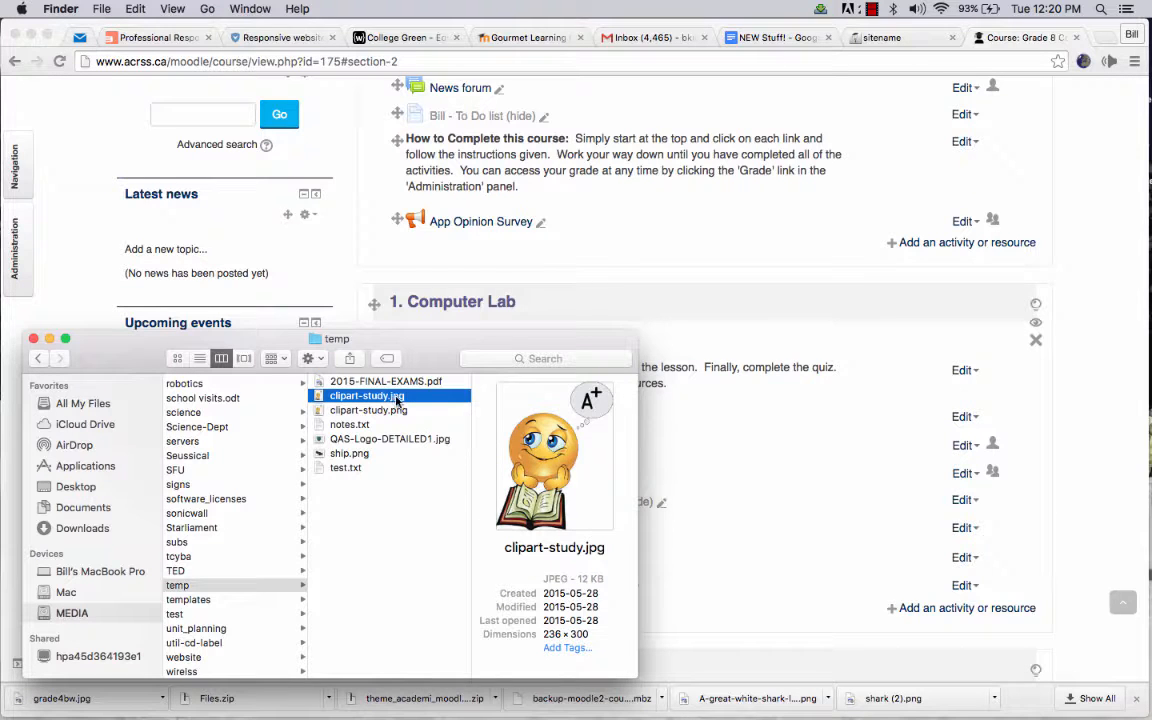
pyautogui.moveTo(368, 396); pyautogui.dragTo(576, 244)
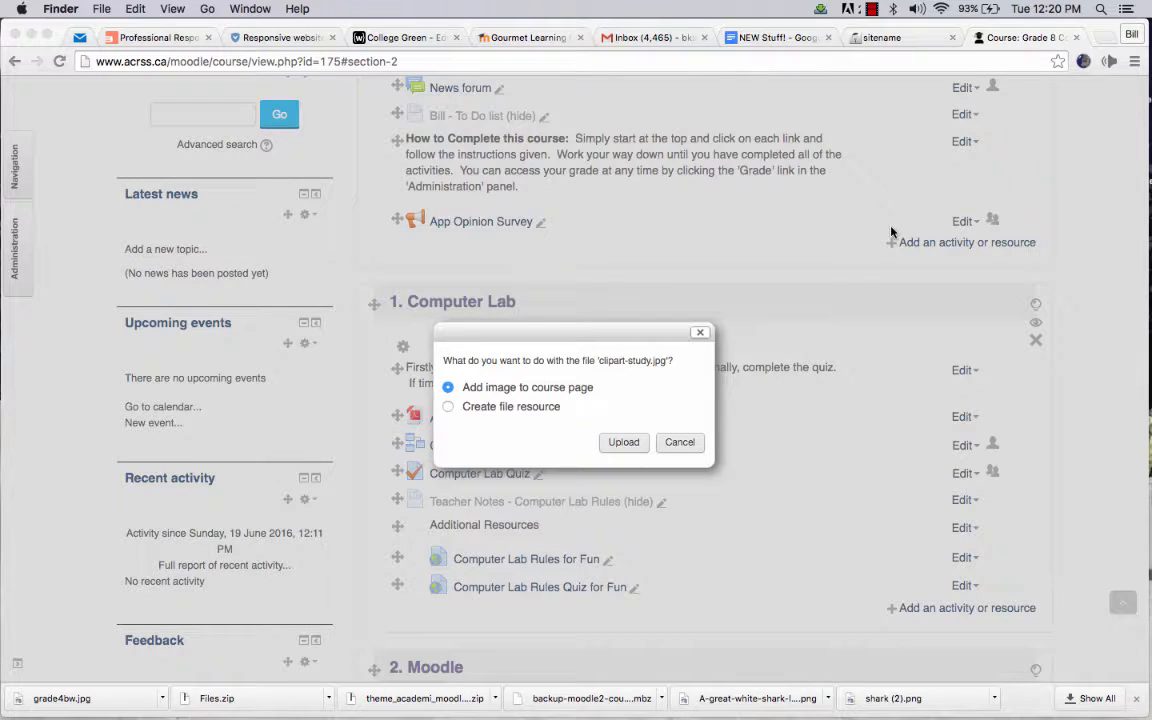
pyautogui.moveTo(584, 362)
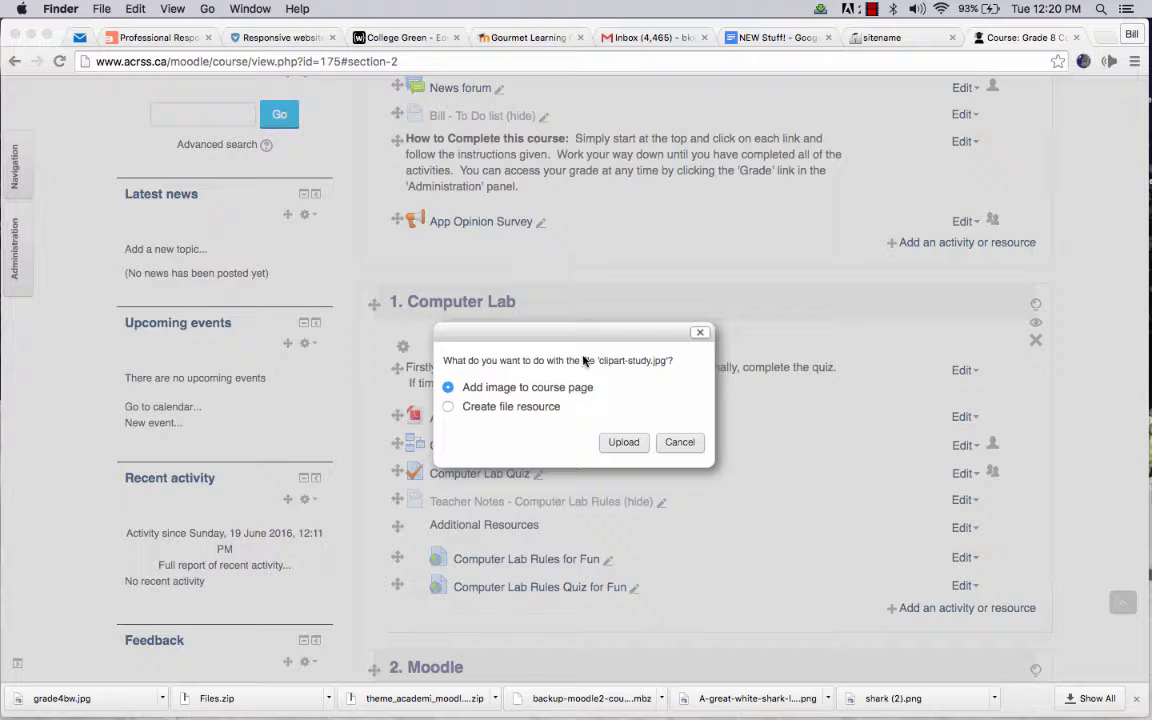
pyautogui.moveTo(528, 400)
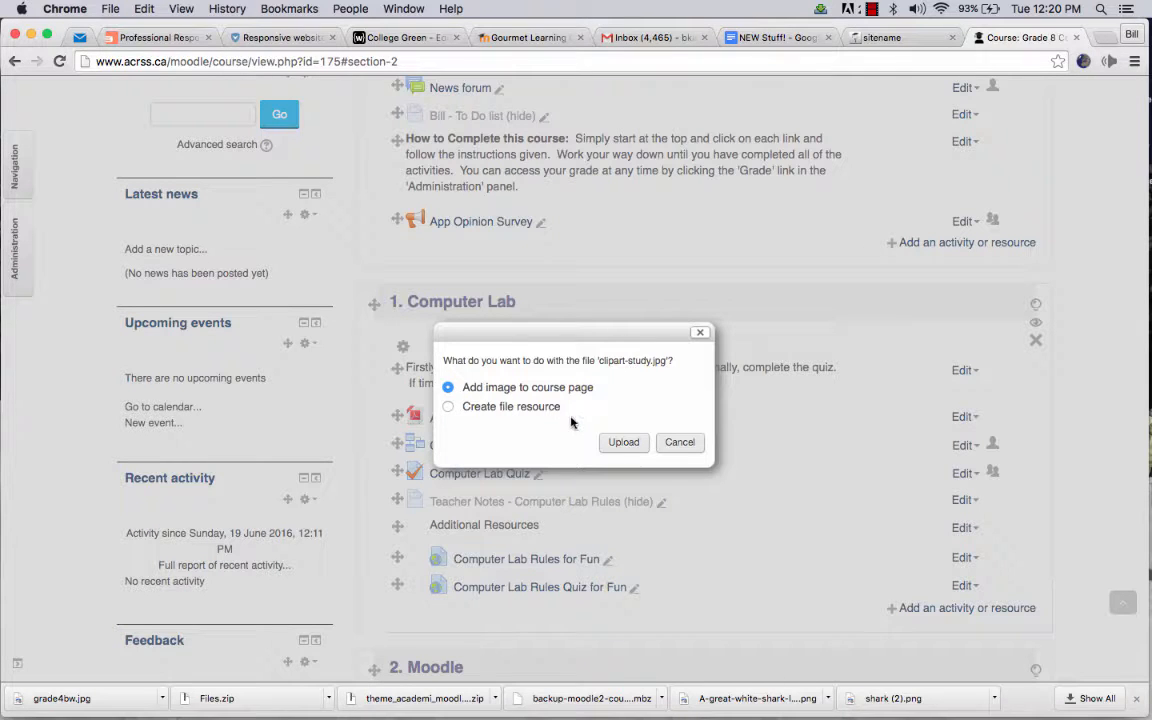
# Upload clipart-study with 'Add image to course page' so it shows below the App Opinion Survey
pyautogui.click(624, 442)
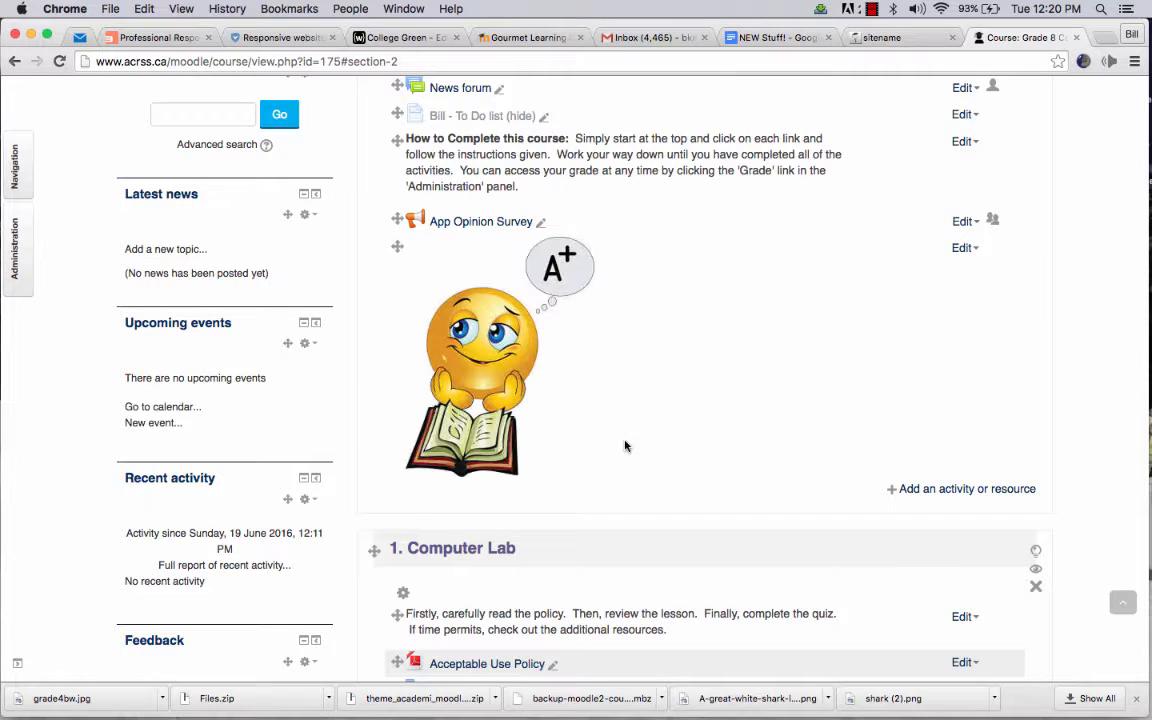
# Delete the embedded clipart-study image from the top section via its Edit menu
pyautogui.scroll(3)
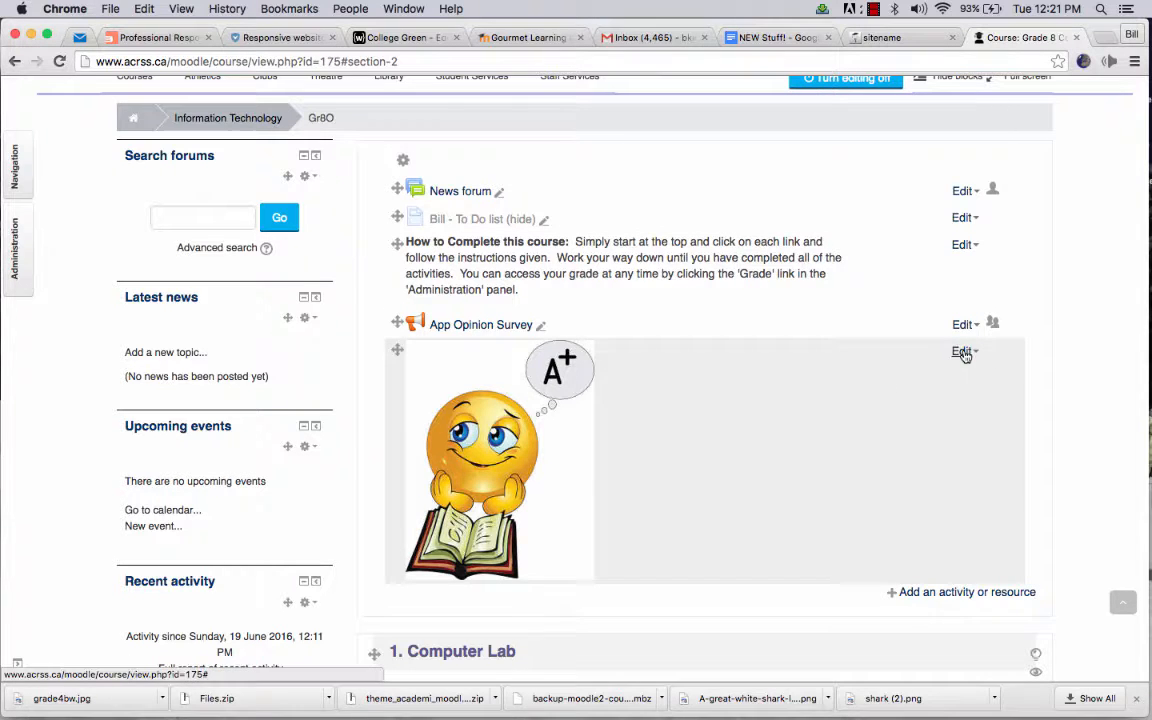
pyautogui.click(962, 352)
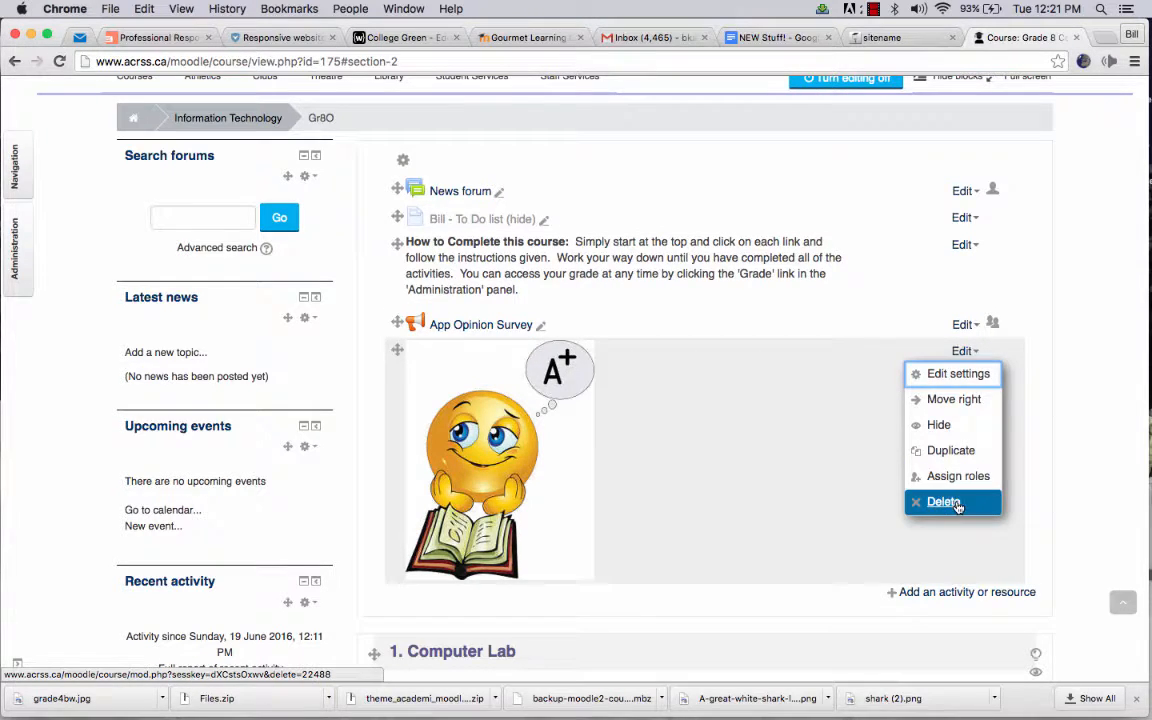
pyautogui.click(944, 500)
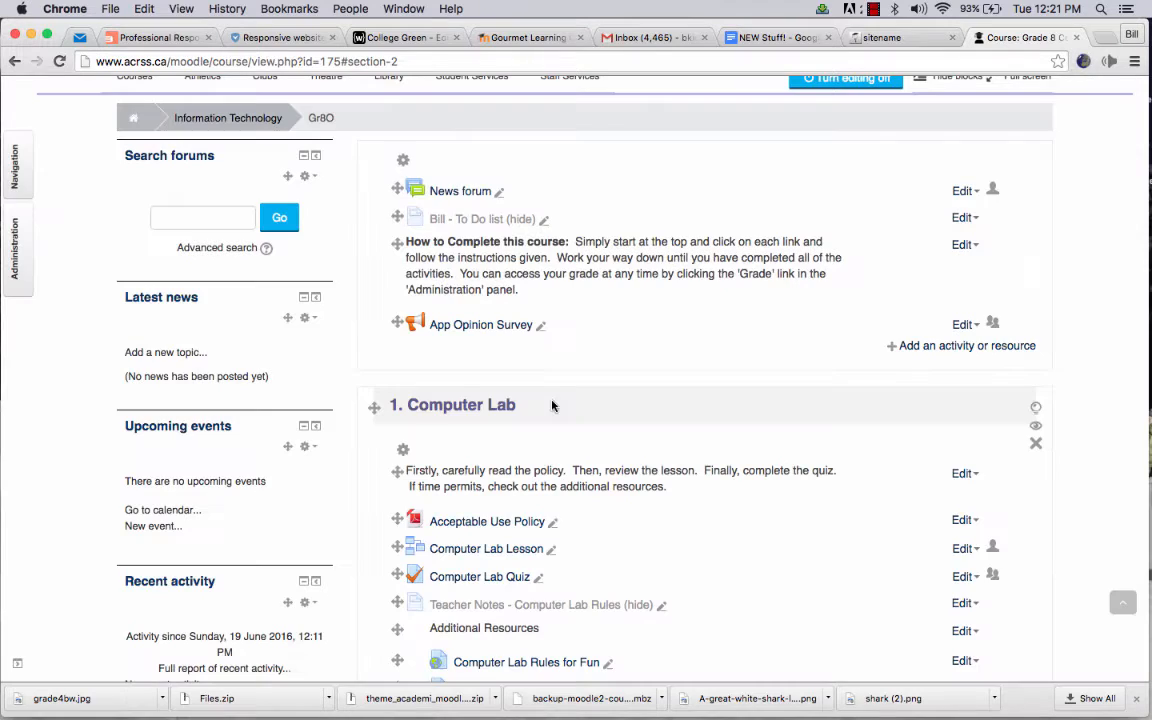
pyautogui.moveTo(524, 458)
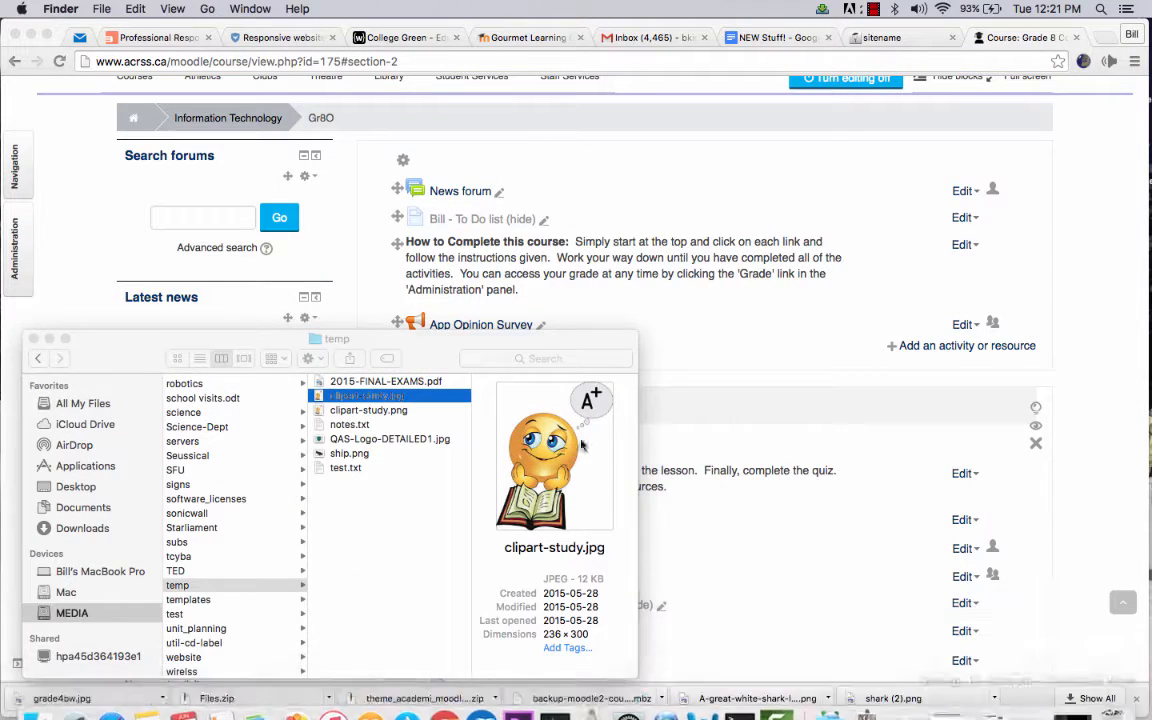
# Drop clipart-study.jpg again and upload it as a 'Create file resource' item
pyautogui.moveTo(368, 396); pyautogui.dragTo(756, 336)
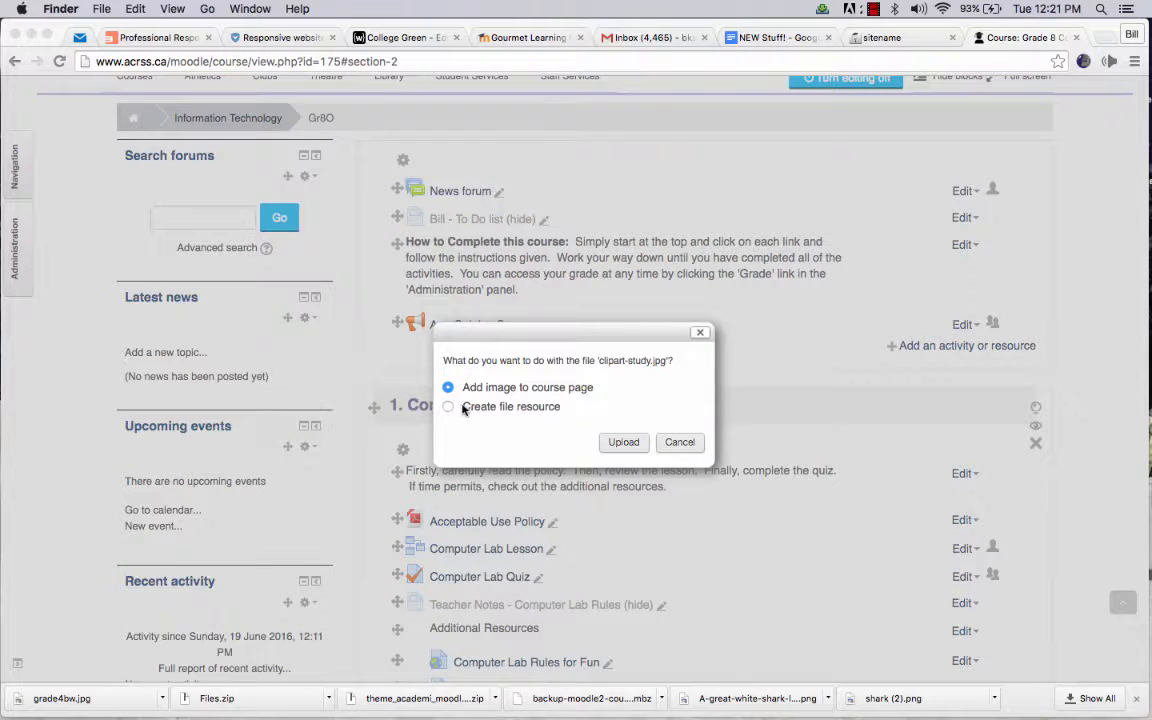
pyautogui.click(448, 406)
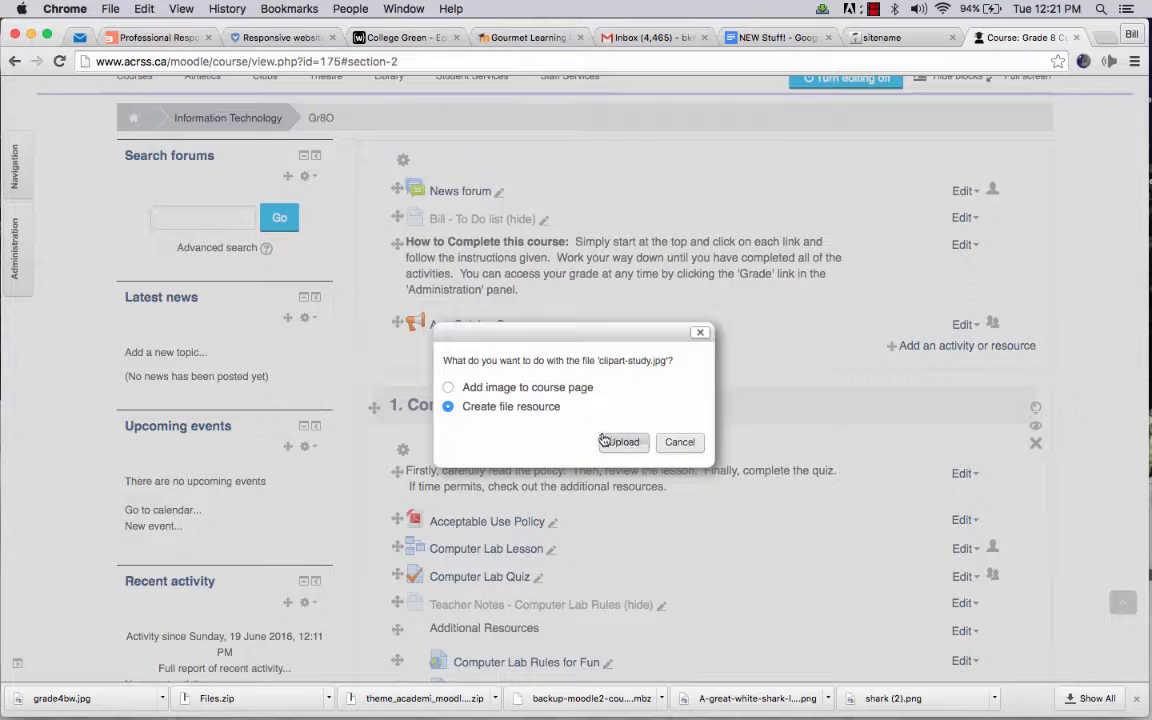
pyautogui.click(620, 442)
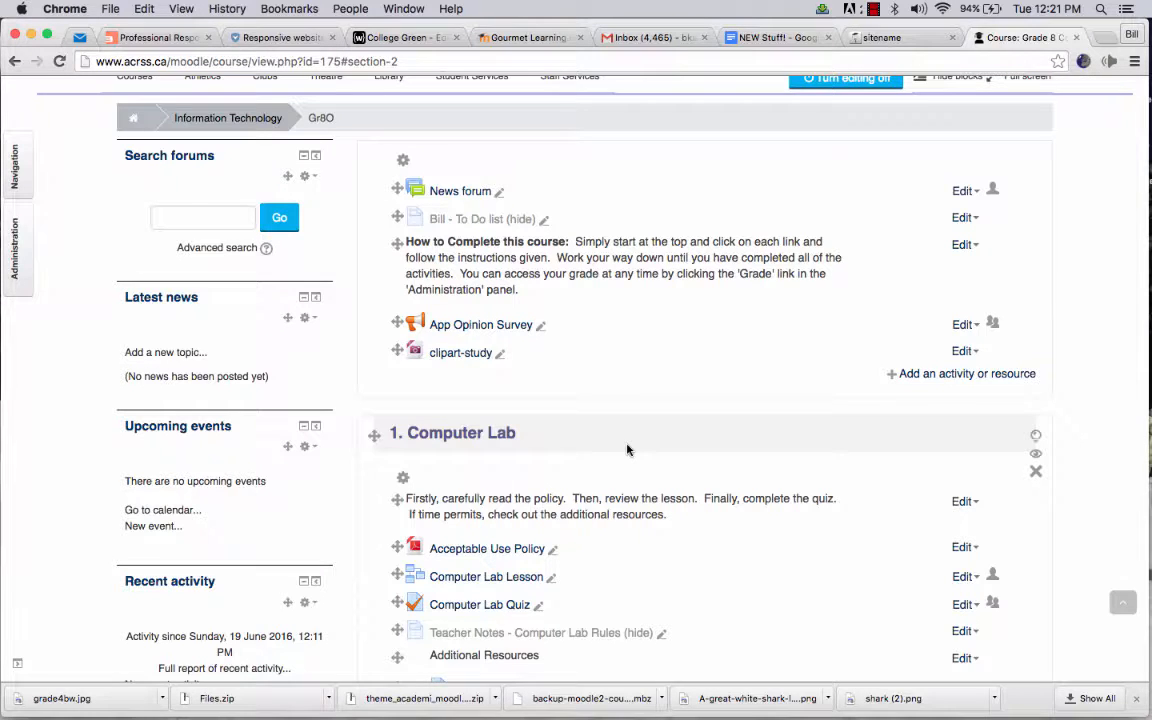
pyautogui.moveTo(460, 352)
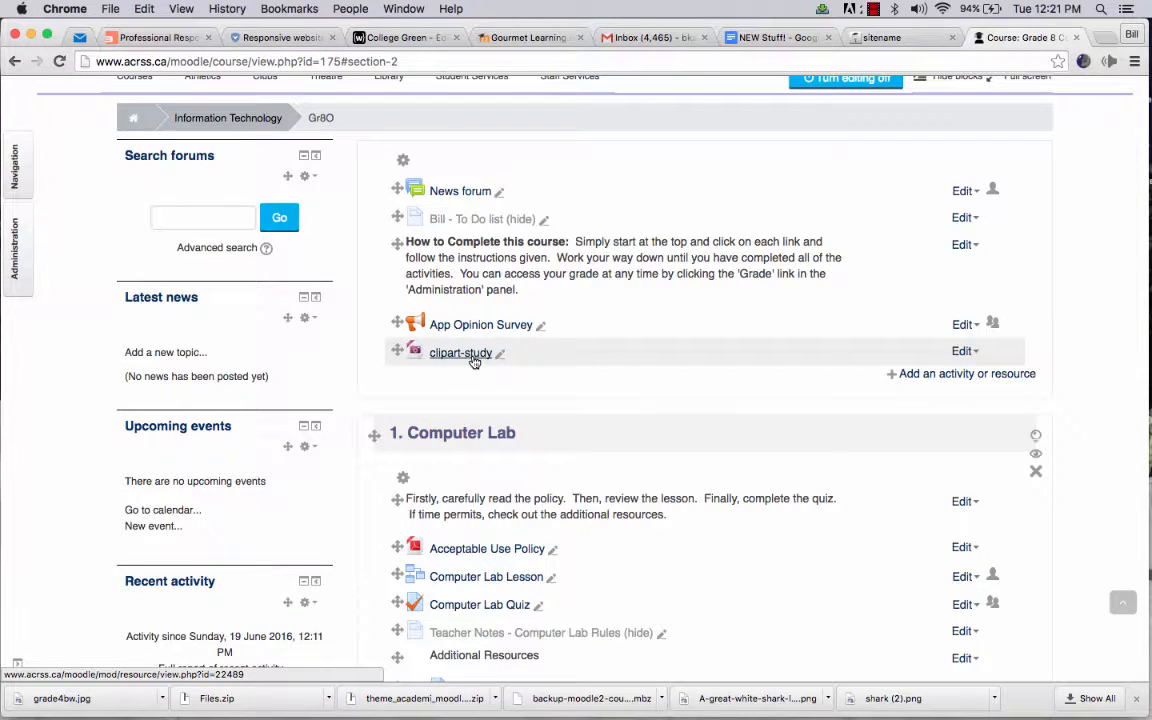
pyautogui.click(460, 352)
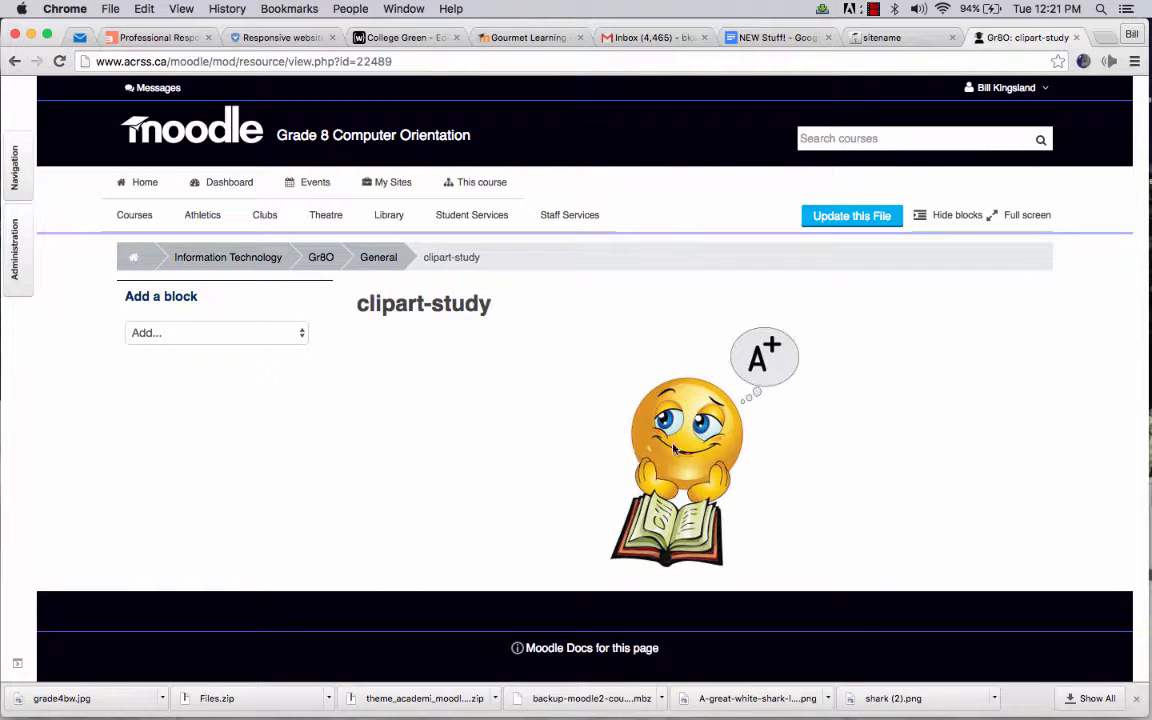
pyautogui.moveTo(714, 458)
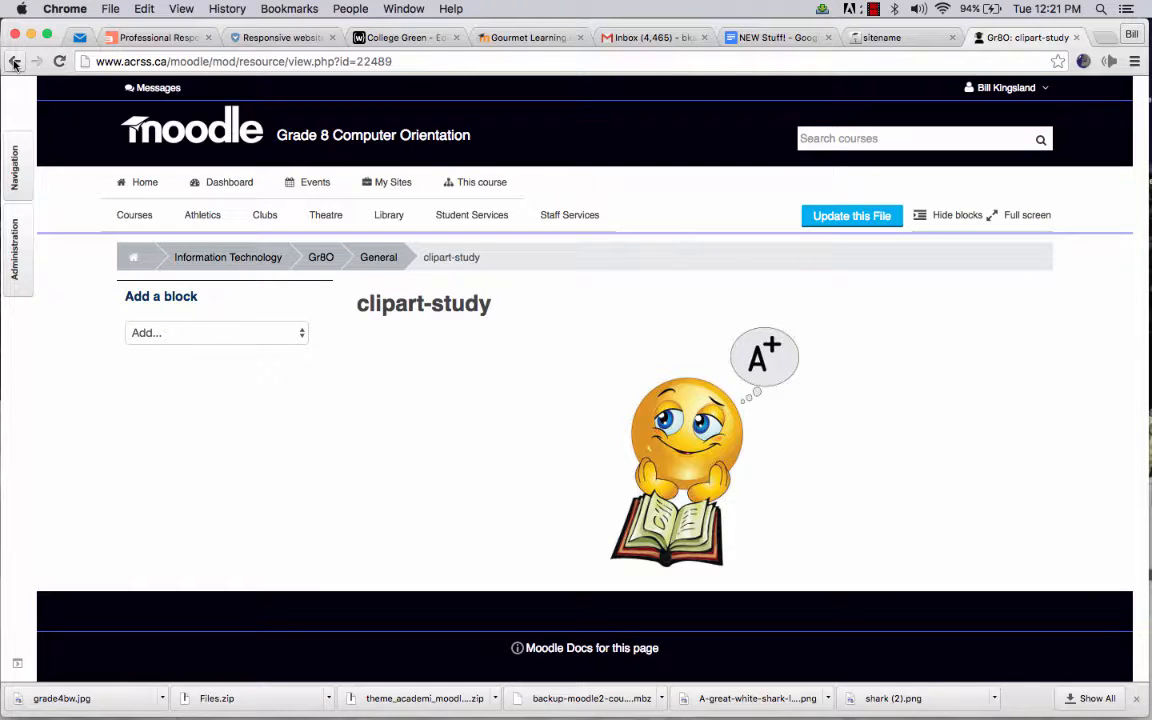
pyautogui.click(16, 60)
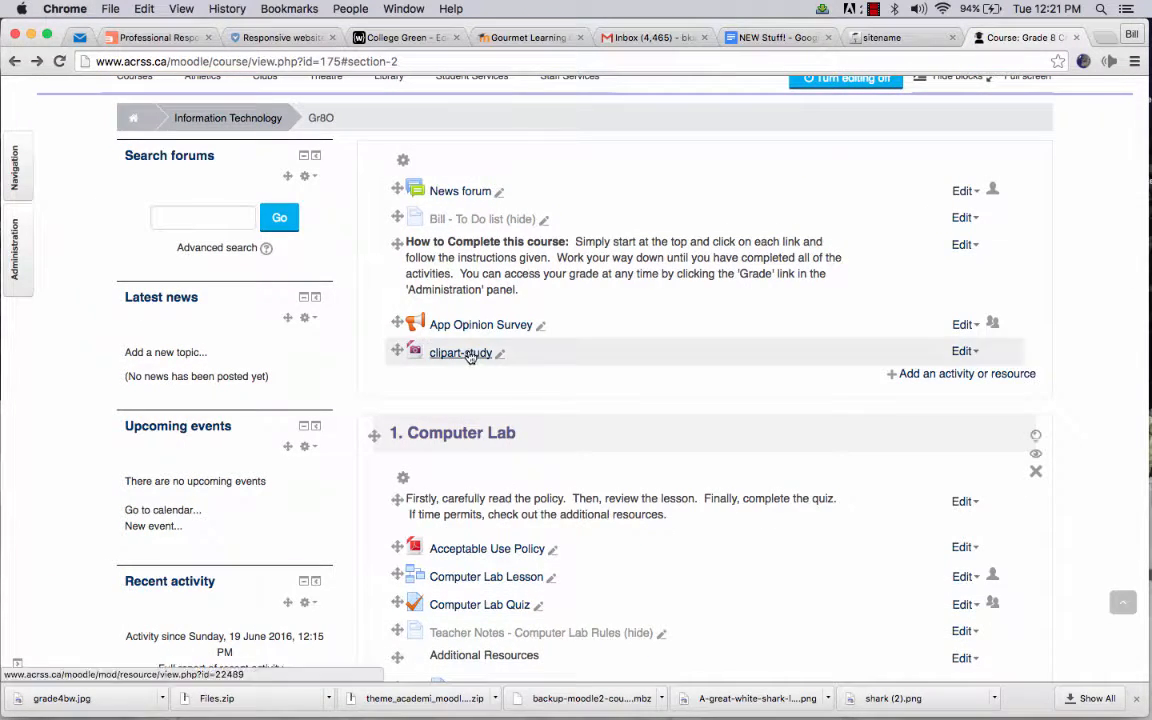
pyautogui.moveTo(572, 384)
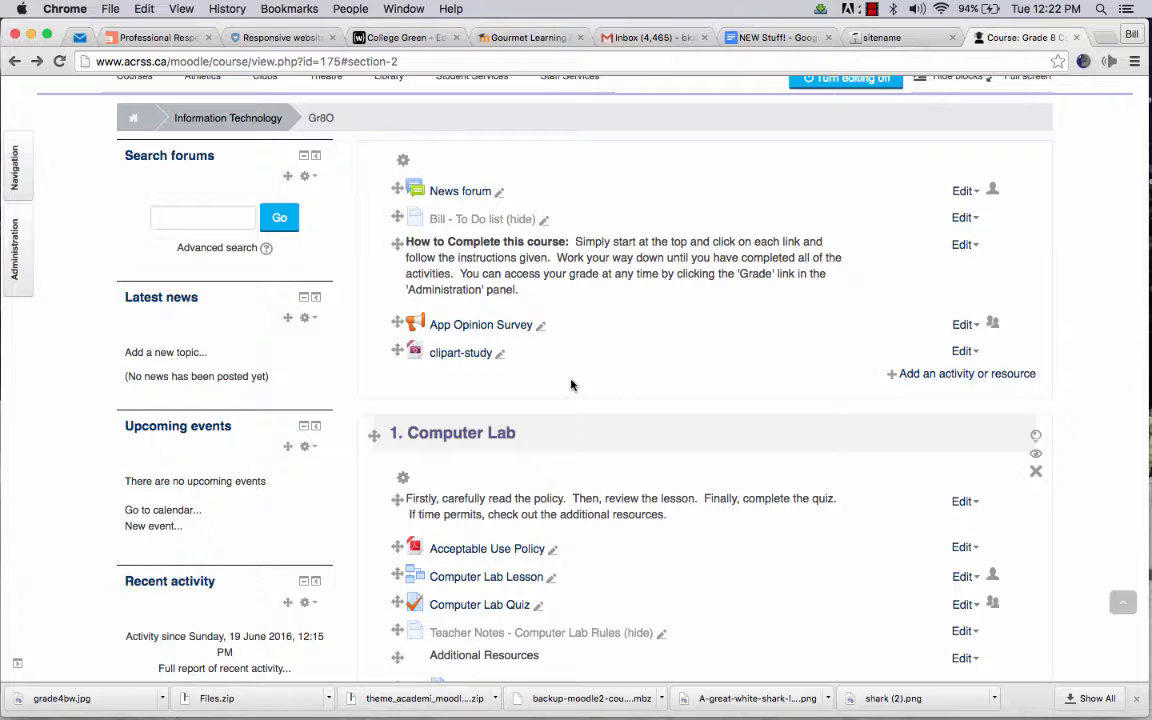
pyautogui.moveTo(588, 346)
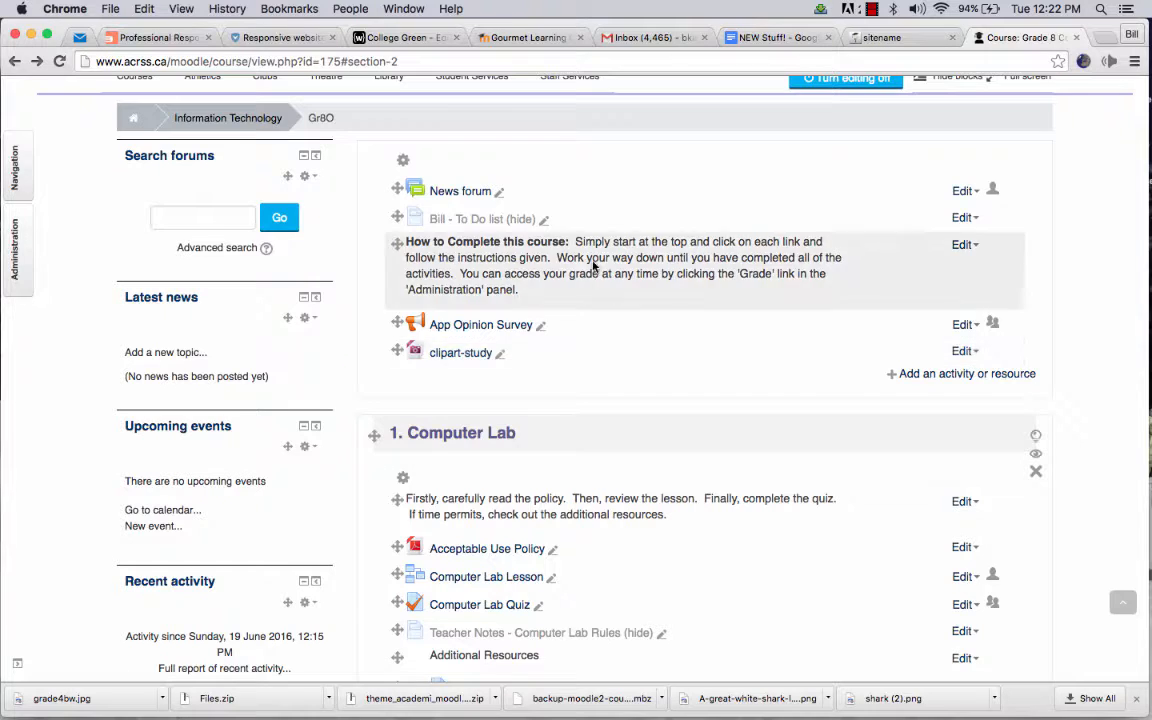
pyautogui.moveTo(656, 352)
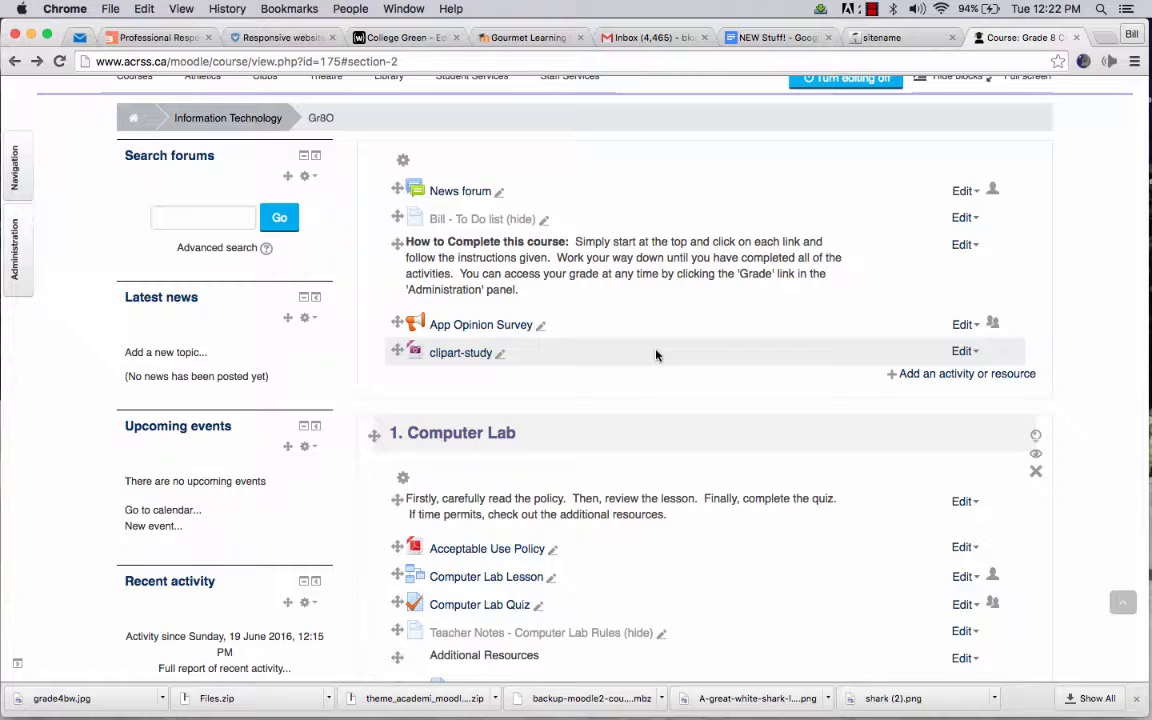
pyautogui.scroll(3)
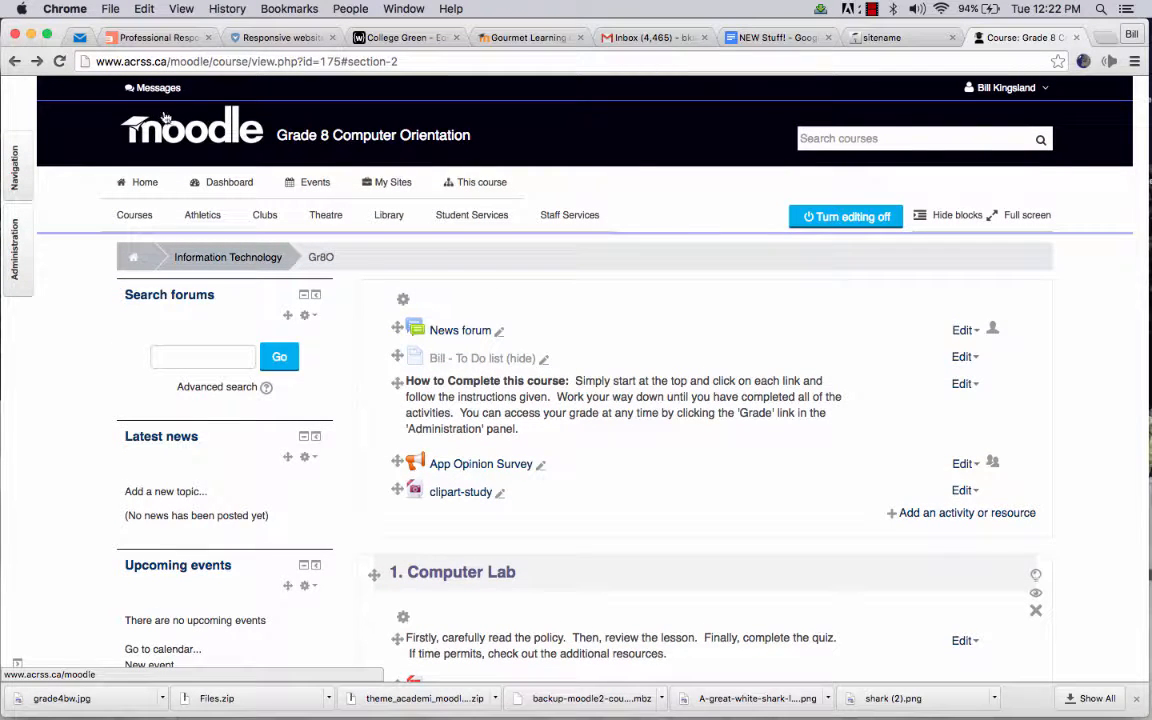
# Return to the ACRSS eLearning Site front page and scan its course tiles
pyautogui.click(190, 128)
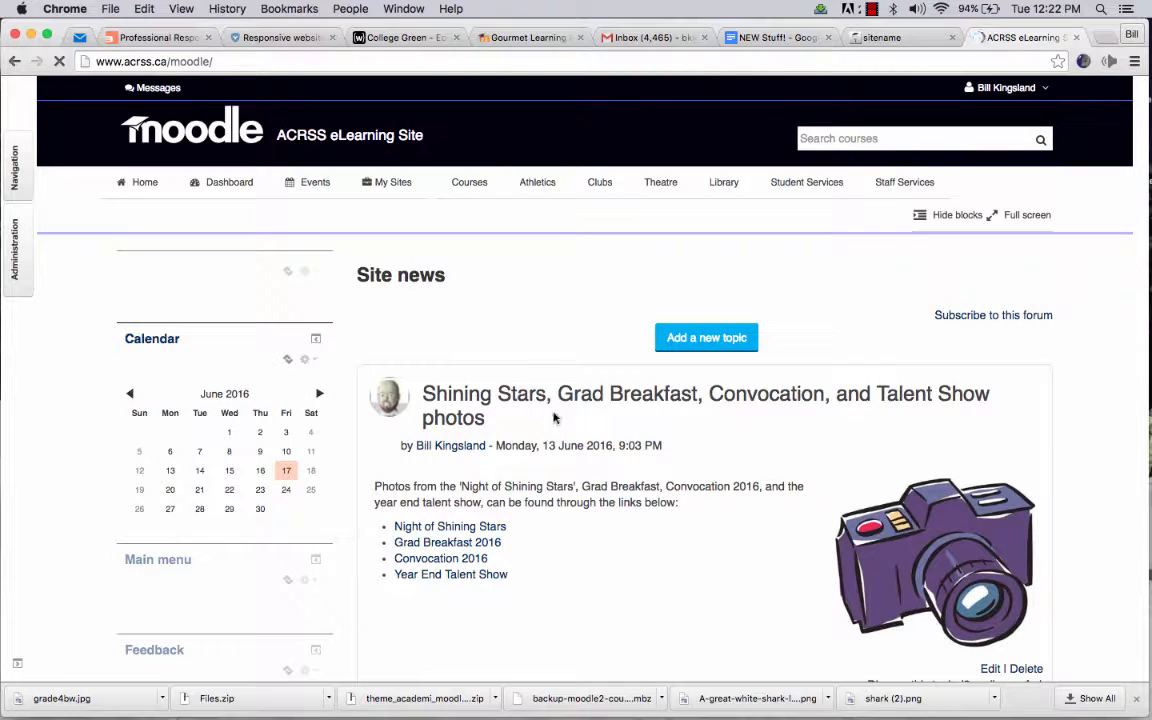
pyautogui.scroll(-3)
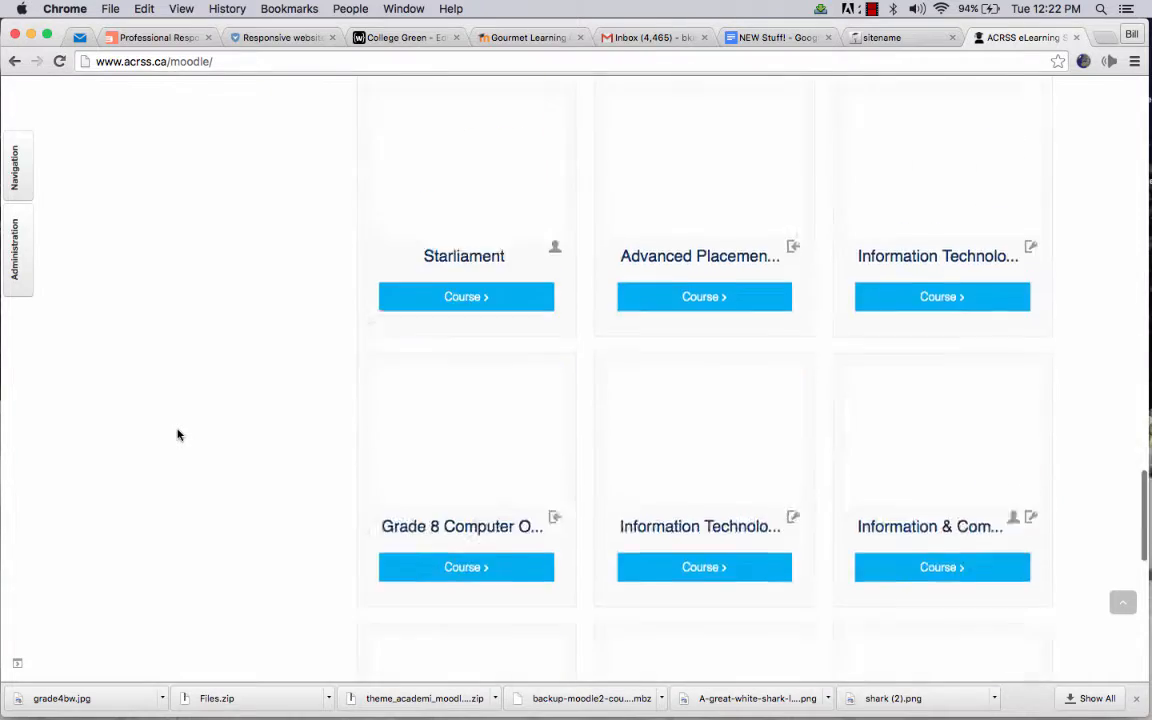
pyautogui.scroll(3)
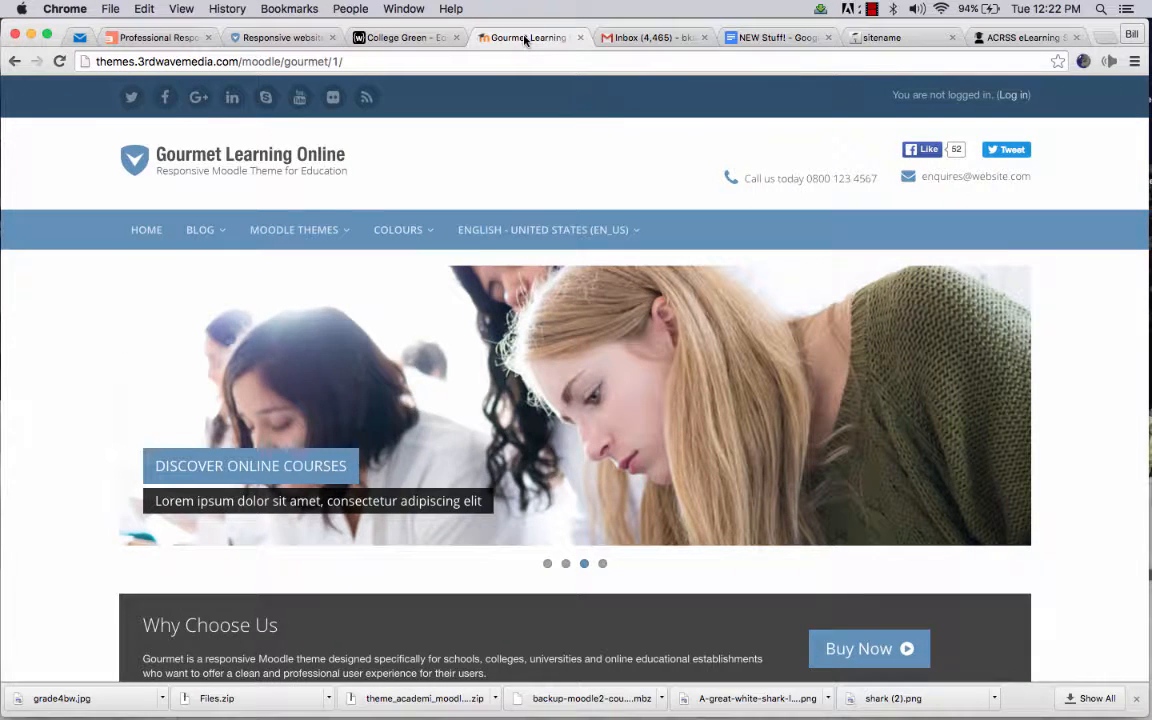
# Scroll the Gourmet Learning Online demo and show its Colours and English language menus
pyautogui.scroll(-3)
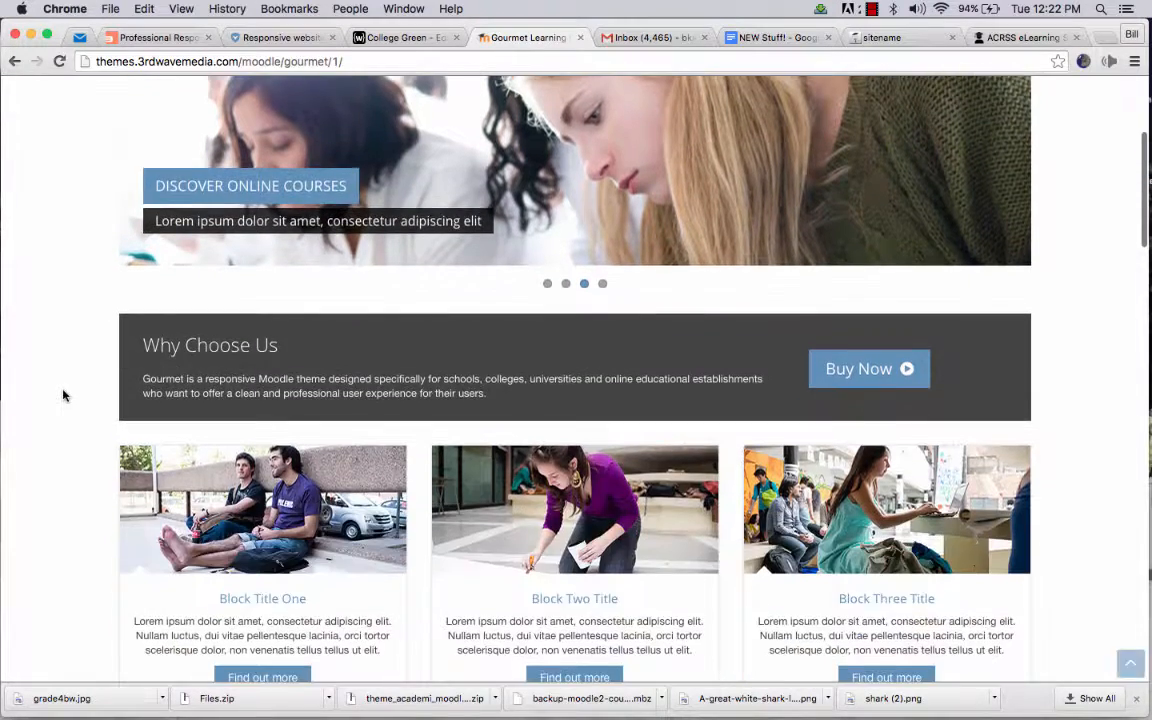
pyautogui.scroll(3)
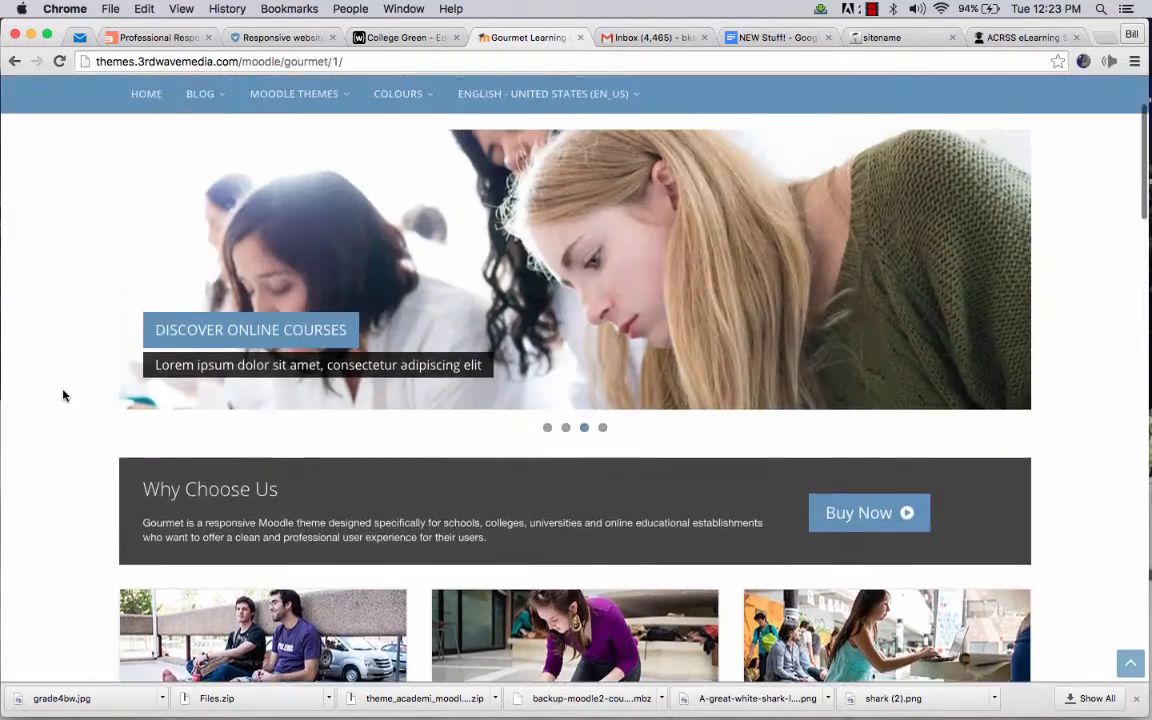
pyautogui.scroll(3)
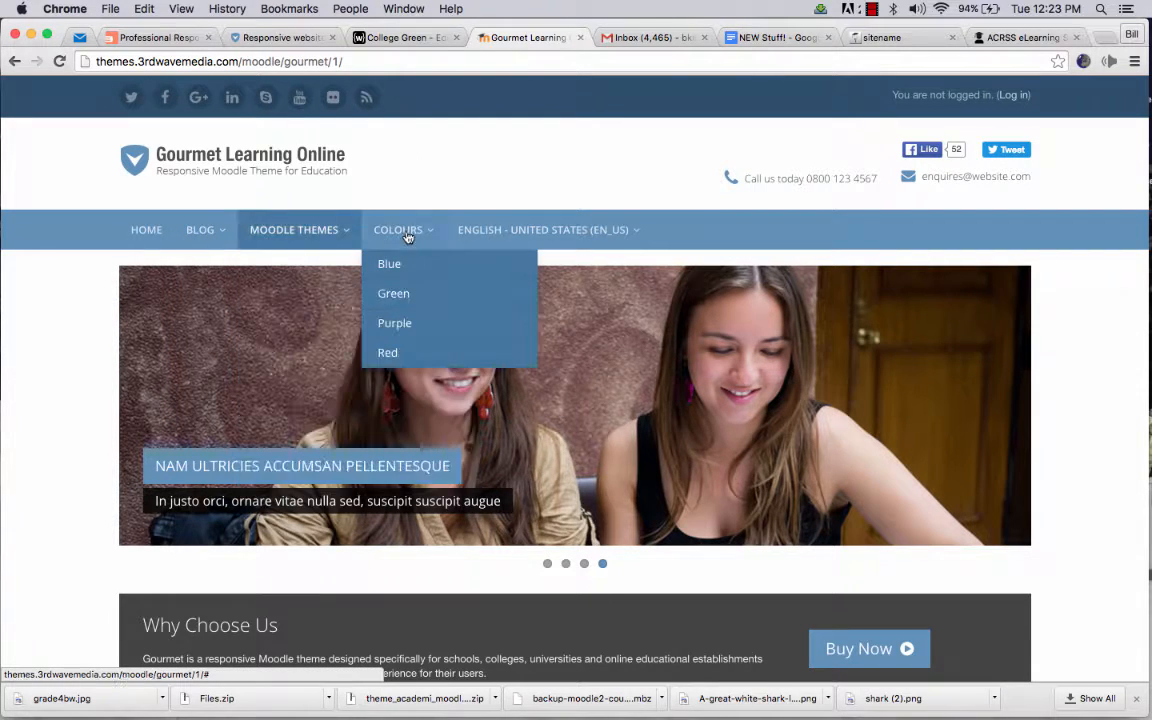
pyautogui.click(546, 228)
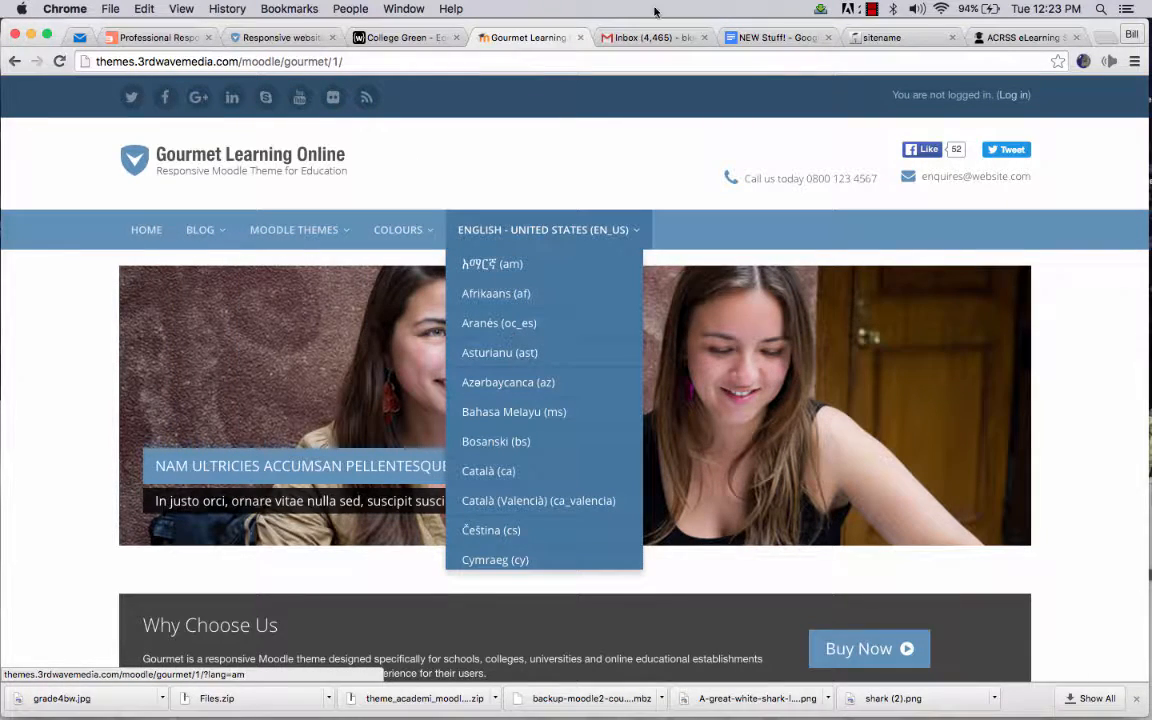
pyautogui.click(896, 36)
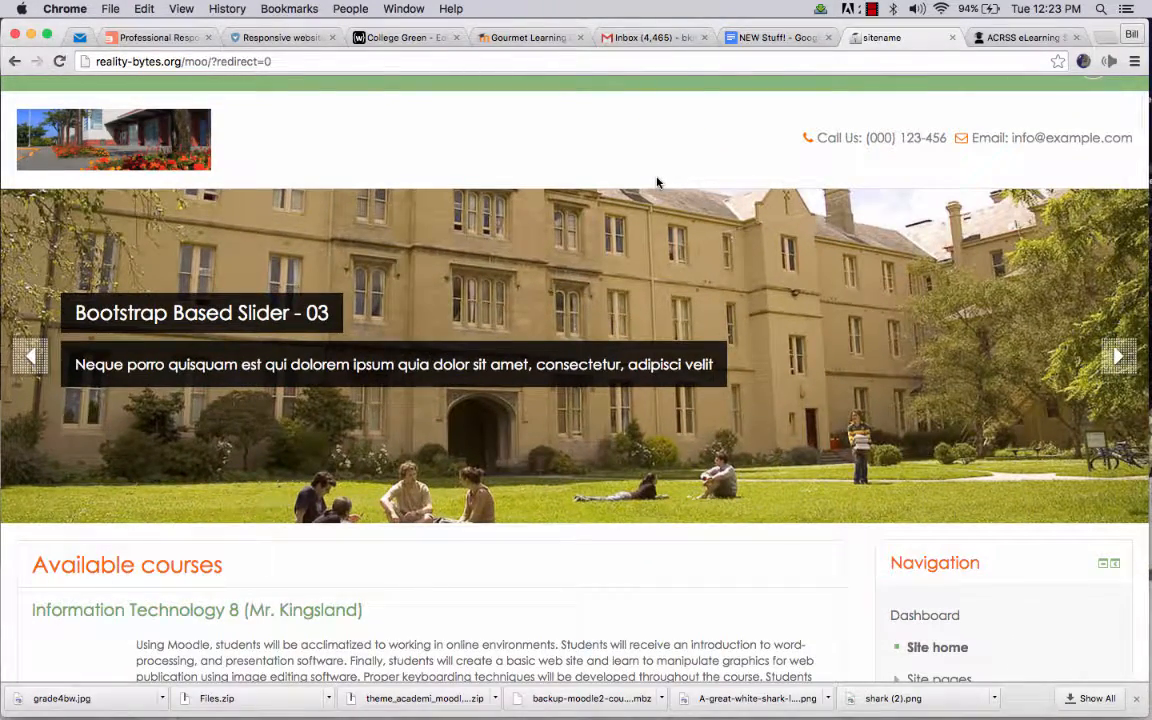
# Scroll the other themed site's front page and advance its slider to the Campus Ministry slide
pyautogui.scroll(-3)
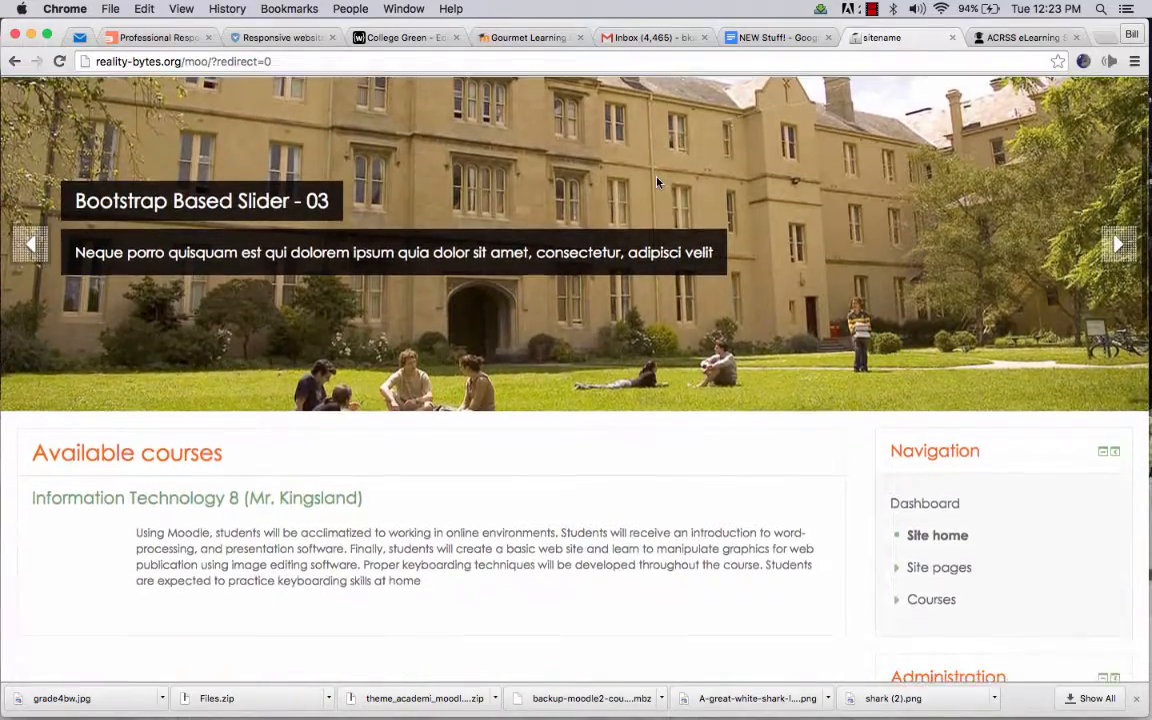
pyautogui.scroll(-3)
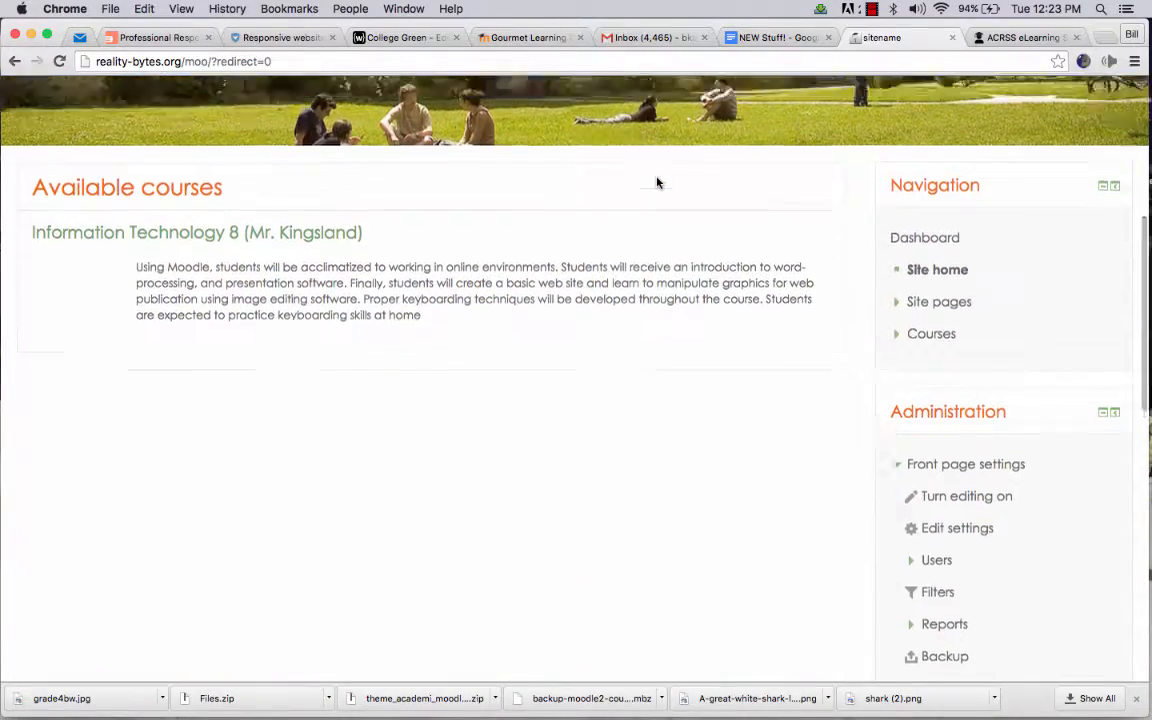
pyautogui.scroll(3)
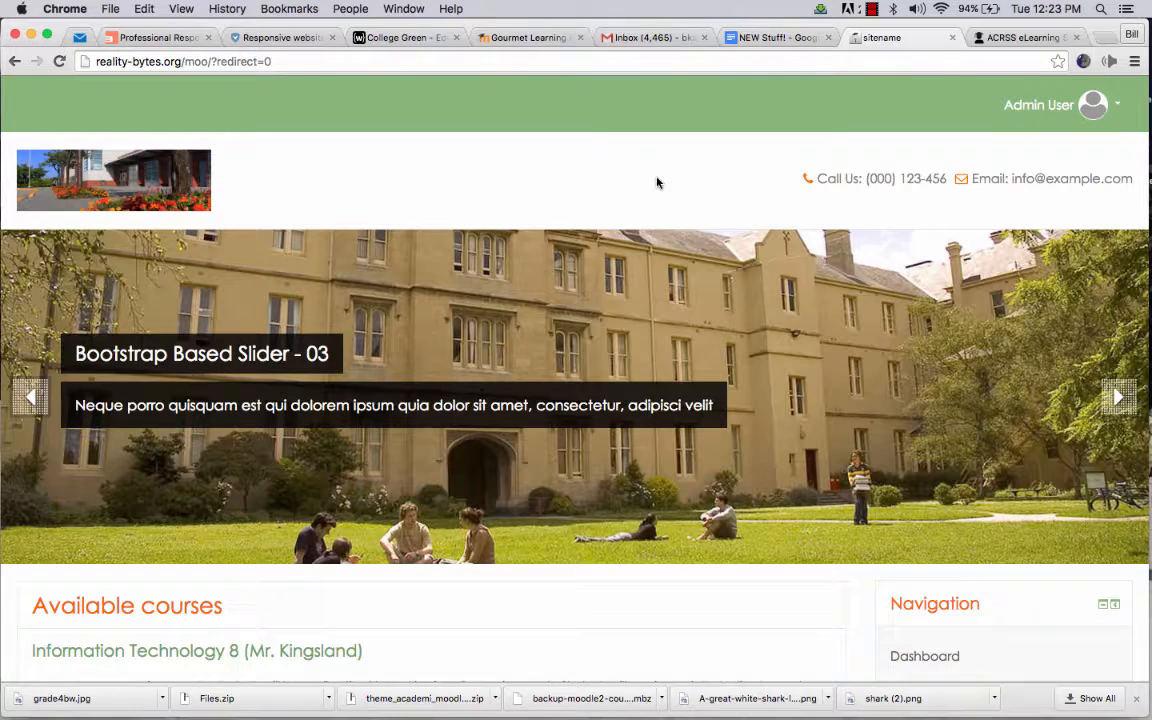
pyautogui.moveTo(1128, 396)
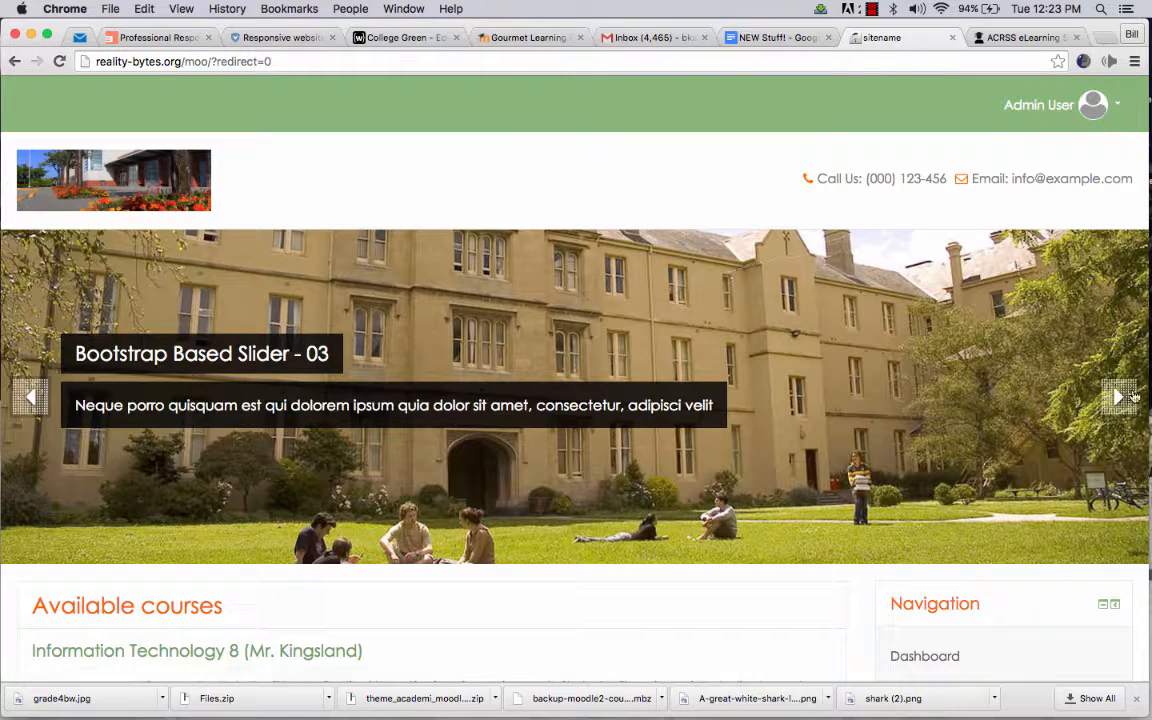
pyautogui.click(1120, 396)
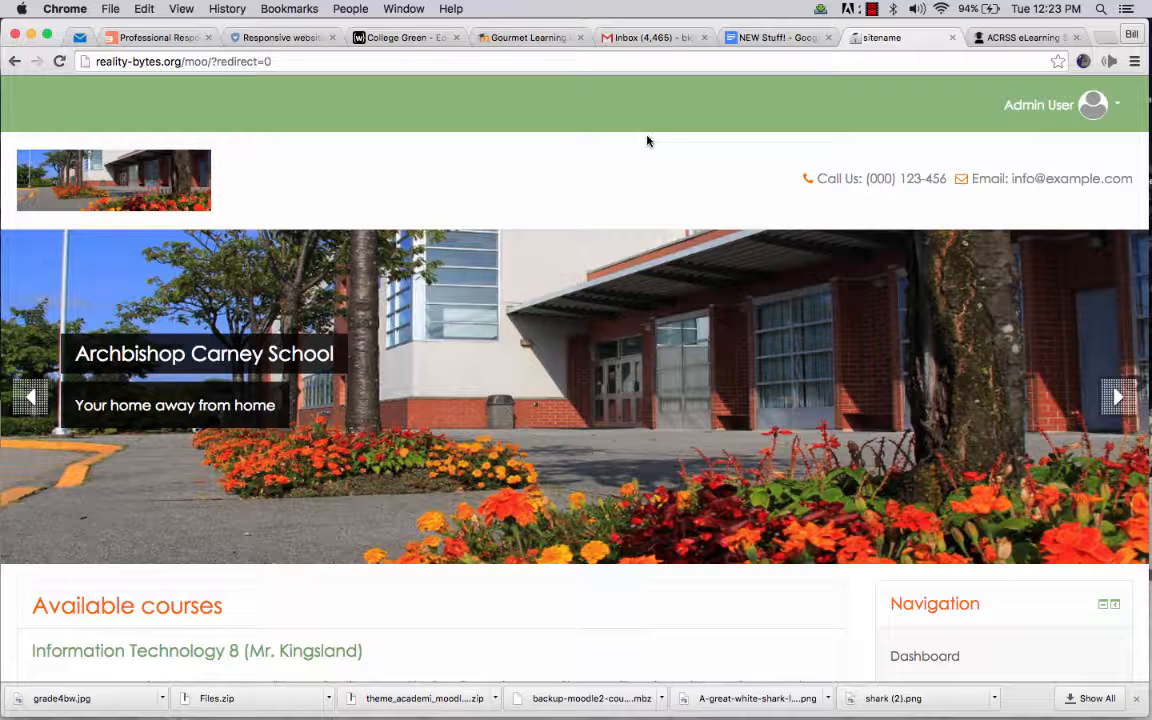
pyautogui.click(1116, 396)
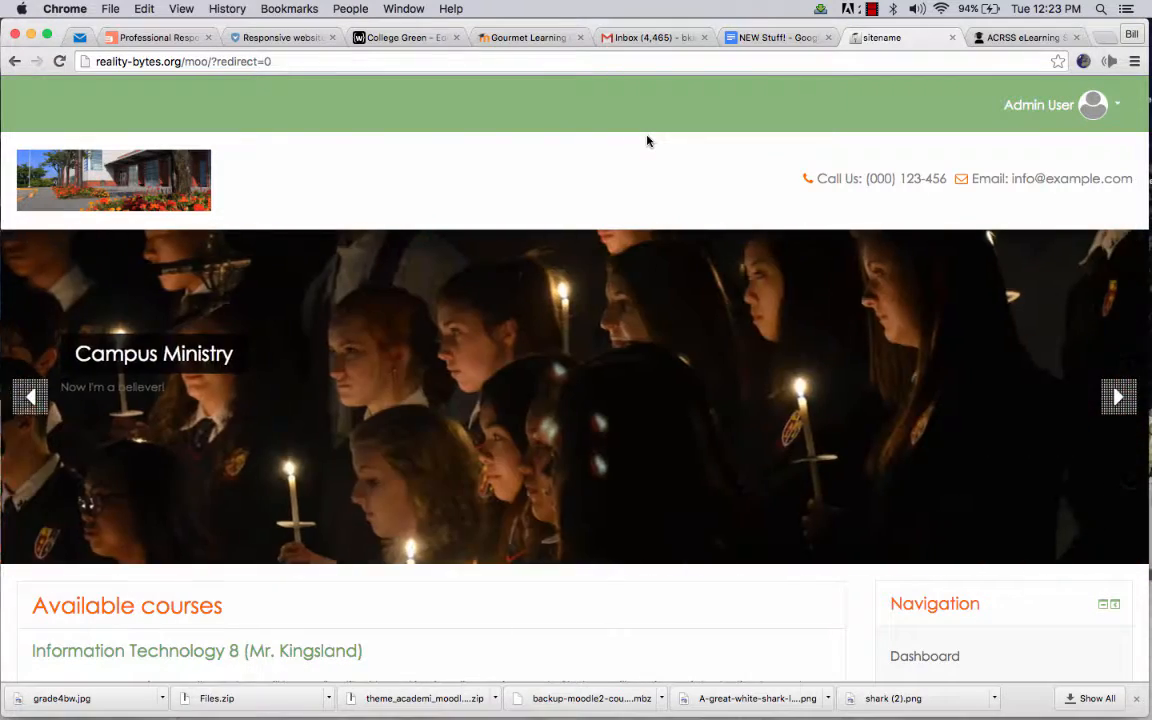